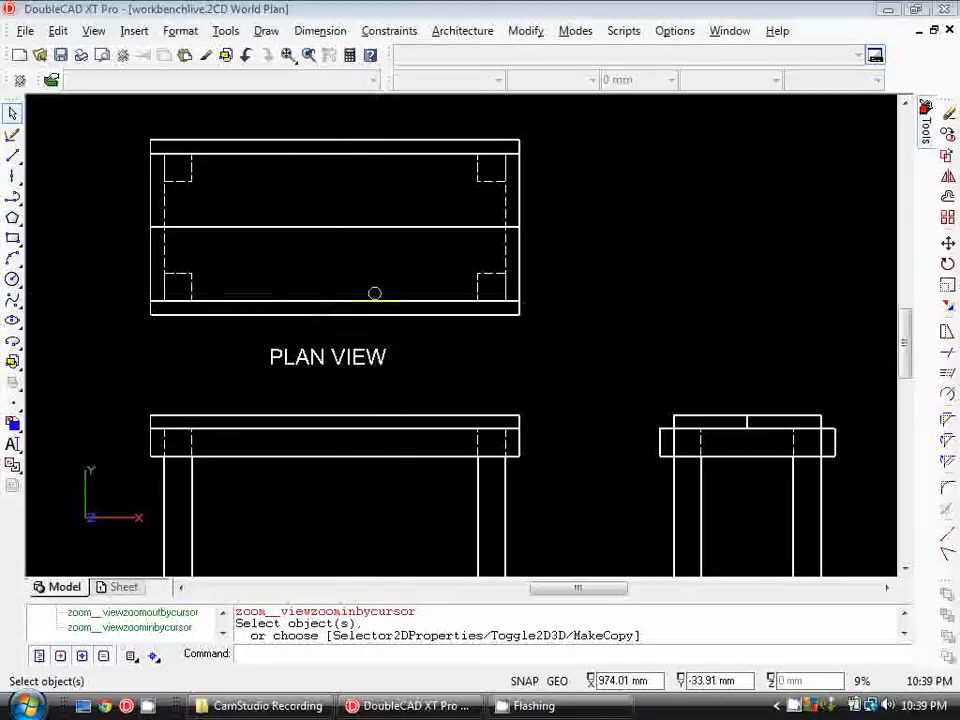
Start a parallel dimension on the workbench plan, picking its top-left corner as the first point
{"action": "scroll", "scroll_direction": "down", "scroll_amount": 3}
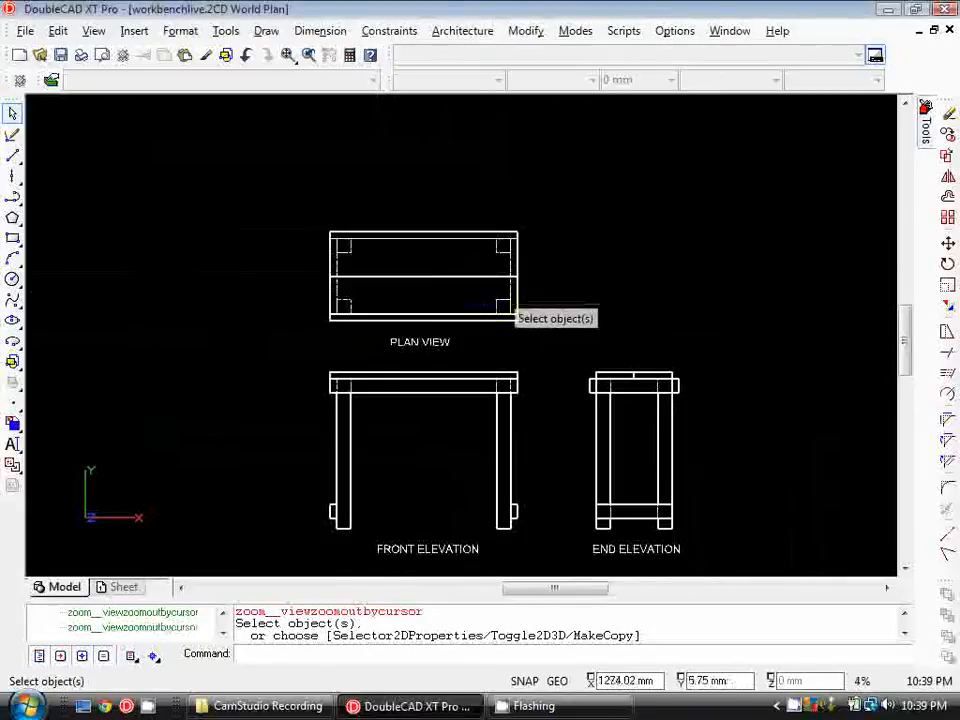
{"action": "left_click", "coordinate": [320, 30]}
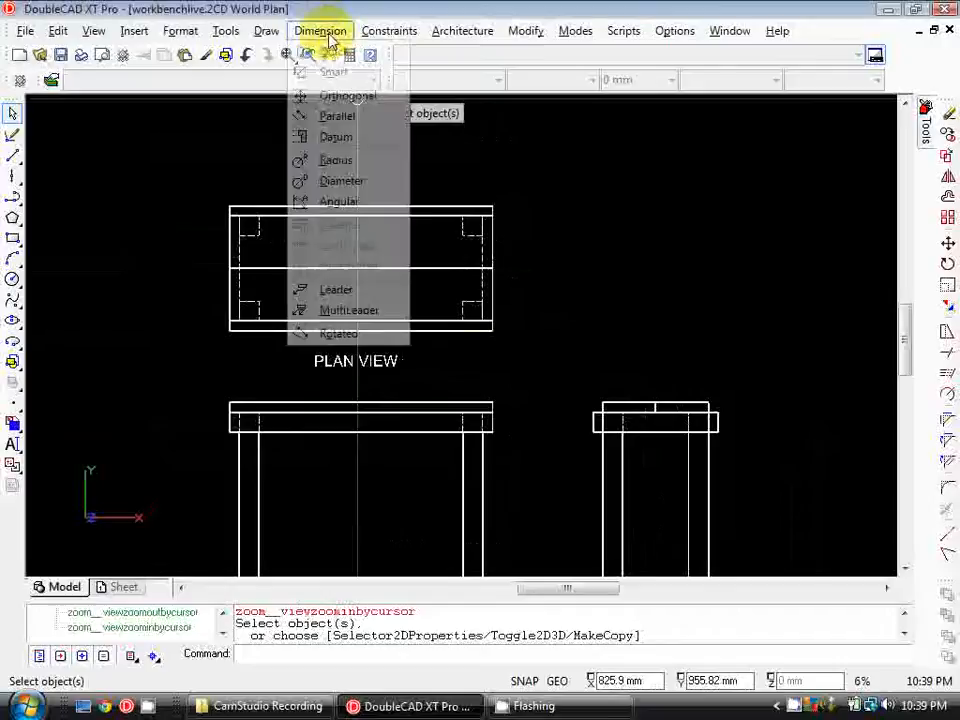
{"action": "mouse_move", "coordinate": [336, 116]}
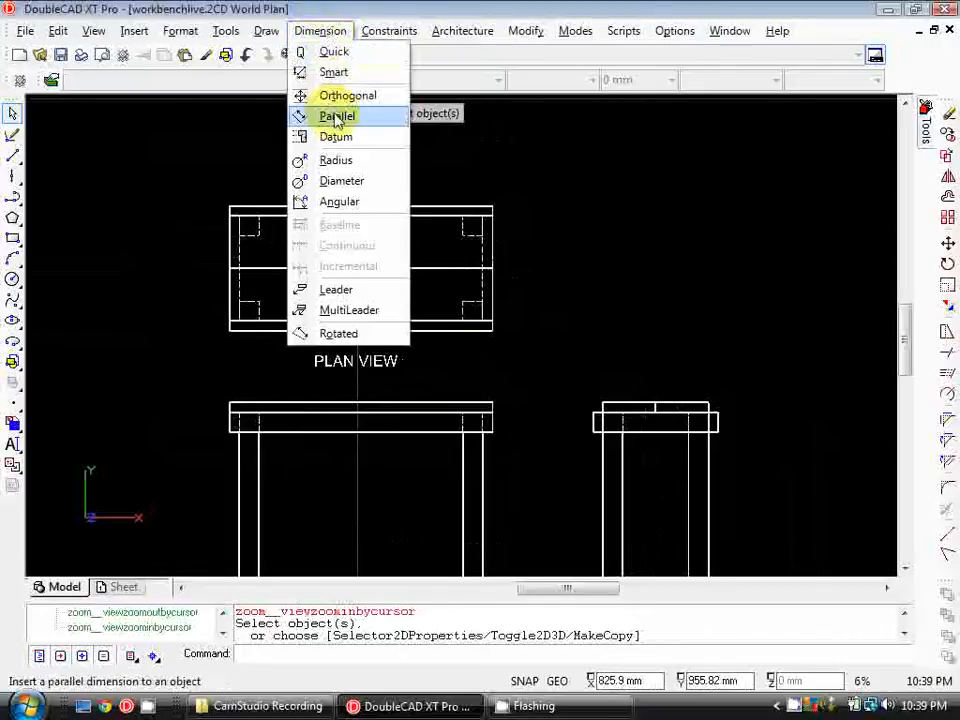
{"action": "left_click", "coordinate": [337, 115]}
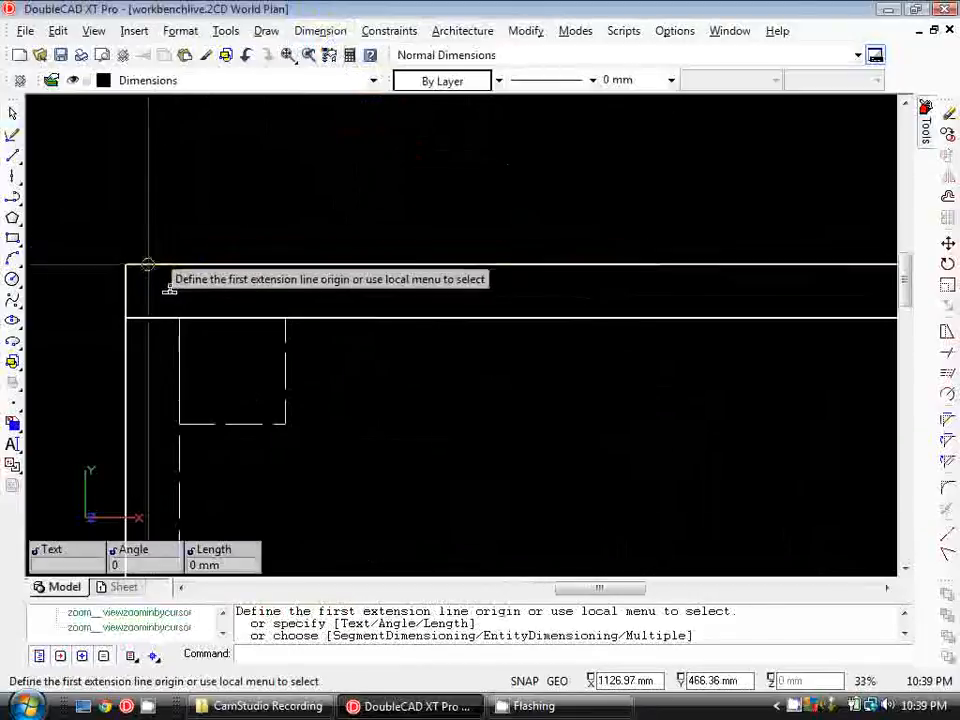
{"action": "left_click", "coordinate": [147, 265]}
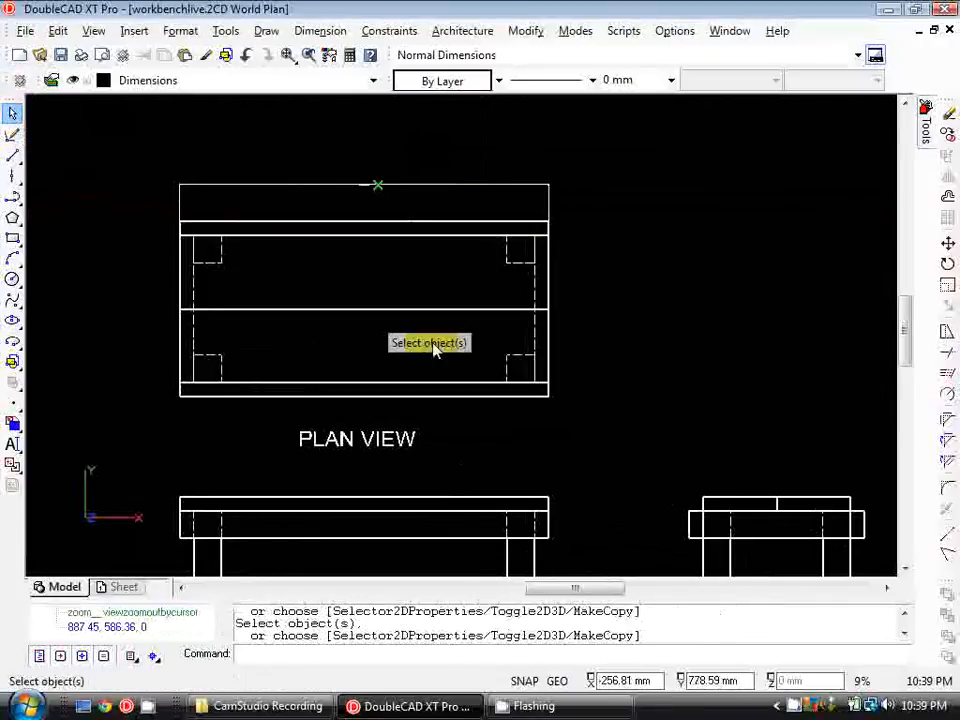
{"action": "scroll", "scroll_direction": "up", "scroll_amount": 3}
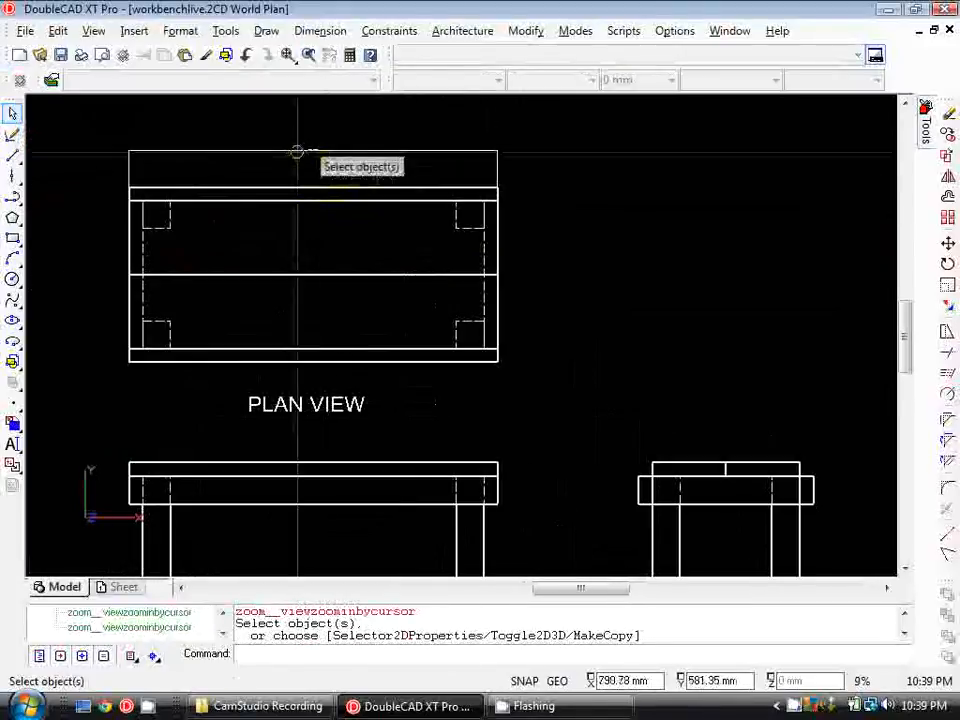
{"action": "scroll", "scroll_direction": "down", "scroll_amount": 3}
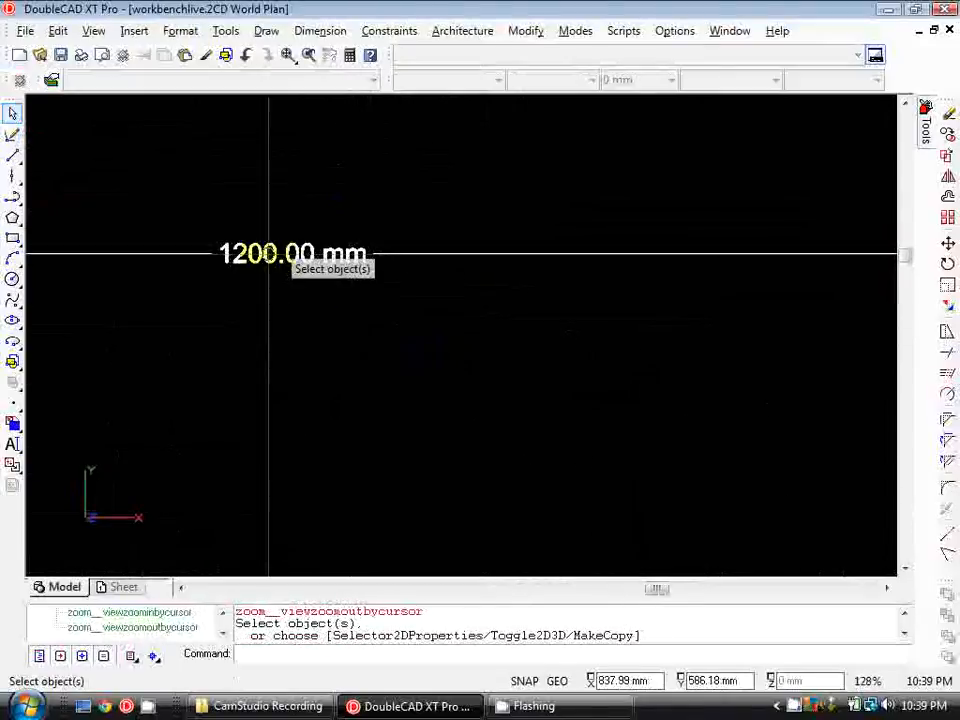
{"action": "scroll", "scroll_direction": "down", "scroll_amount": 3}
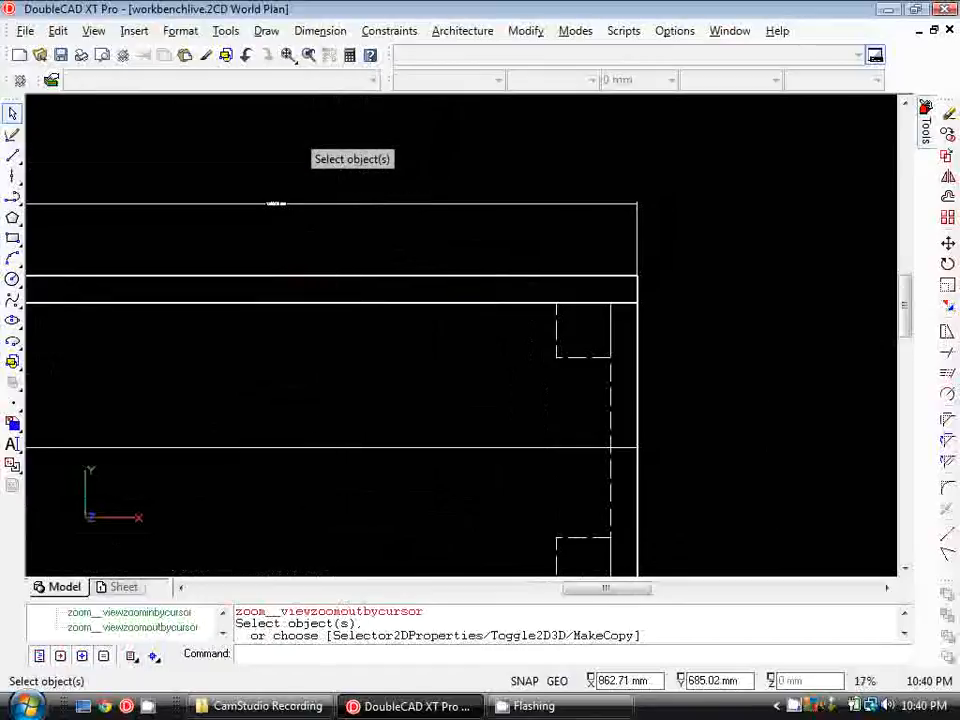
Open the Style Manager and select the Standard dimension style under Dimension Styles
{"action": "left_click", "coordinate": [180, 30]}
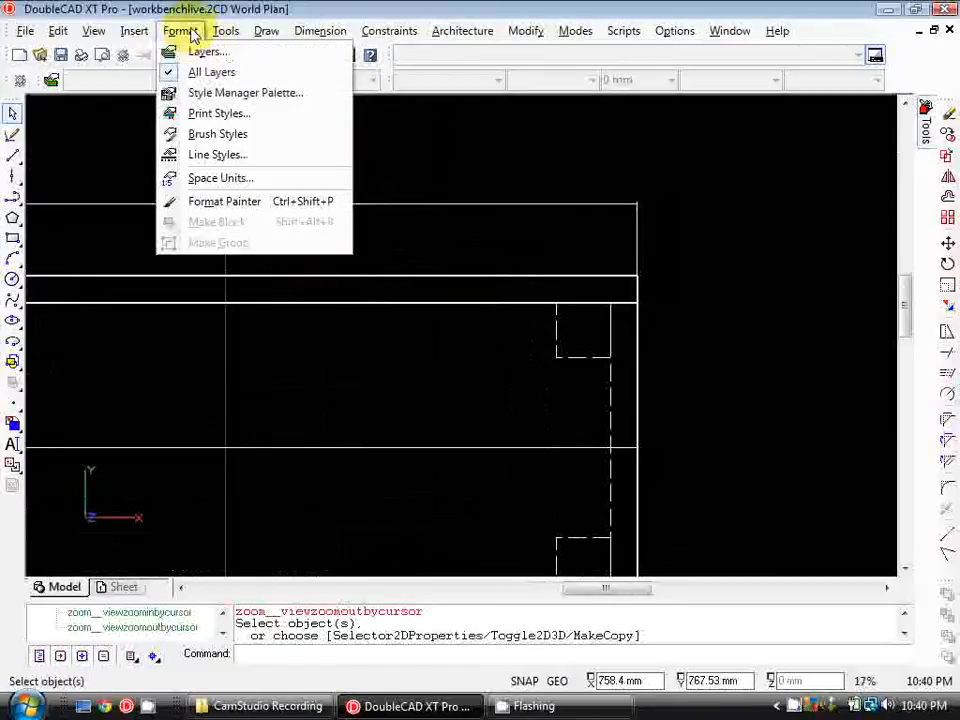
{"action": "mouse_move", "coordinate": [245, 92]}
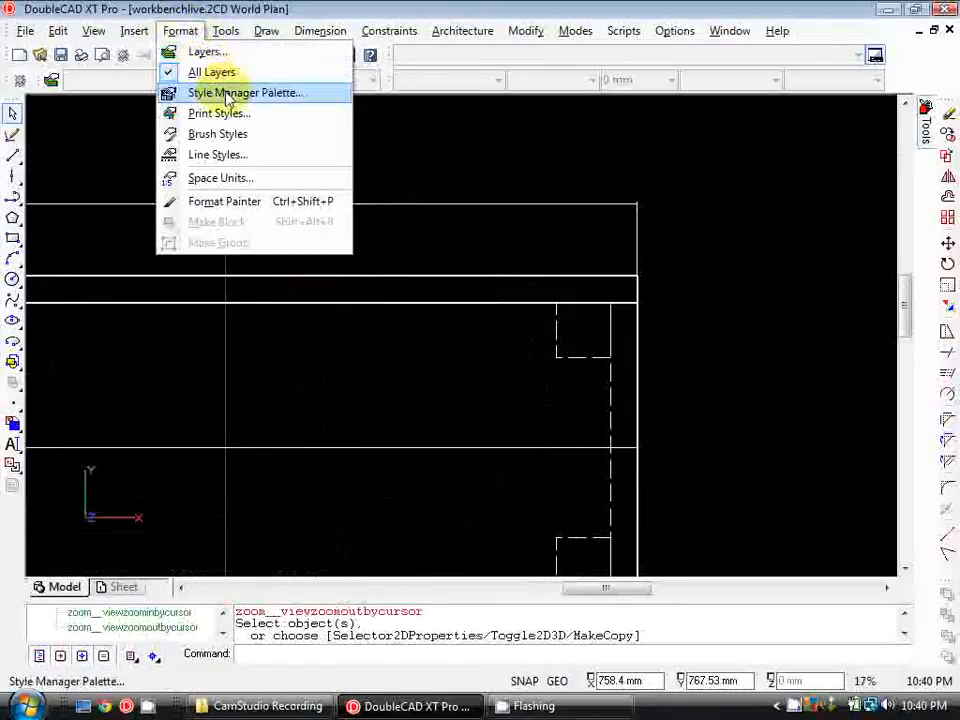
{"action": "left_click", "coordinate": [245, 92]}
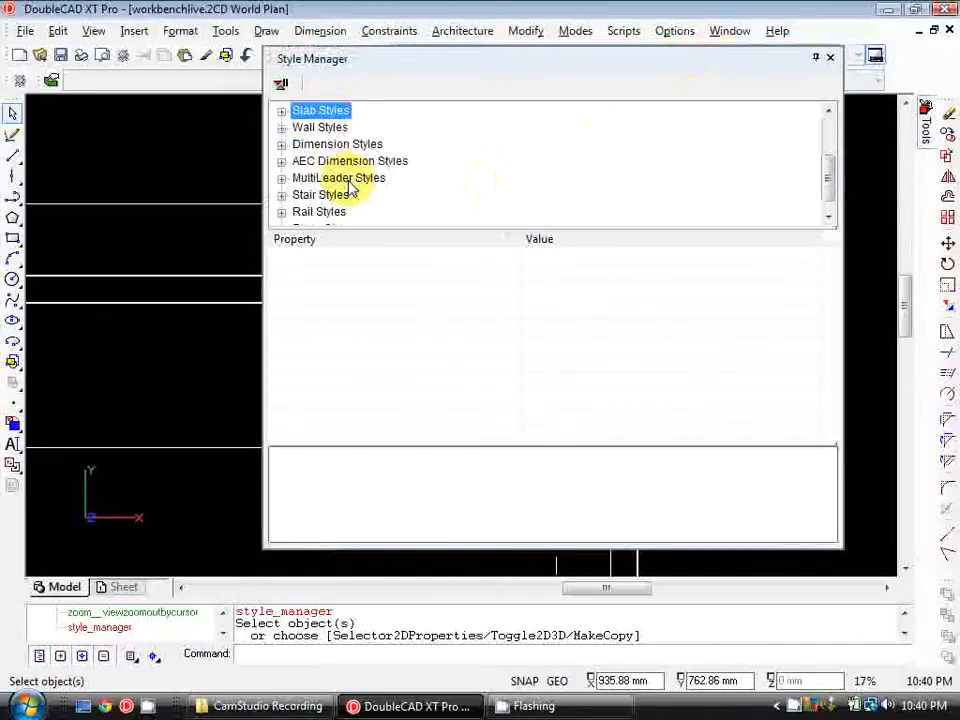
{"action": "left_click", "coordinate": [337, 143]}
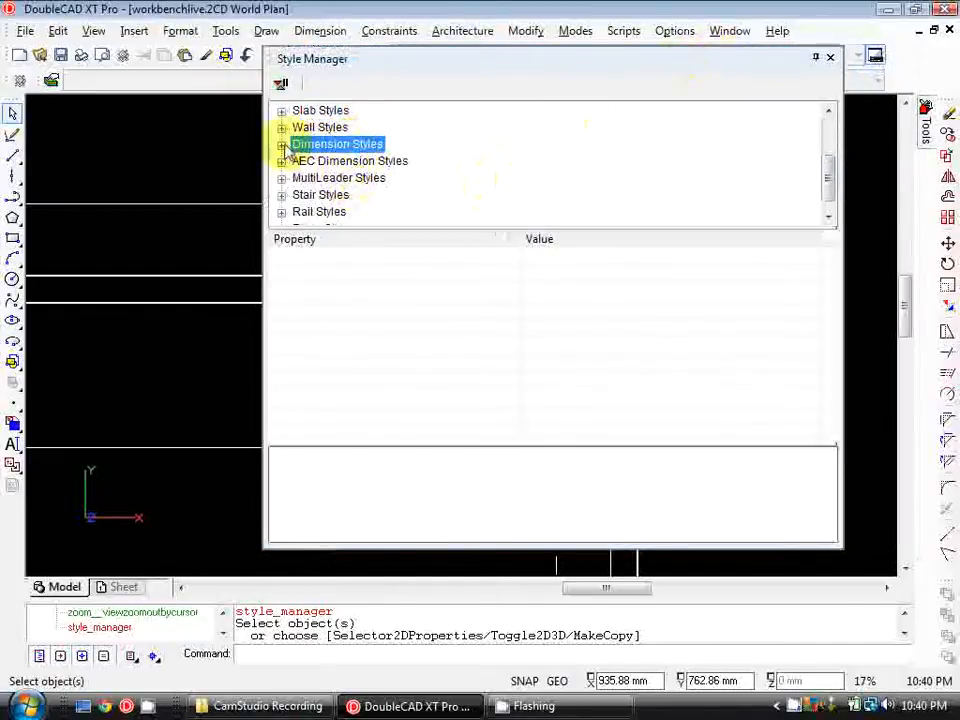
{"action": "left_click", "coordinate": [282, 144]}
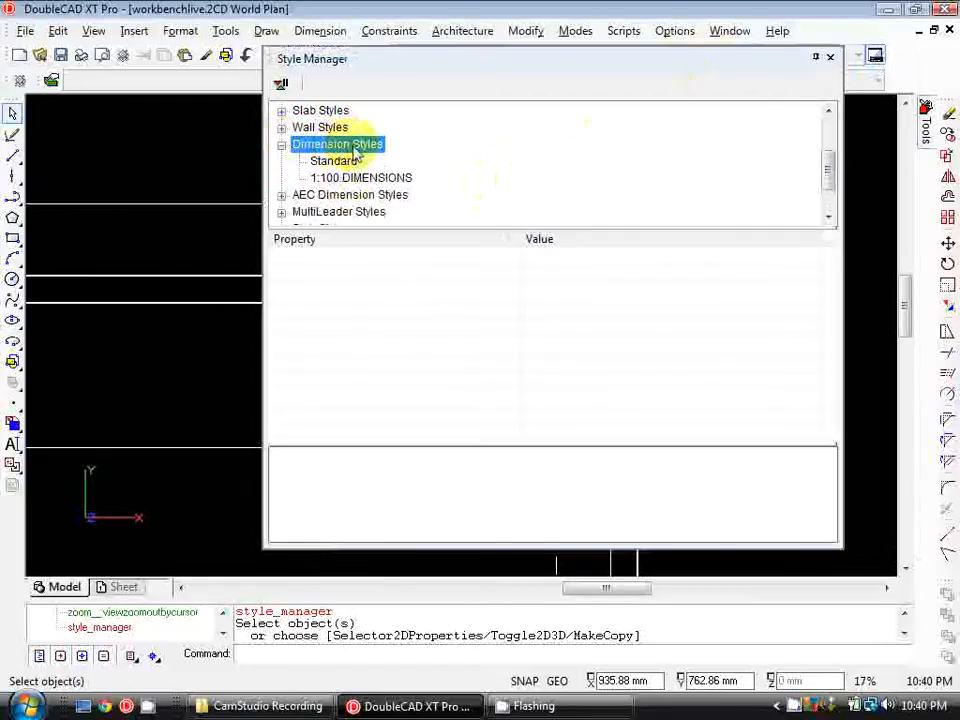
{"action": "left_click", "coordinate": [336, 160]}
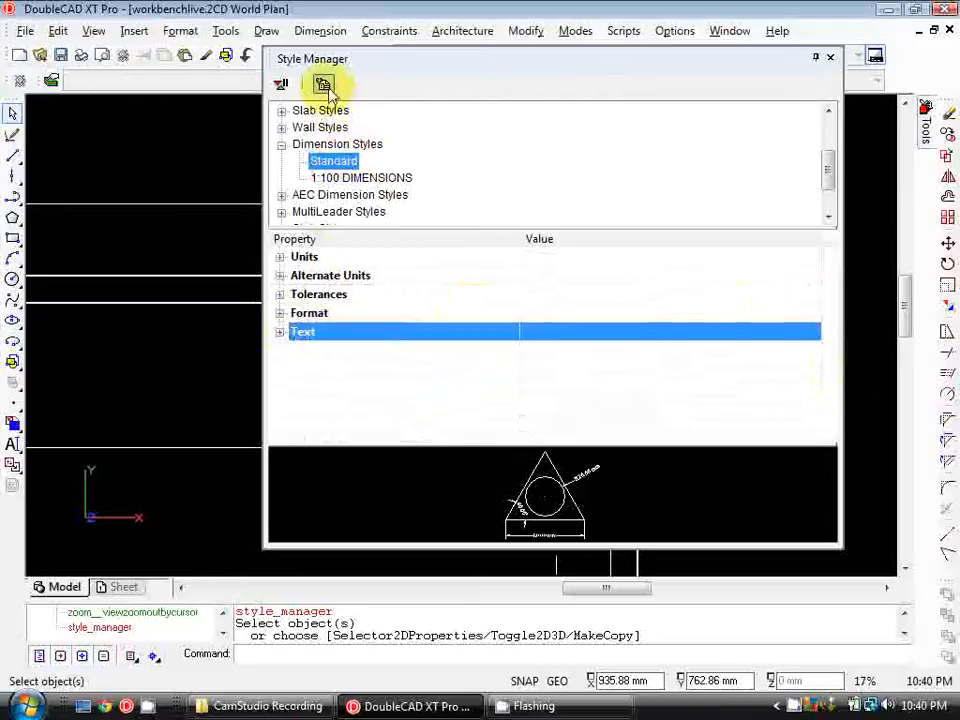
Create a new dimension style named '1:10 DIMS'
{"action": "left_click", "coordinate": [322, 84]}
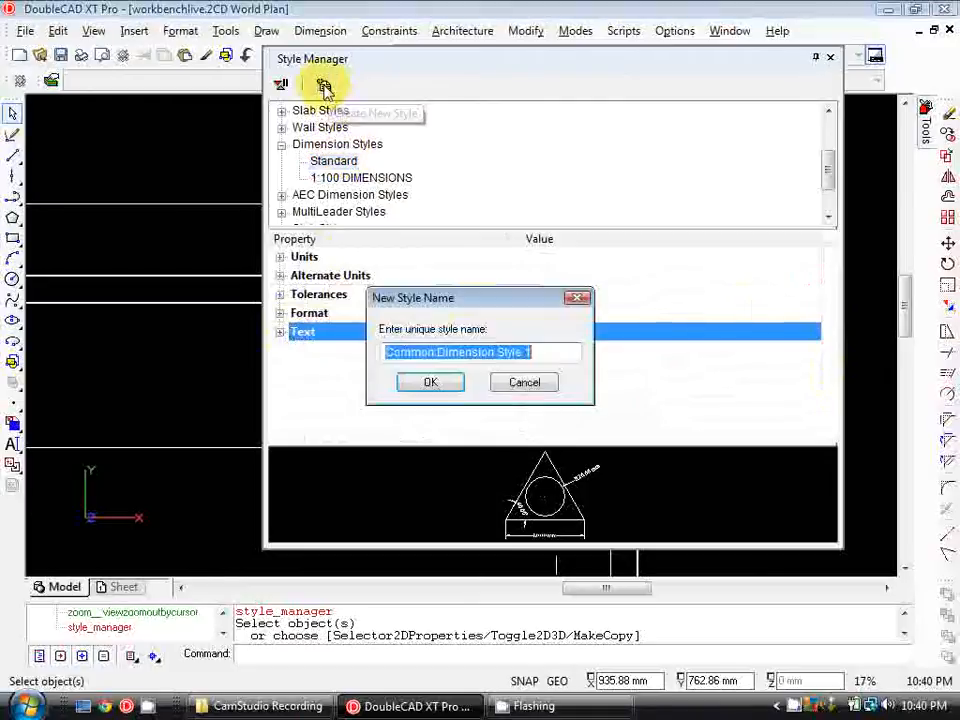
{"action": "type", "text": "1"}
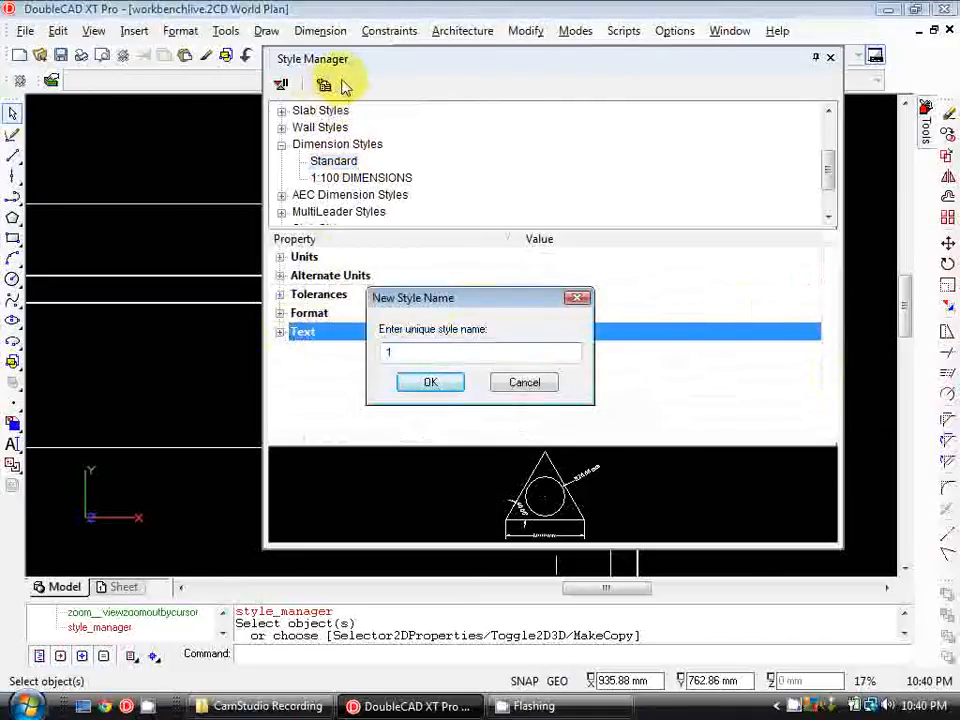
{"action": "type", "text": "1:10"}
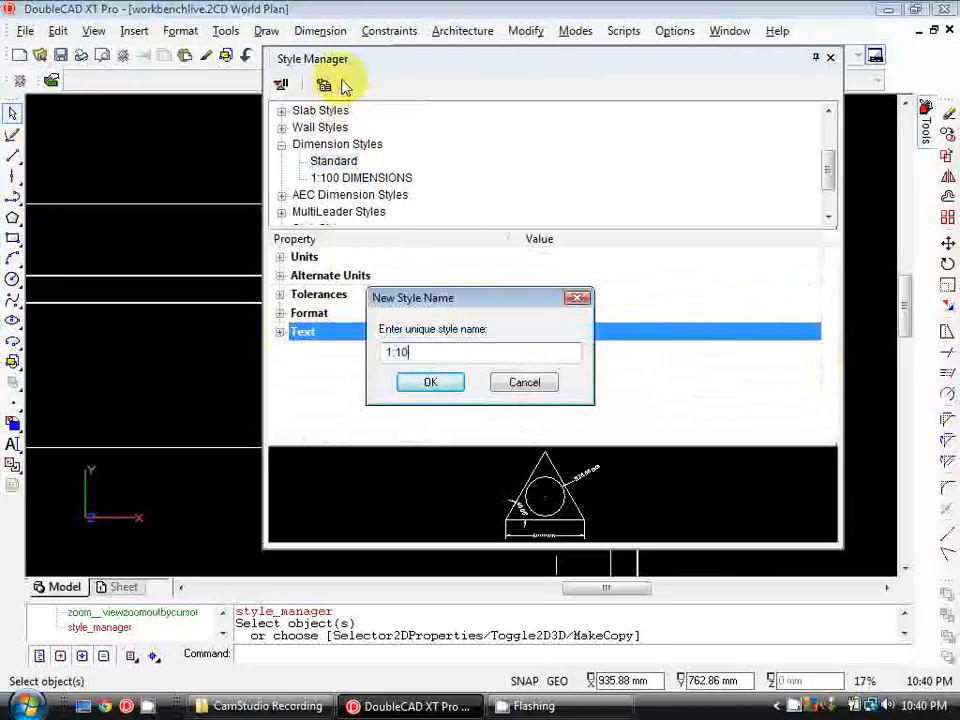
{"action": "type", "text": "DIMS"}
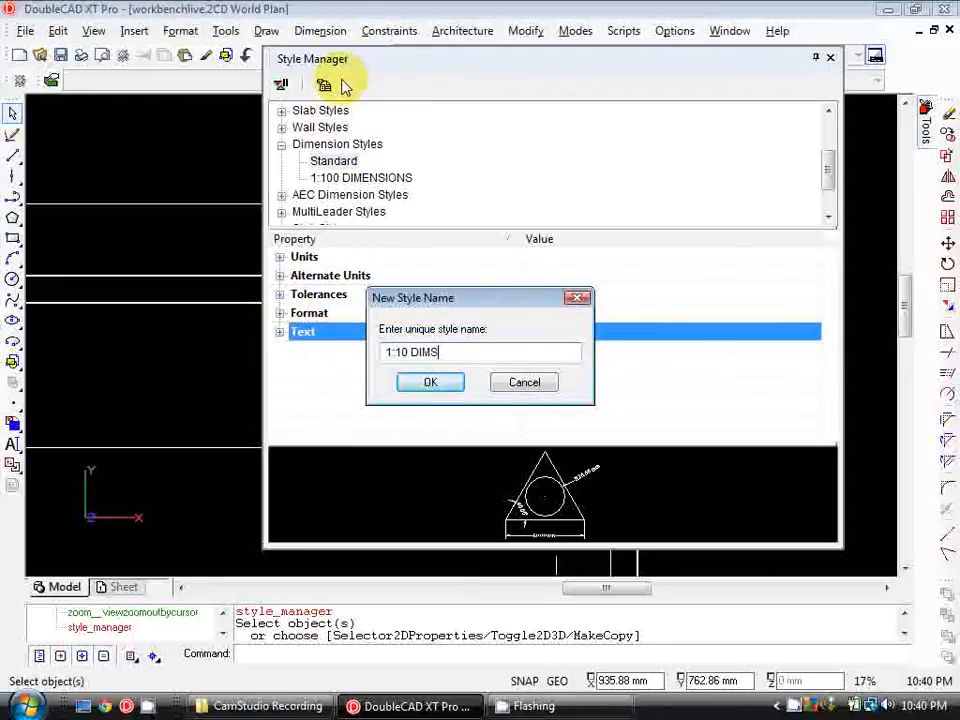
{"action": "left_click", "coordinate": [430, 382]}
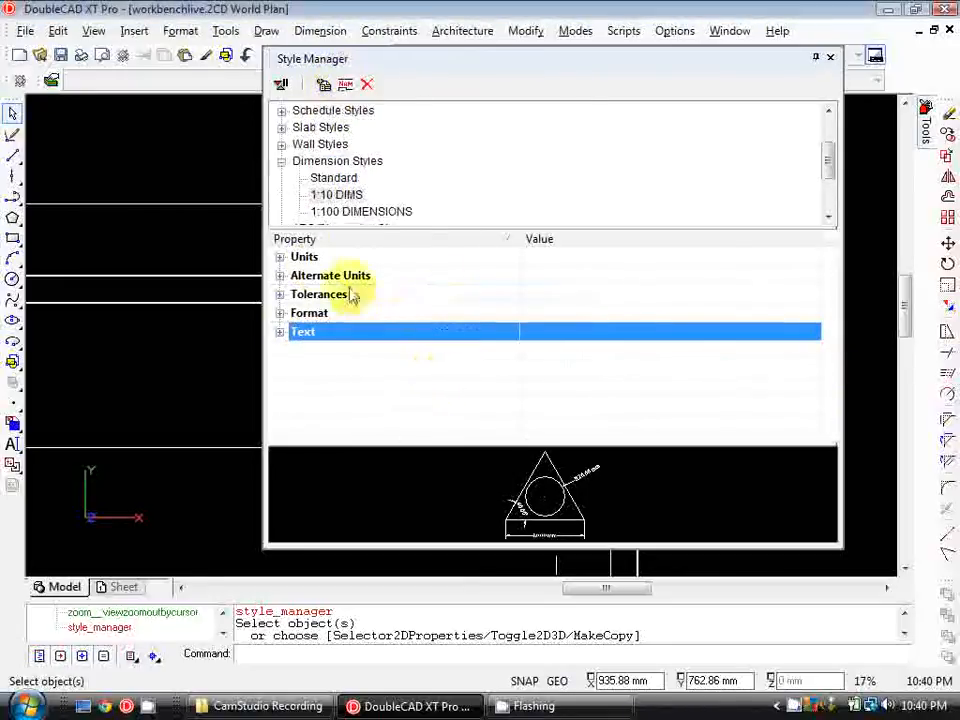
Set the style's primary unit precision to 0 and turn off appended units
{"action": "left_click", "coordinate": [280, 257]}
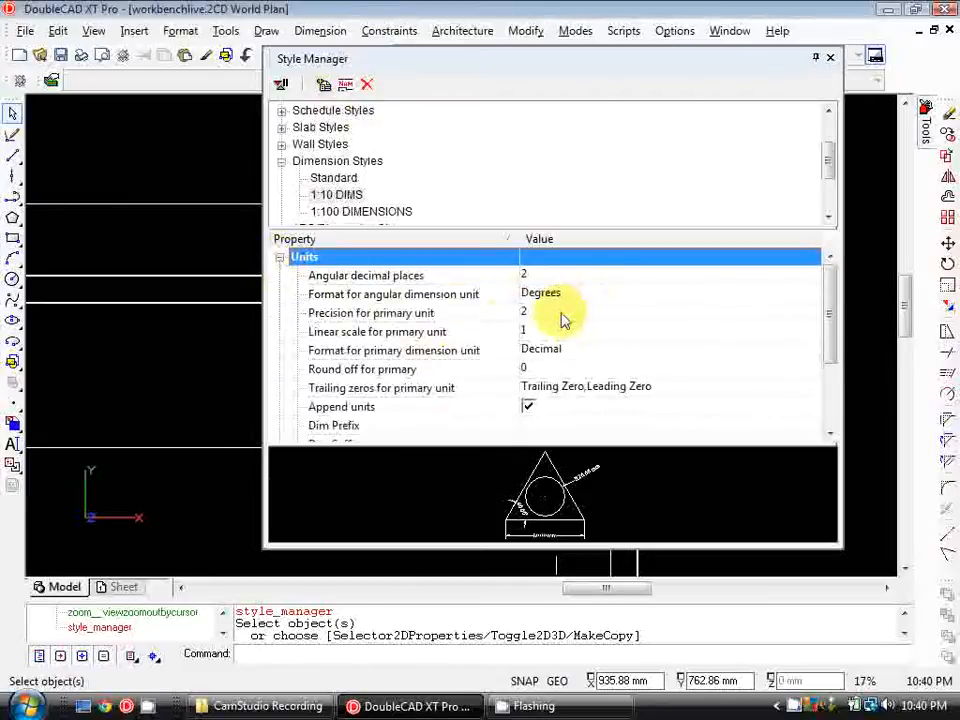
{"action": "mouse_move", "coordinate": [189, 228]}
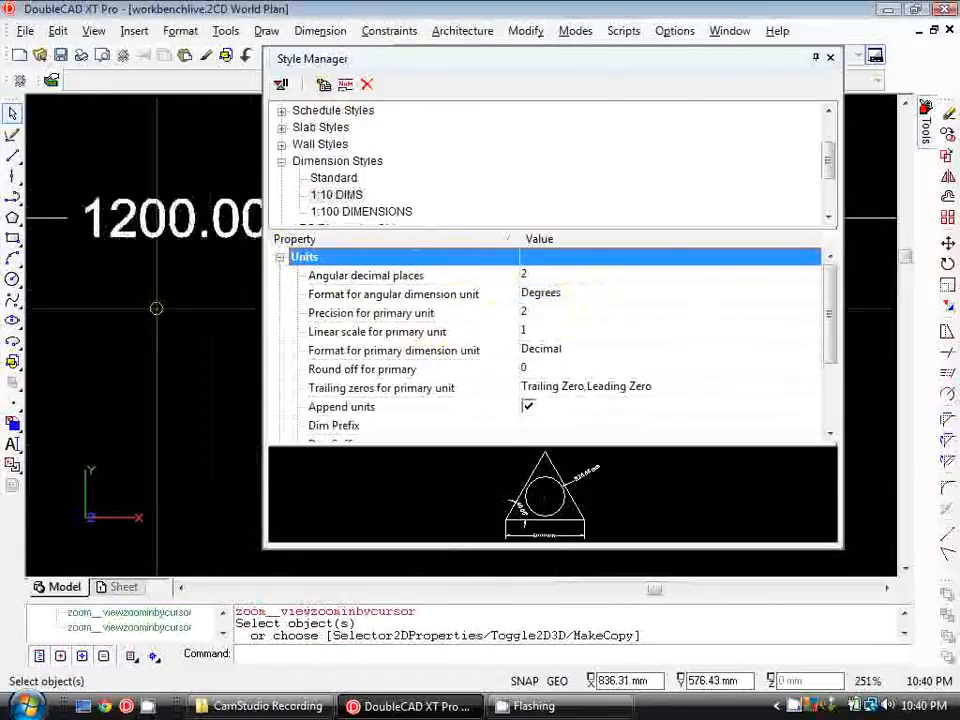
{"action": "scroll", "scroll_direction": "down", "scroll_amount": 3}
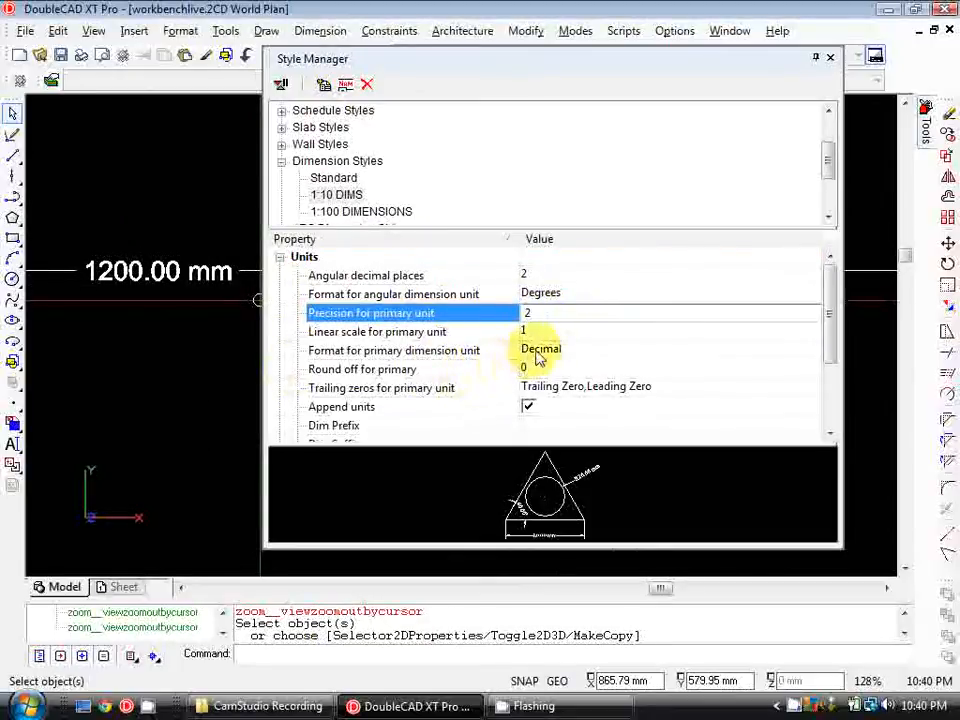
{"action": "left_click", "coordinate": [545, 312]}
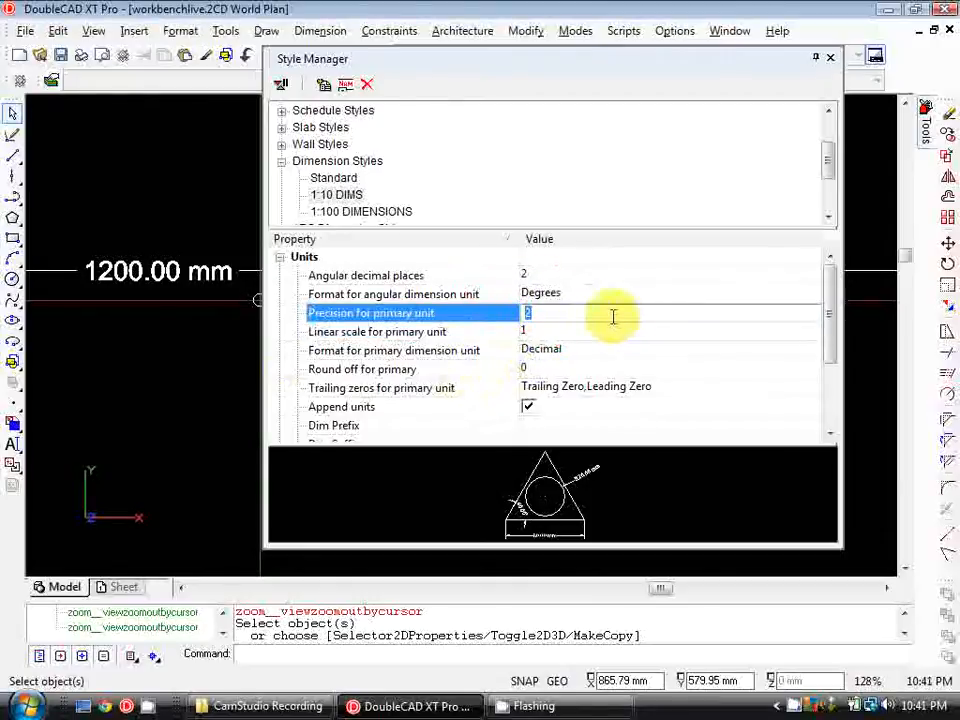
{"action": "left_click", "coordinate": [410, 406]}
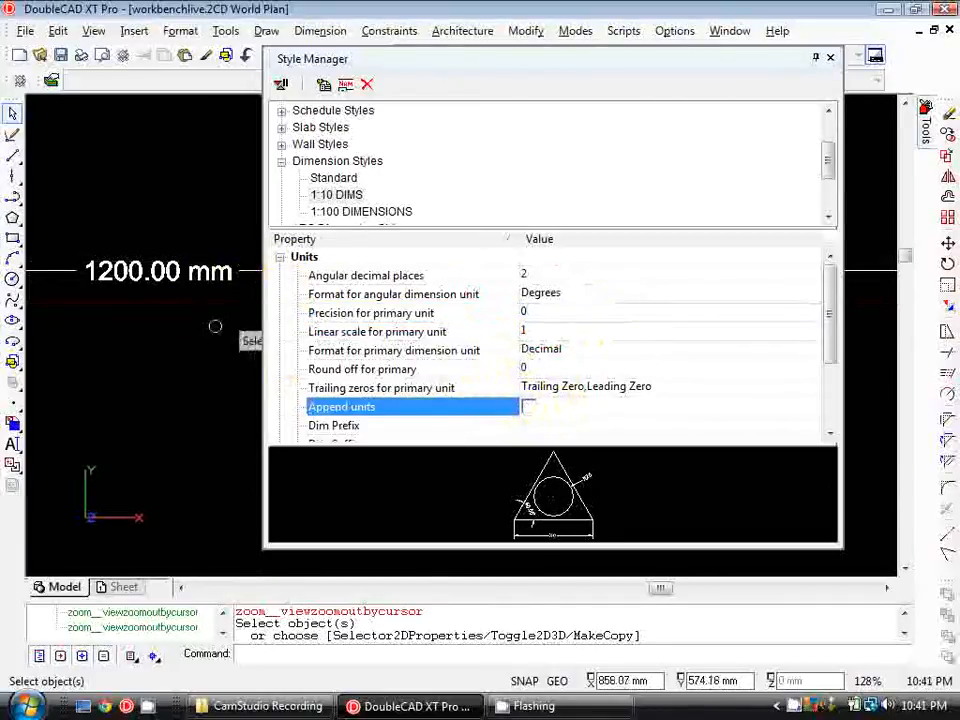
{"action": "scroll", "scroll_direction": "down", "scroll_amount": 3}
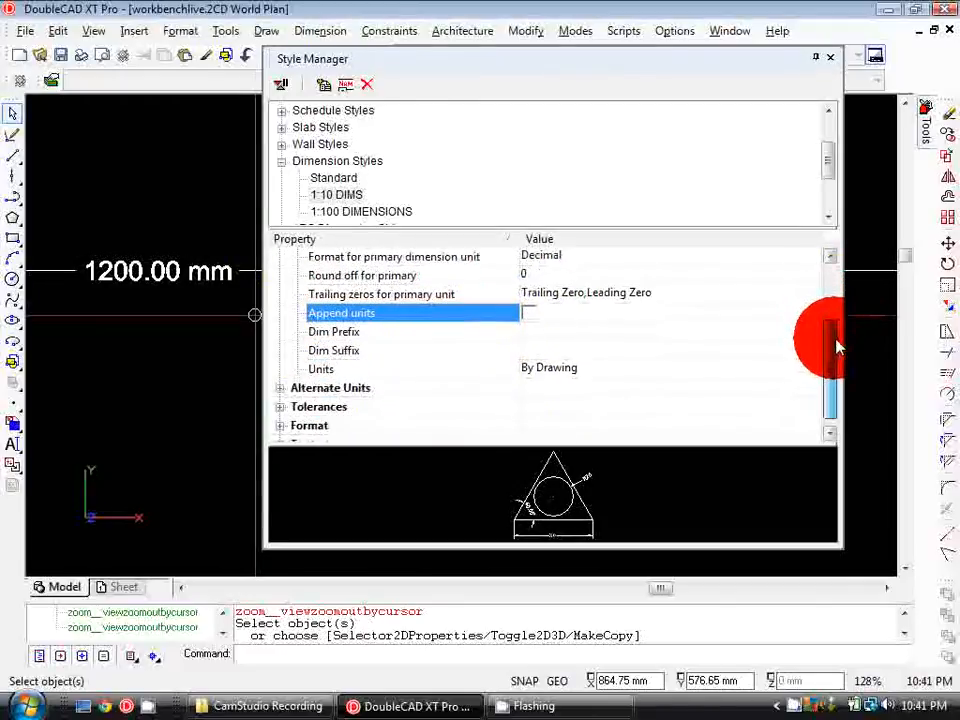
{"action": "left_click", "coordinate": [282, 257]}
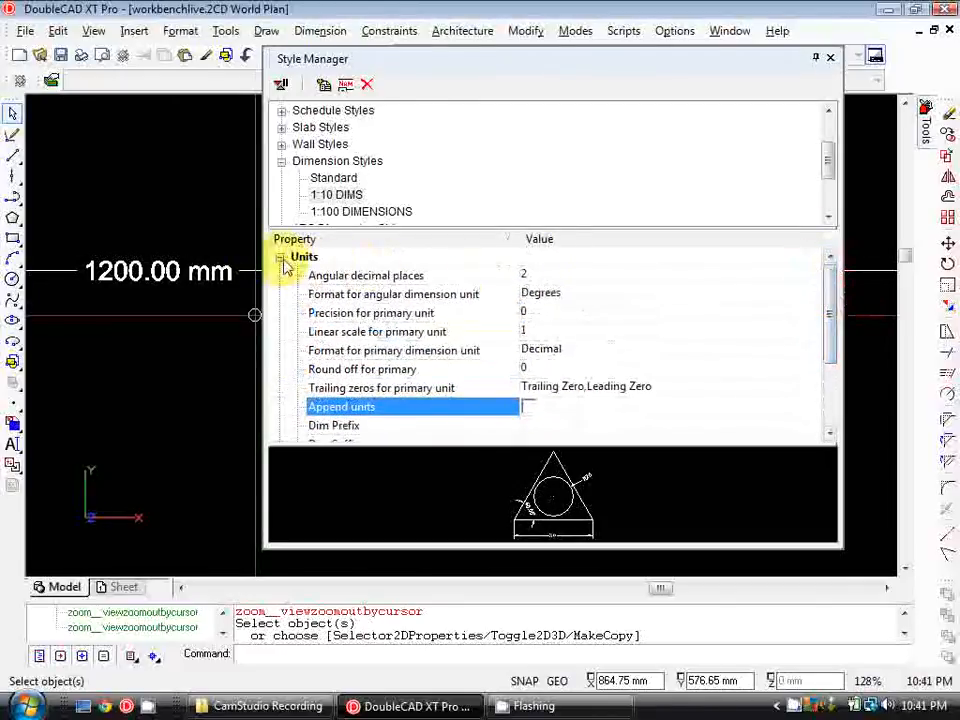
Collapse Units and expand the 1:10 DIMS format properties down to the 4.23 mm text height
{"action": "left_click", "coordinate": [281, 257]}
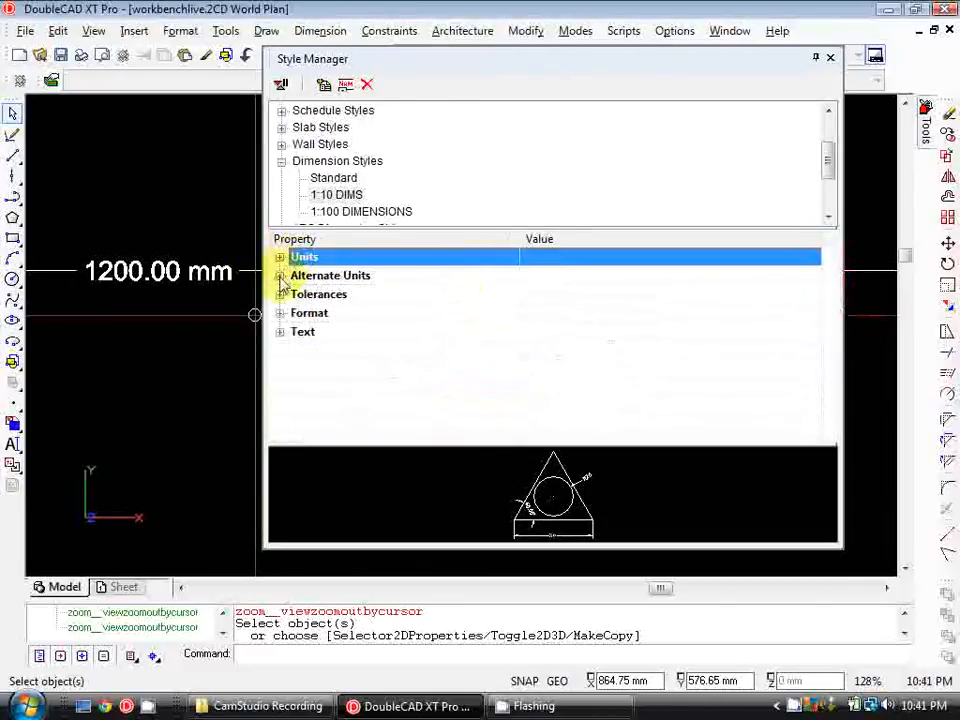
{"action": "left_click", "coordinate": [281, 312]}
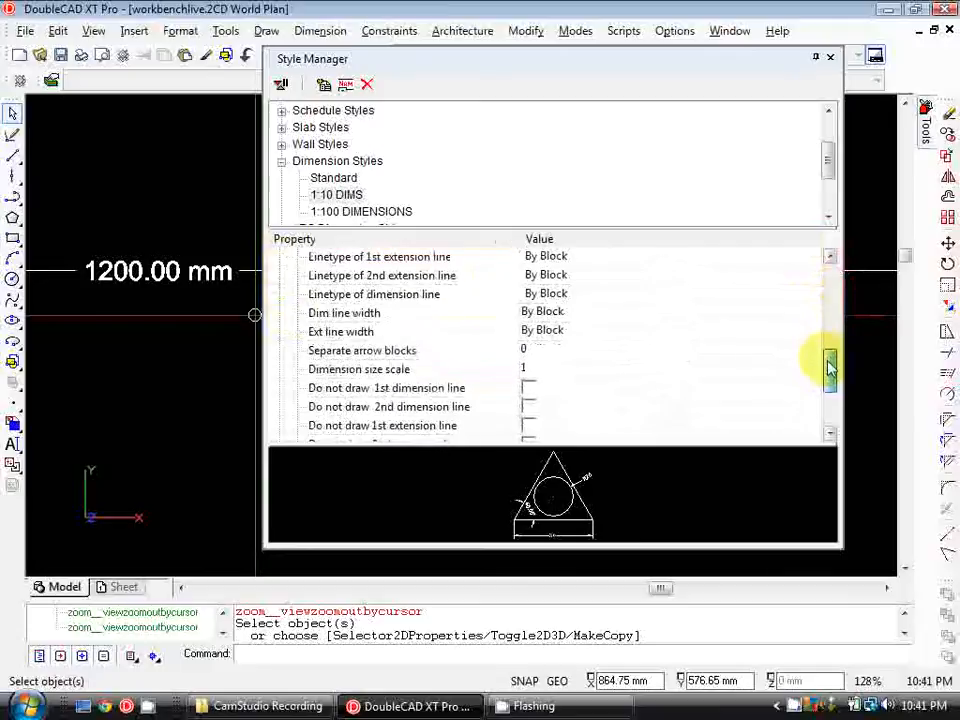
{"action": "scroll", "scroll_direction": "down", "scroll_amount": 3}
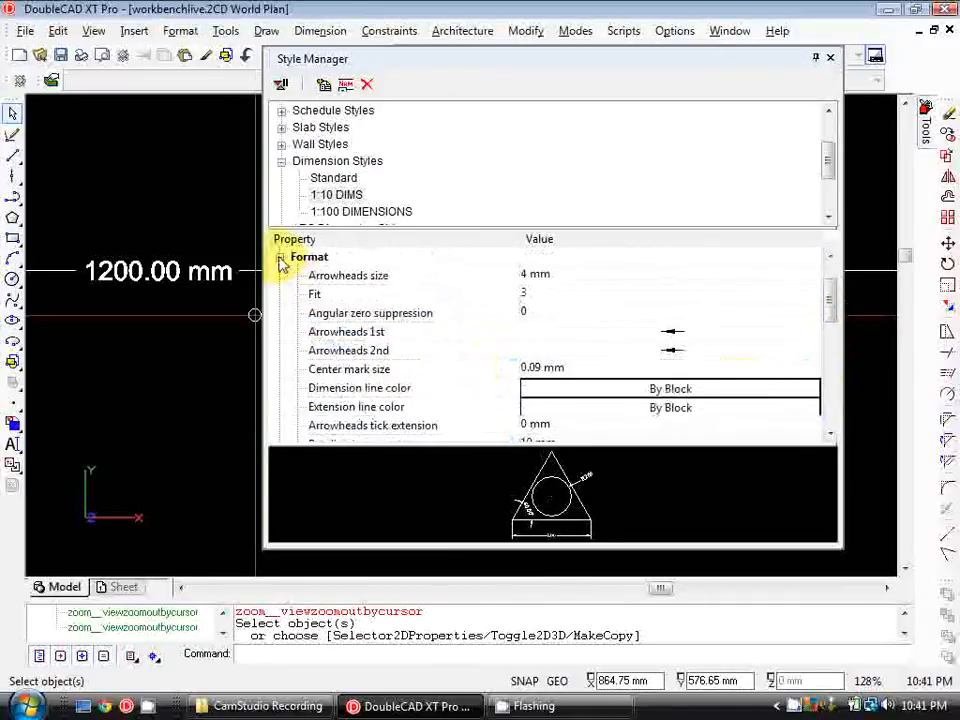
{"action": "left_click", "coordinate": [282, 257]}
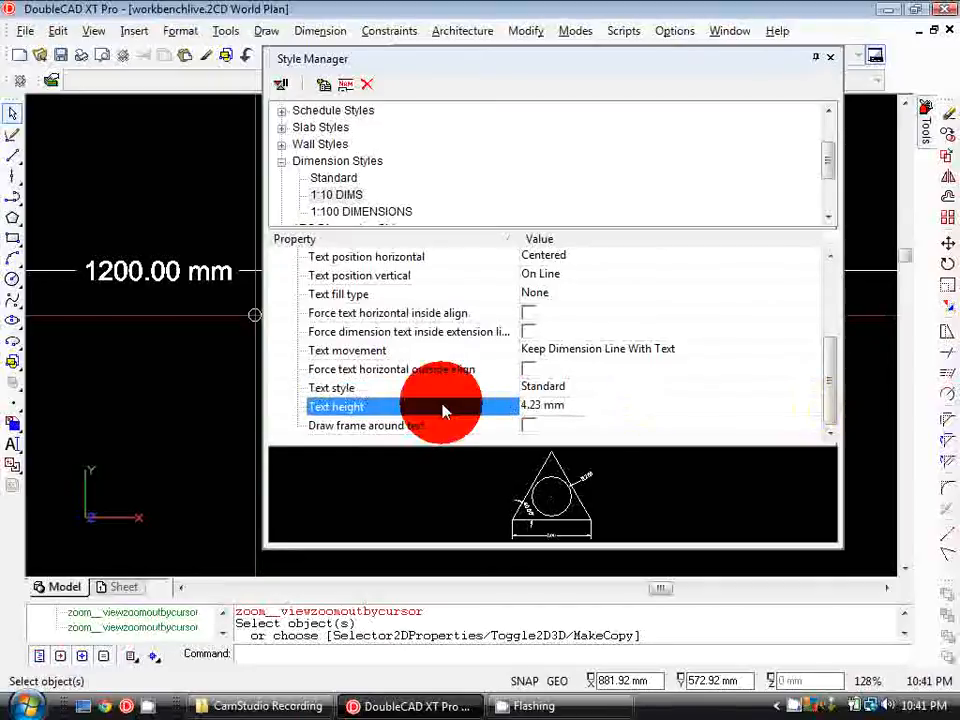
Change the 1:10 DIMS text height from 4.23 mm to 2.47 mm using its preset list
{"action": "left_click", "coordinate": [543, 405]}
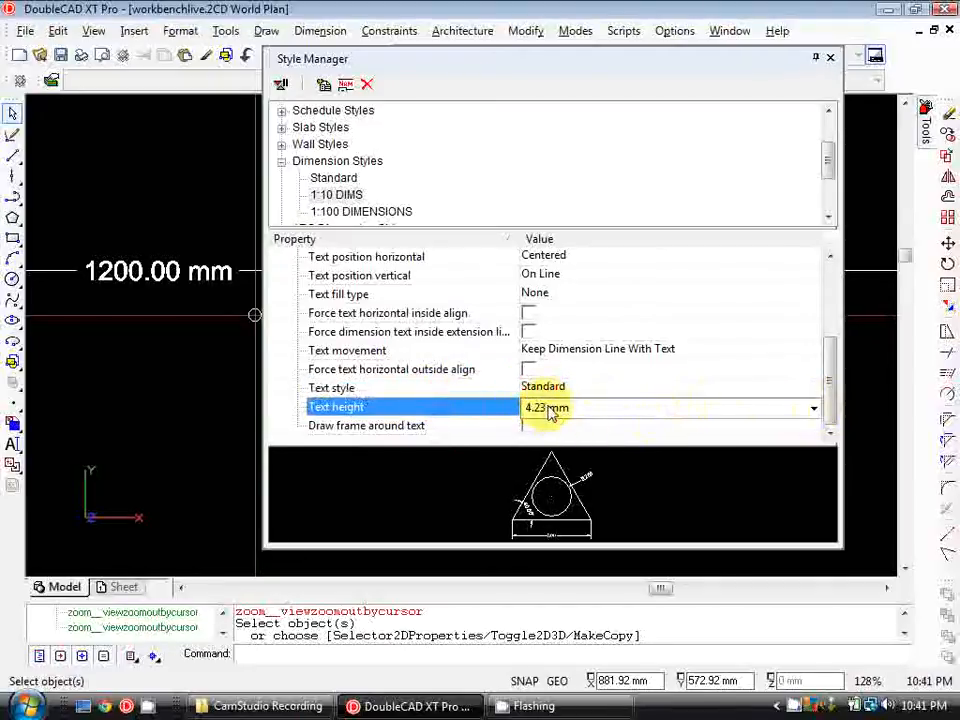
{"action": "mouse_move", "coordinate": [500, 360]}
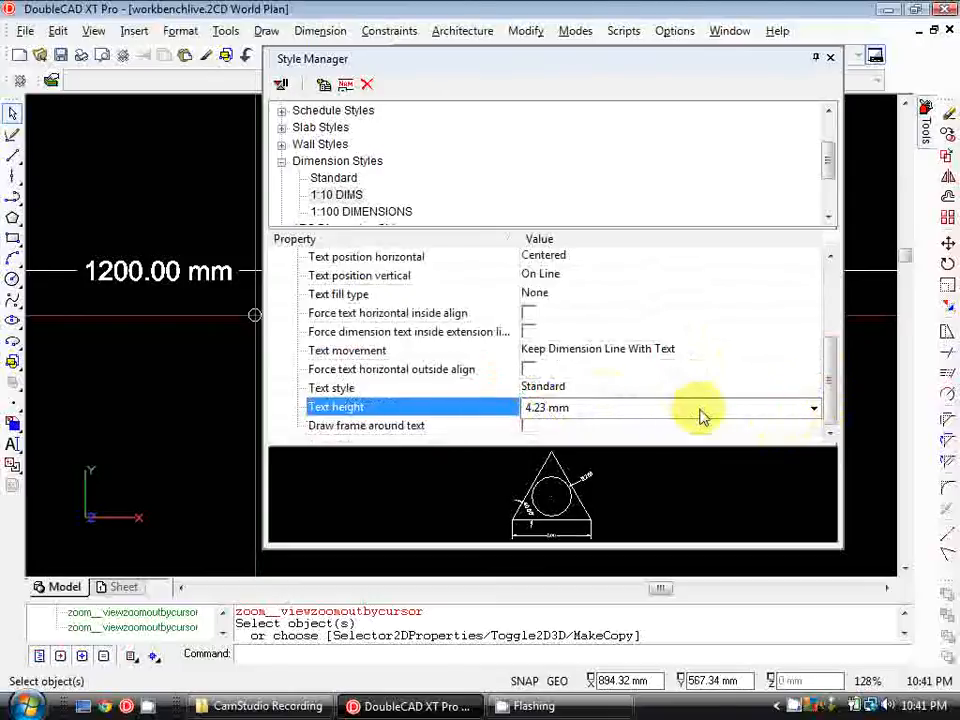
{"action": "left_click", "coordinate": [408, 331]}
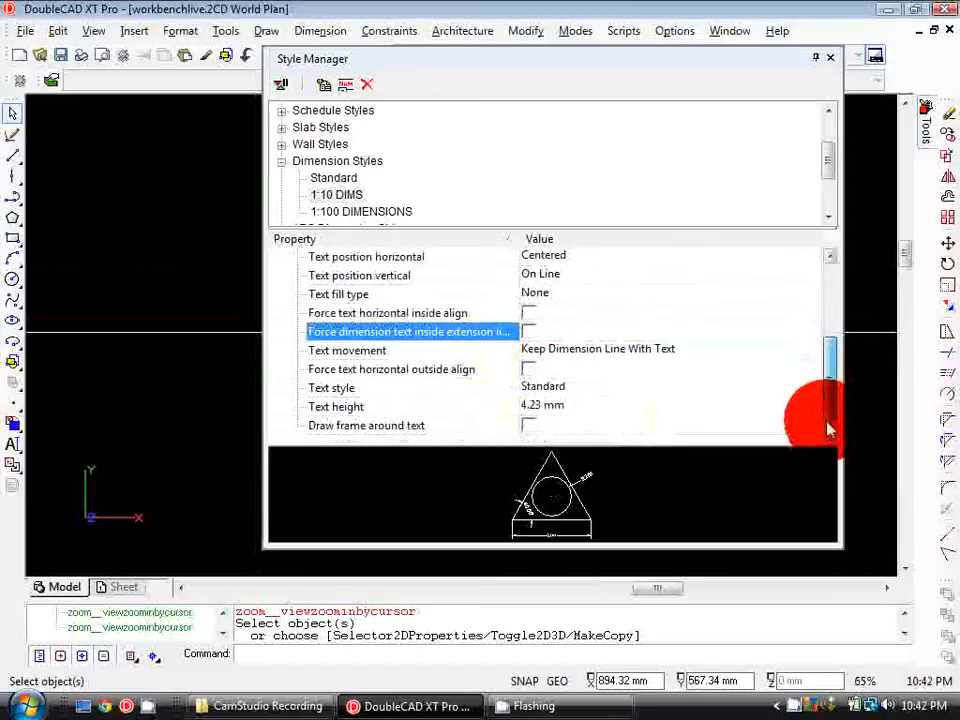
{"action": "left_click", "coordinate": [811, 407]}
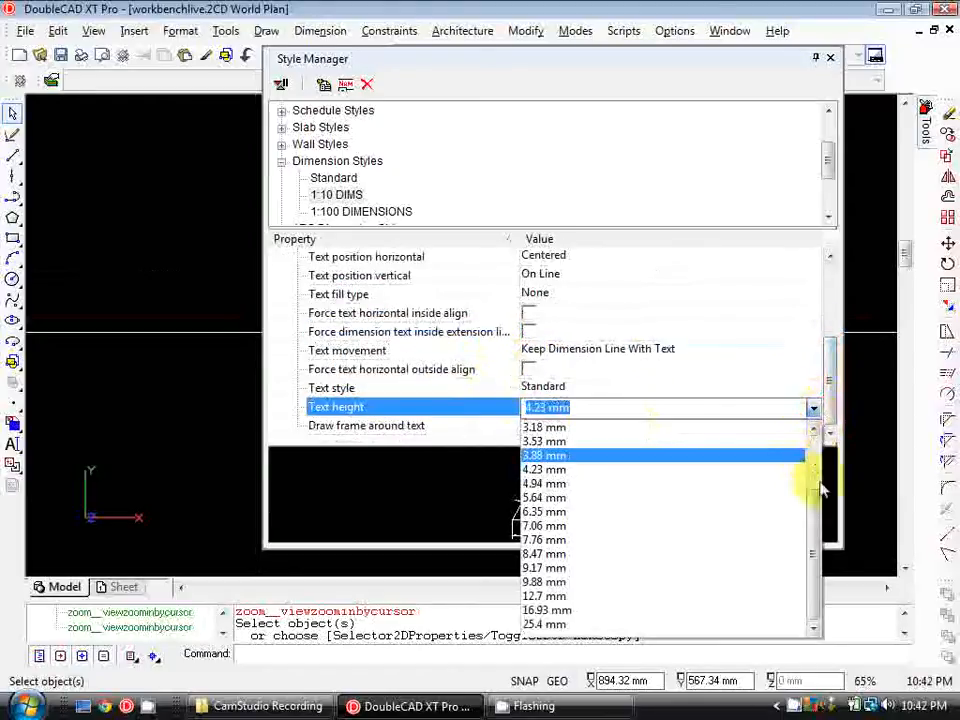
{"action": "scroll", "scroll_direction": "up", "scroll_amount": 3}
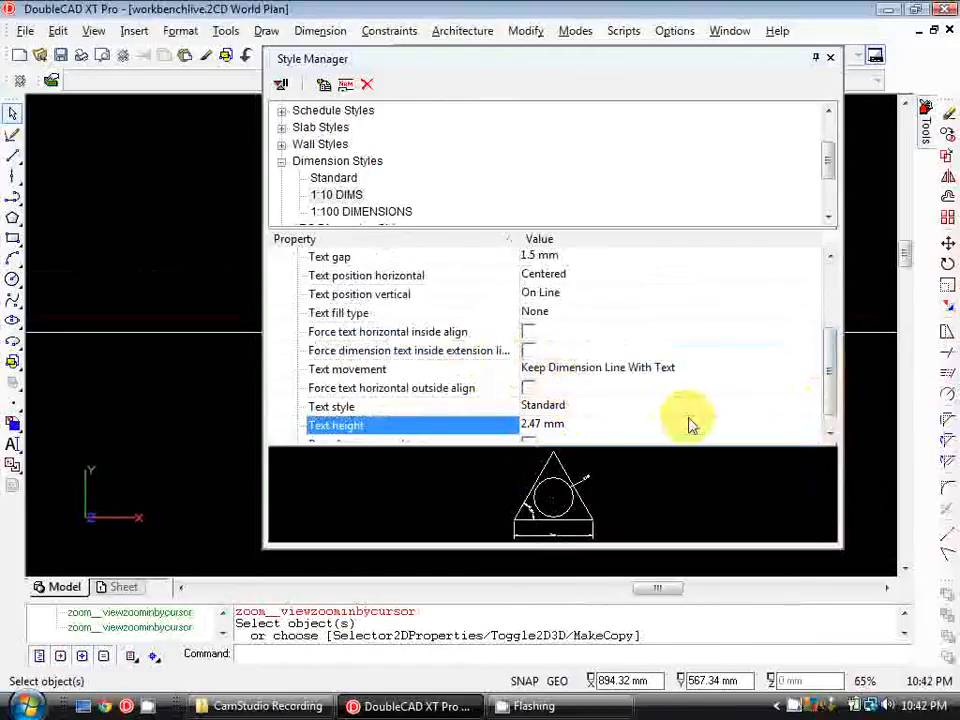
{"action": "mouse_move", "coordinate": [615, 430]}
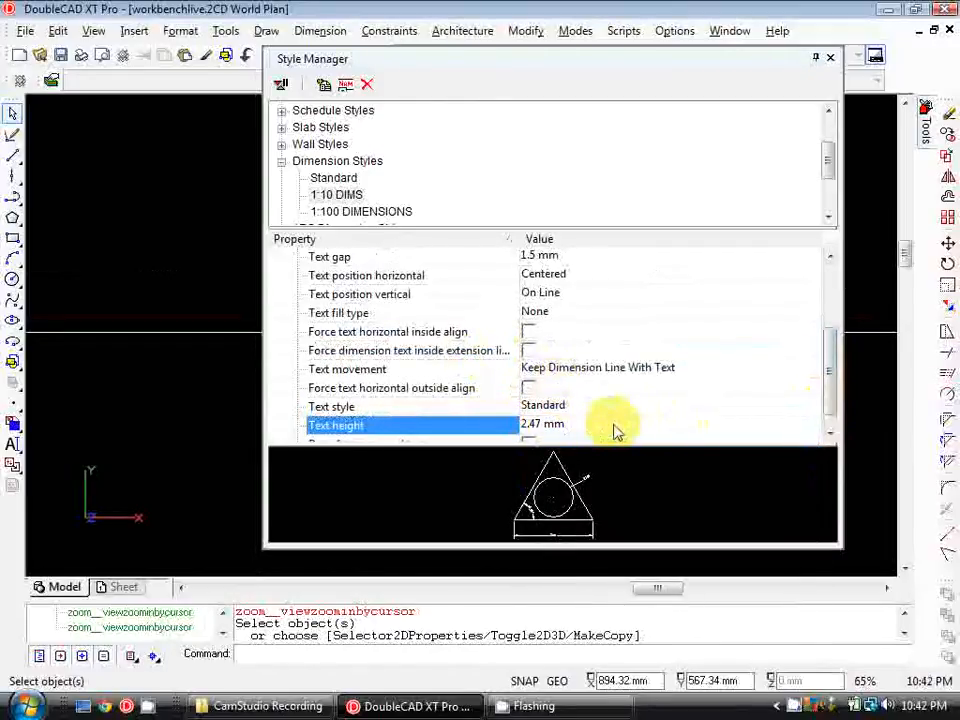
{"action": "mouse_move", "coordinate": [815, 437]}
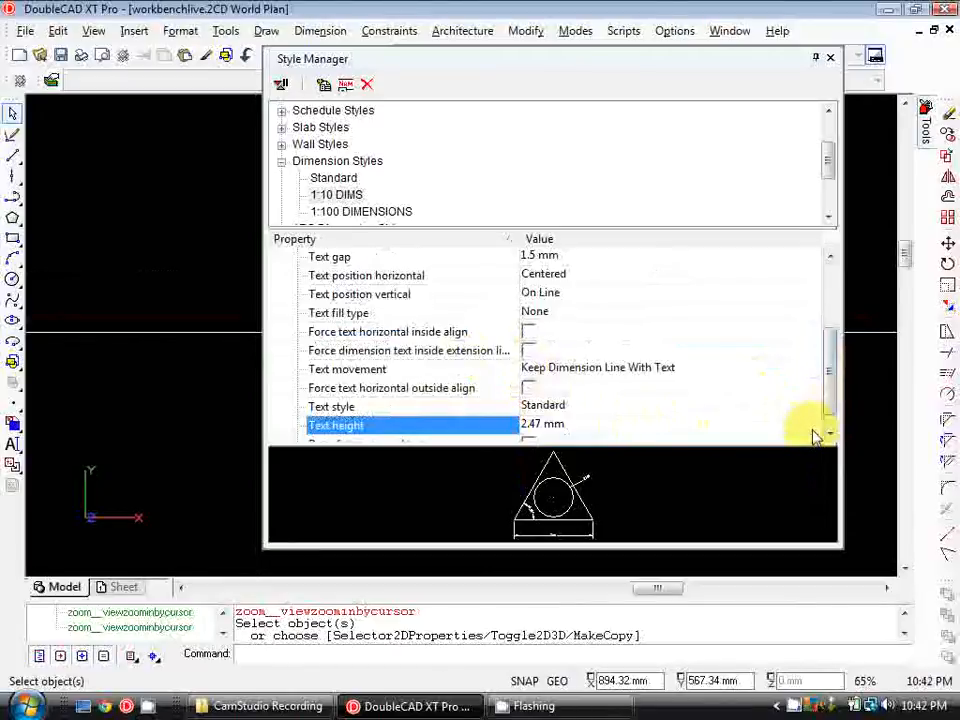
{"action": "left_click", "coordinate": [814, 425]}
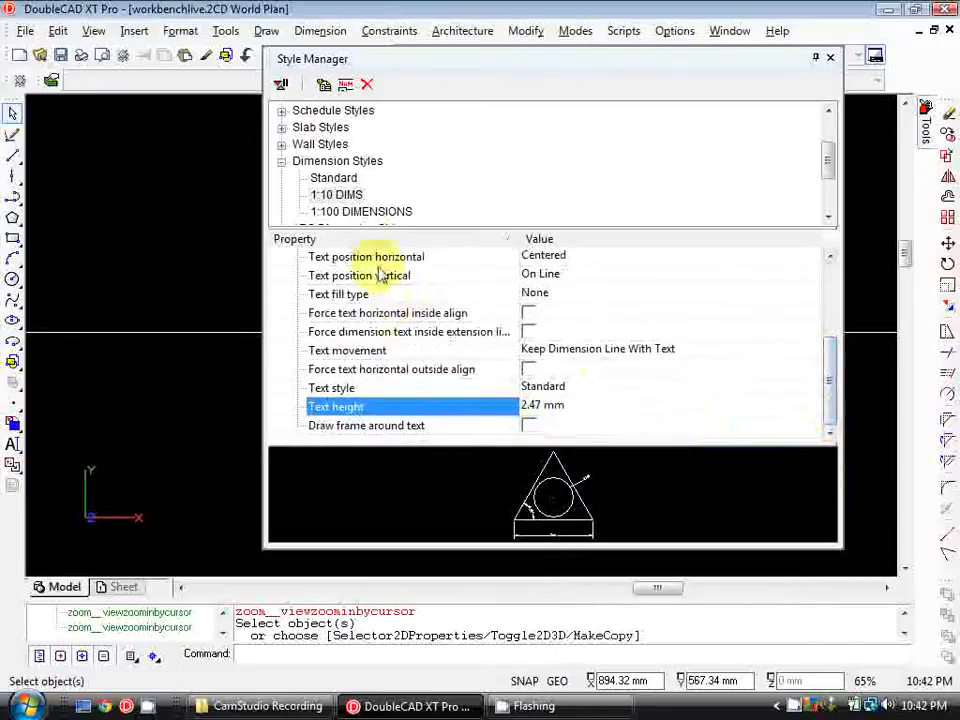
{"action": "left_click", "coordinate": [336, 194]}
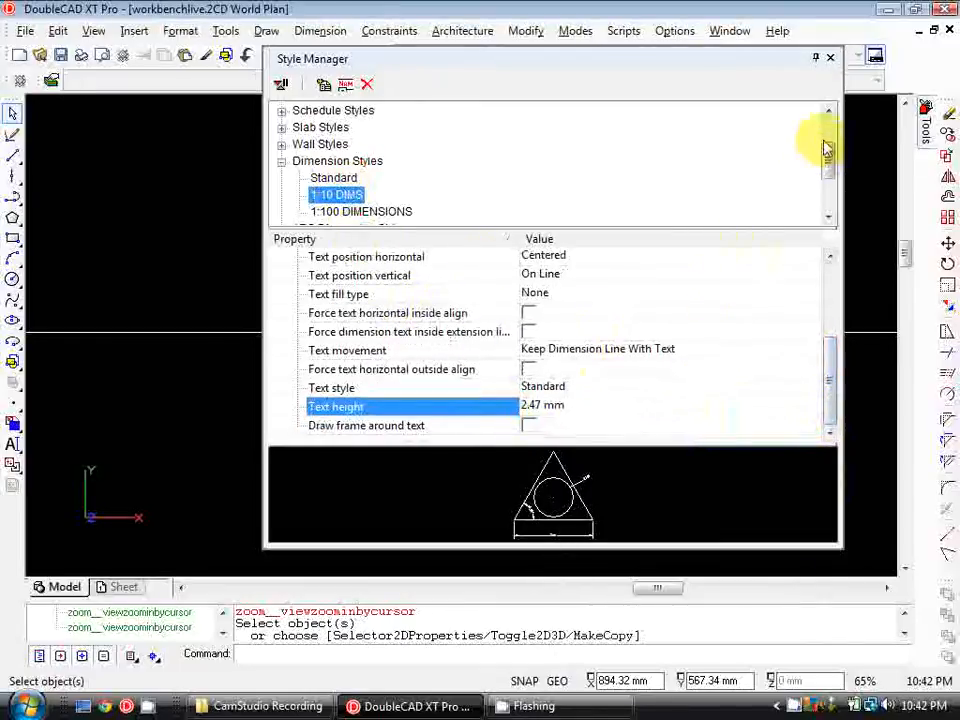
Close the Style Manager and start an aligned dimension
{"action": "left_click", "coordinate": [830, 57]}
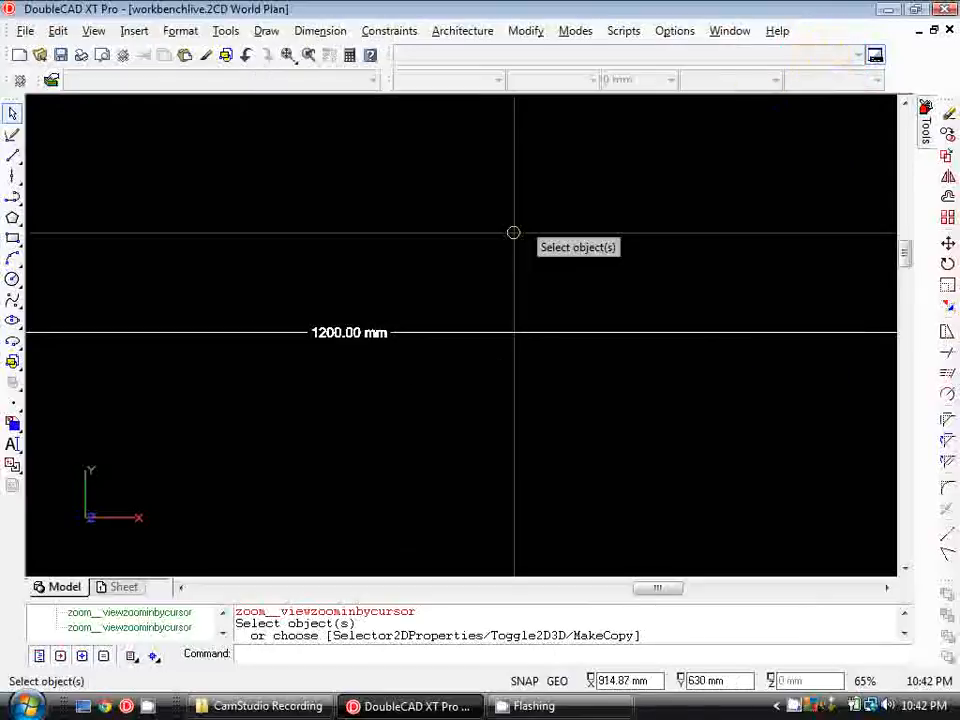
{"action": "scroll", "scroll_direction": "down", "scroll_amount": 3}
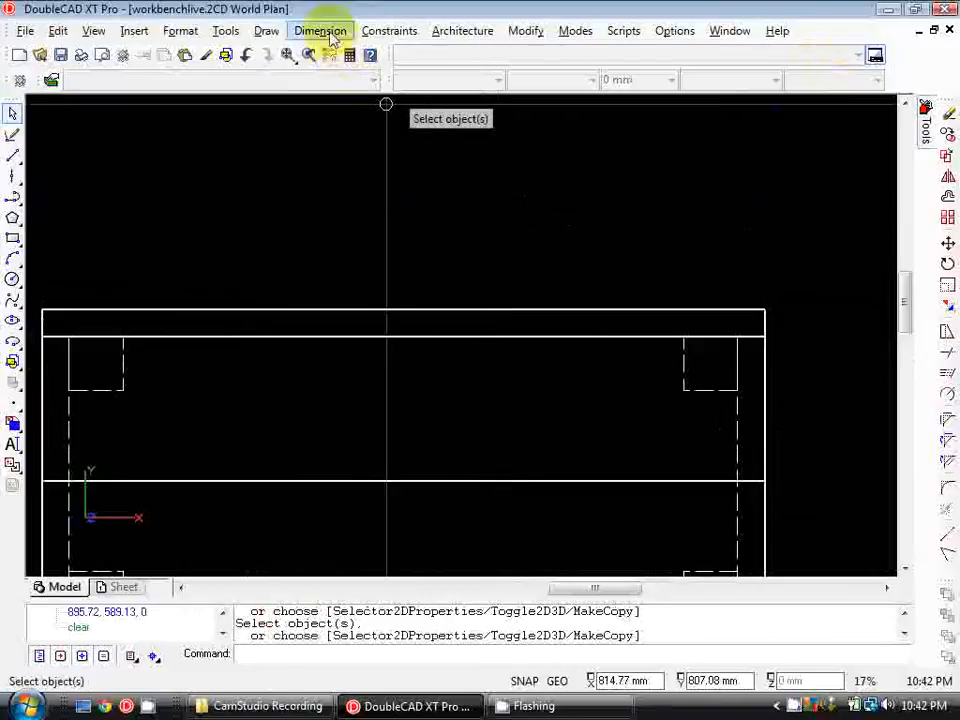
{"action": "mouse_move", "coordinate": [345, 123]}
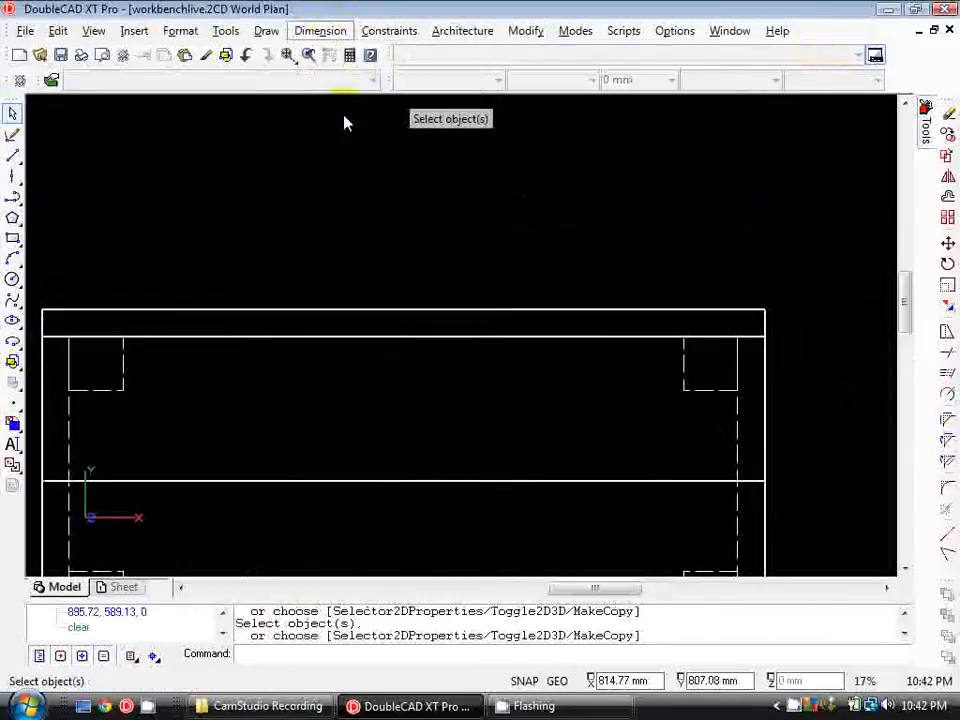
{"action": "left_click", "coordinate": [320, 30]}
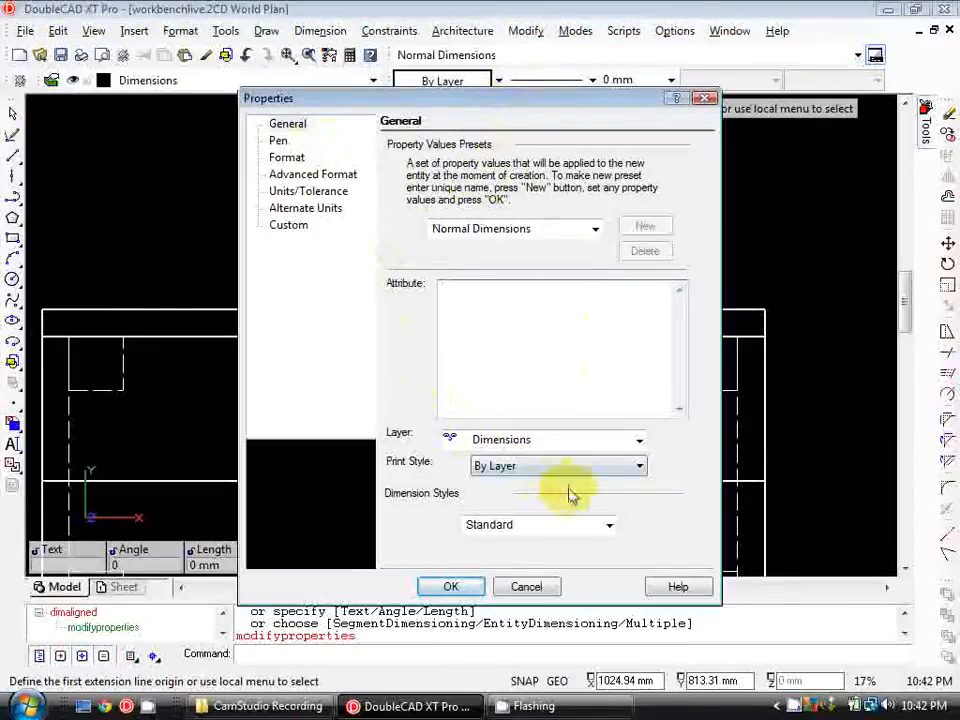
Set the dimension's style to 1:10 DIMS in its properties and confirm
{"action": "left_click", "coordinate": [609, 524]}
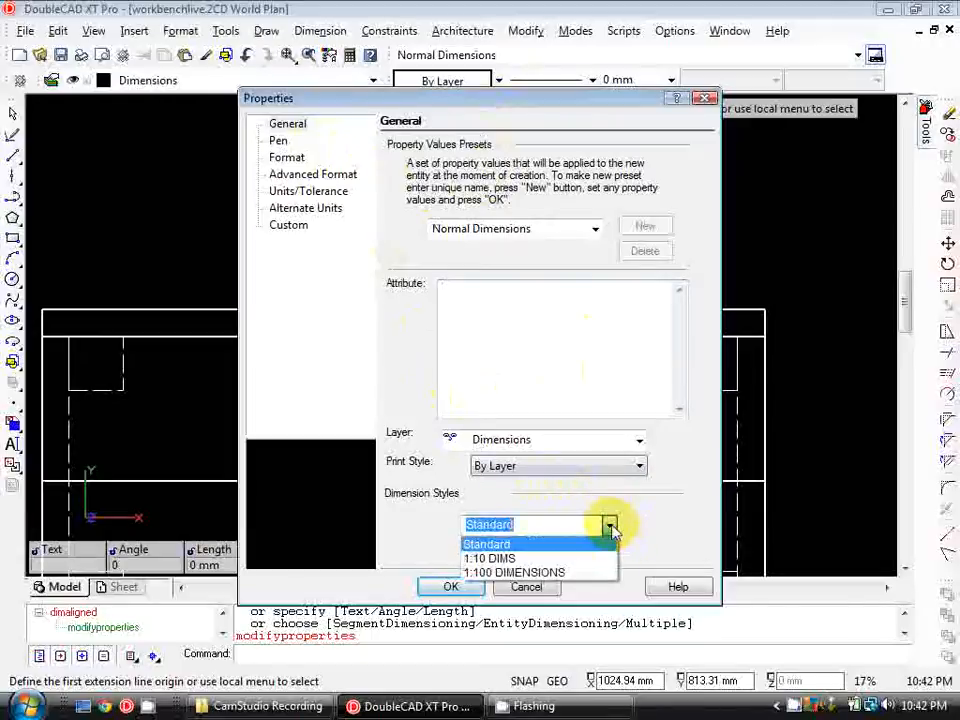
{"action": "mouse_move", "coordinate": [513, 558]}
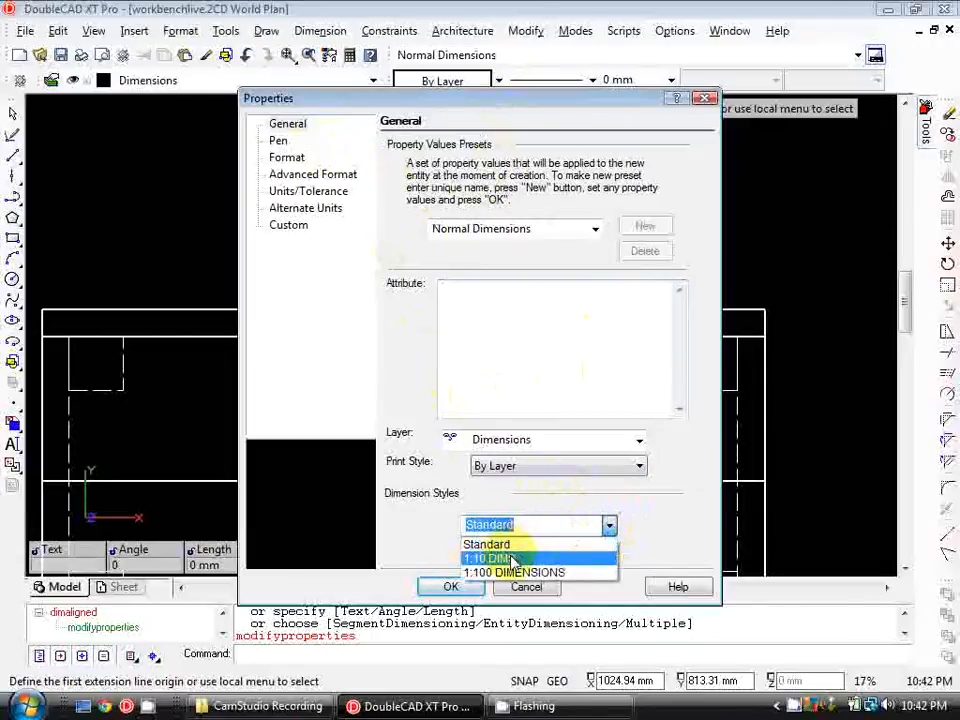
{"action": "left_click", "coordinate": [490, 558]}
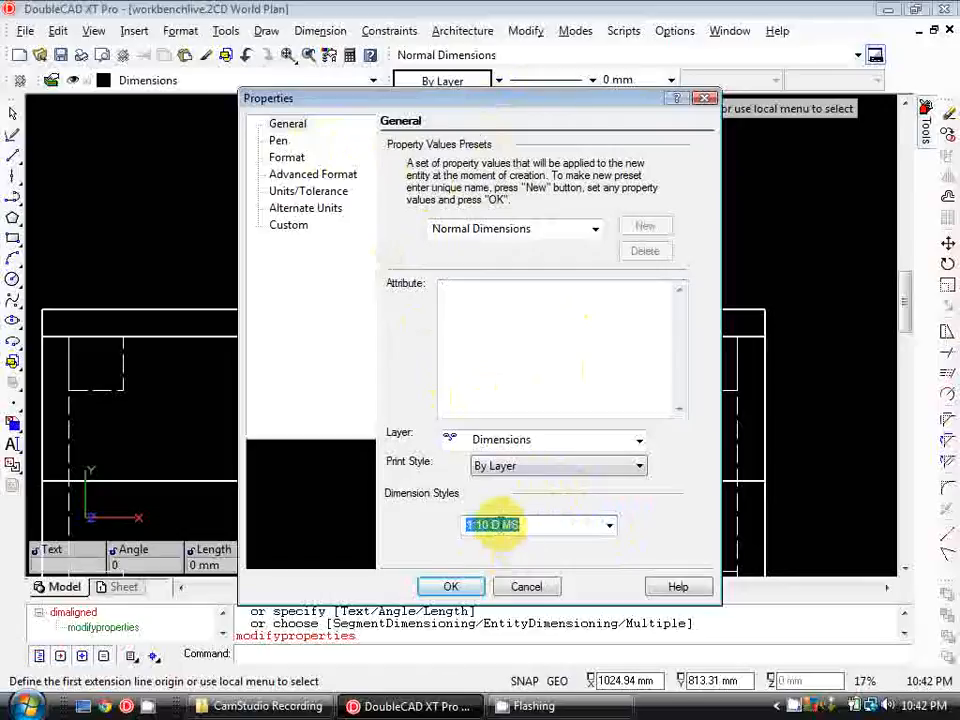
{"action": "mouse_move", "coordinate": [503, 452]}
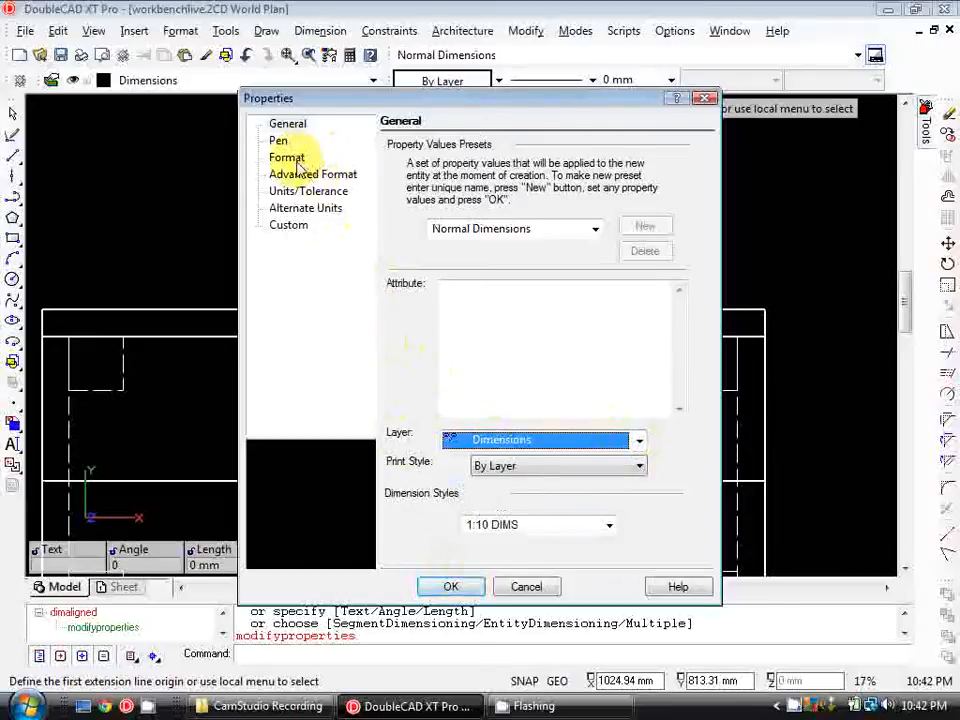
{"action": "left_click", "coordinate": [312, 174]}
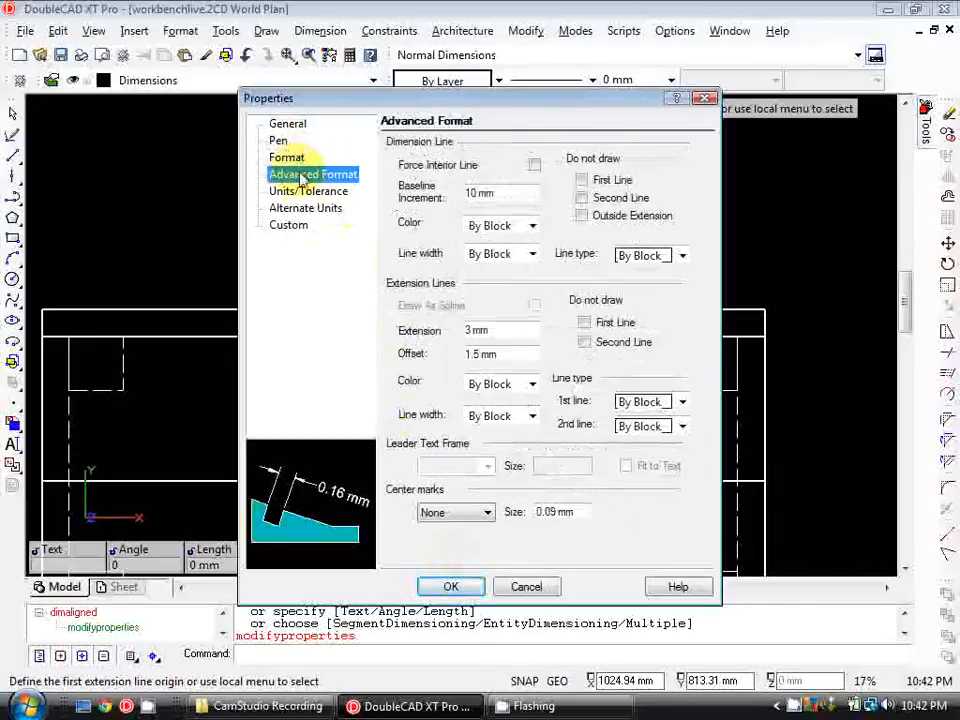
{"action": "left_click", "coordinate": [308, 191]}
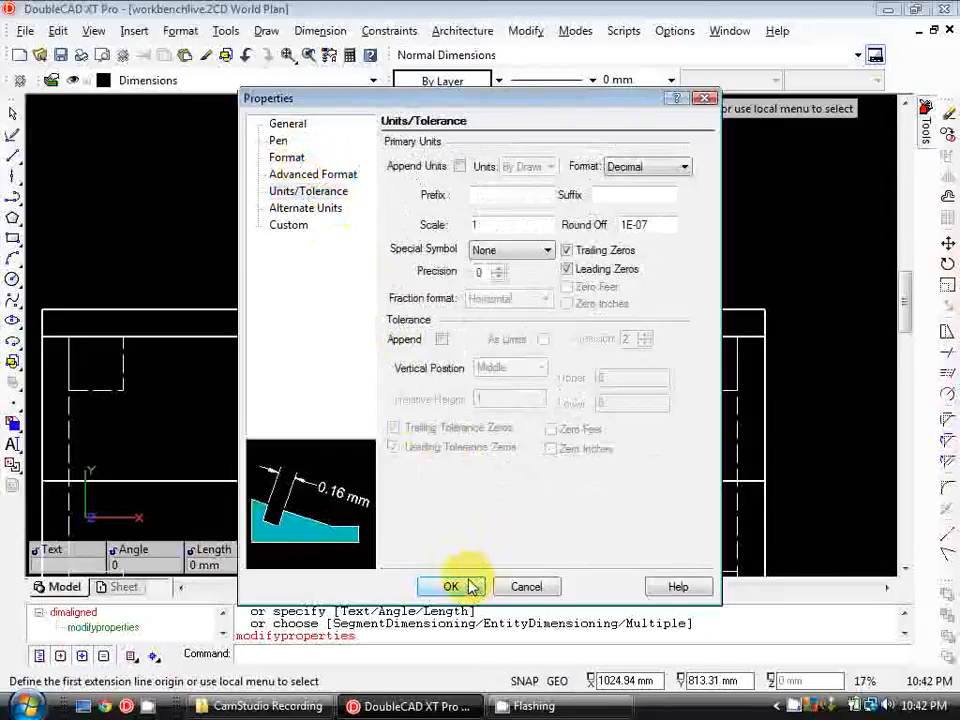
{"action": "left_click", "coordinate": [451, 586]}
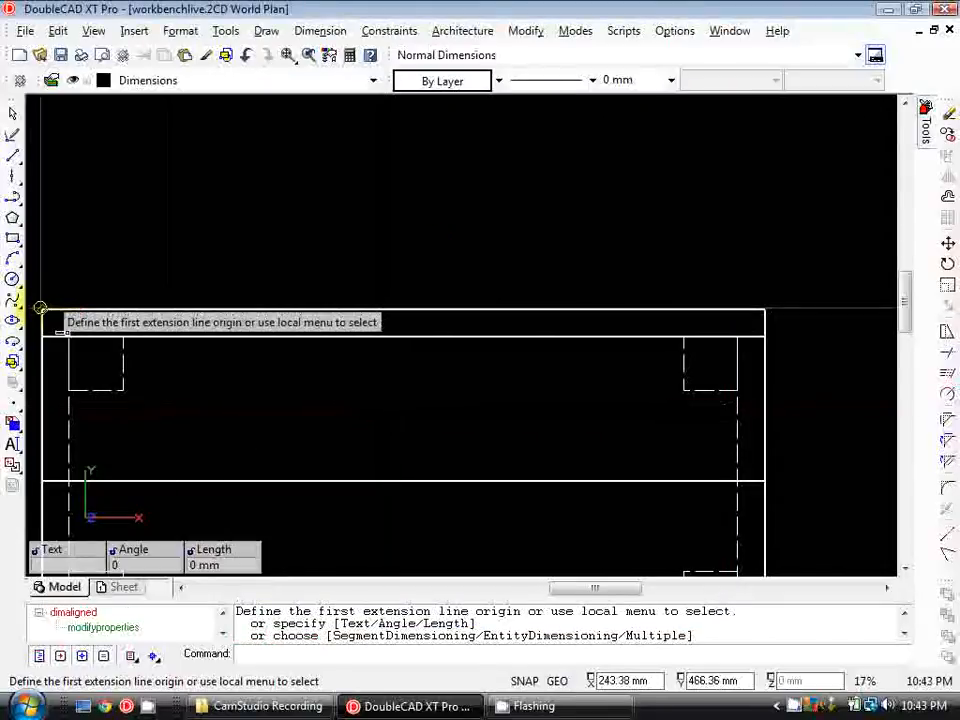
Place the vertical dimensions beside the plan's right edge, zooming in and out to check them
{"action": "left_click", "coordinate": [763, 307]}
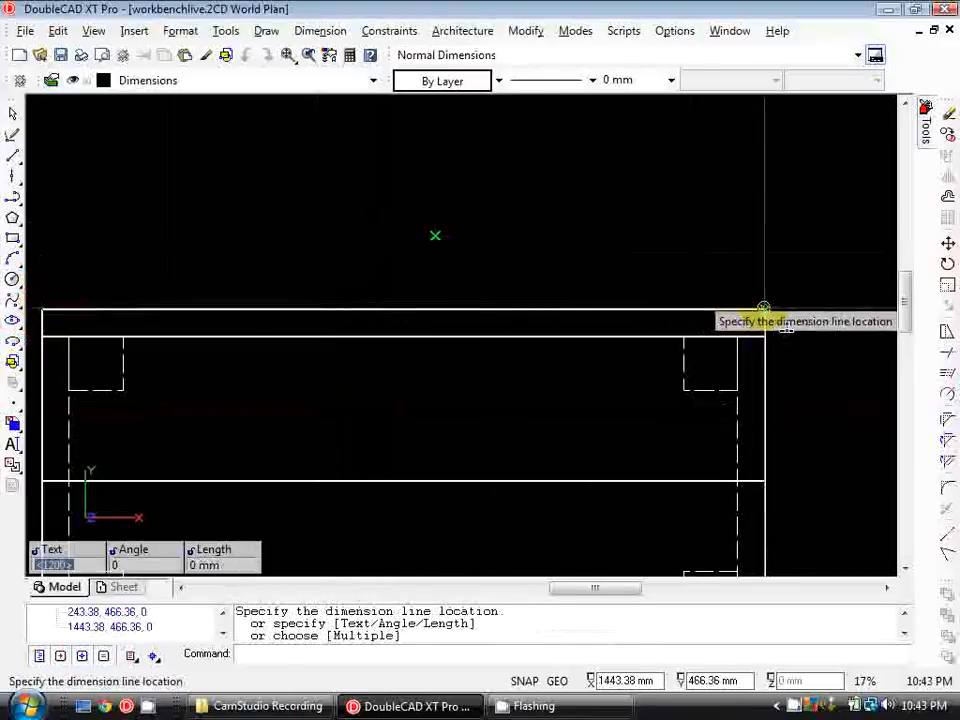
{"action": "left_click", "coordinate": [763, 305]}
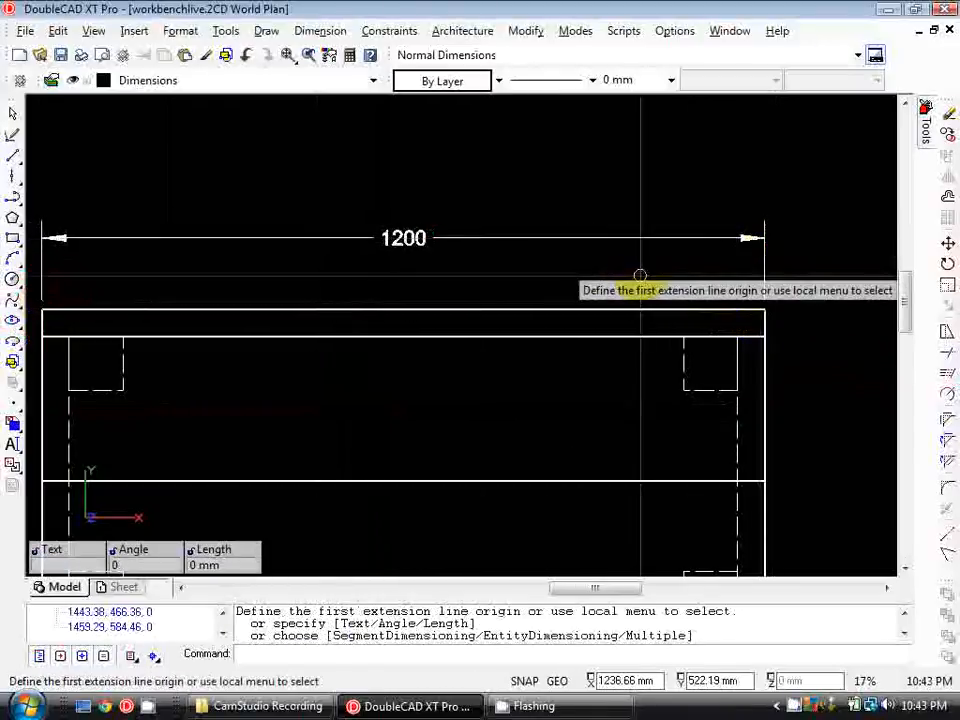
{"action": "scroll", "scroll_direction": "down", "scroll_amount": 3}
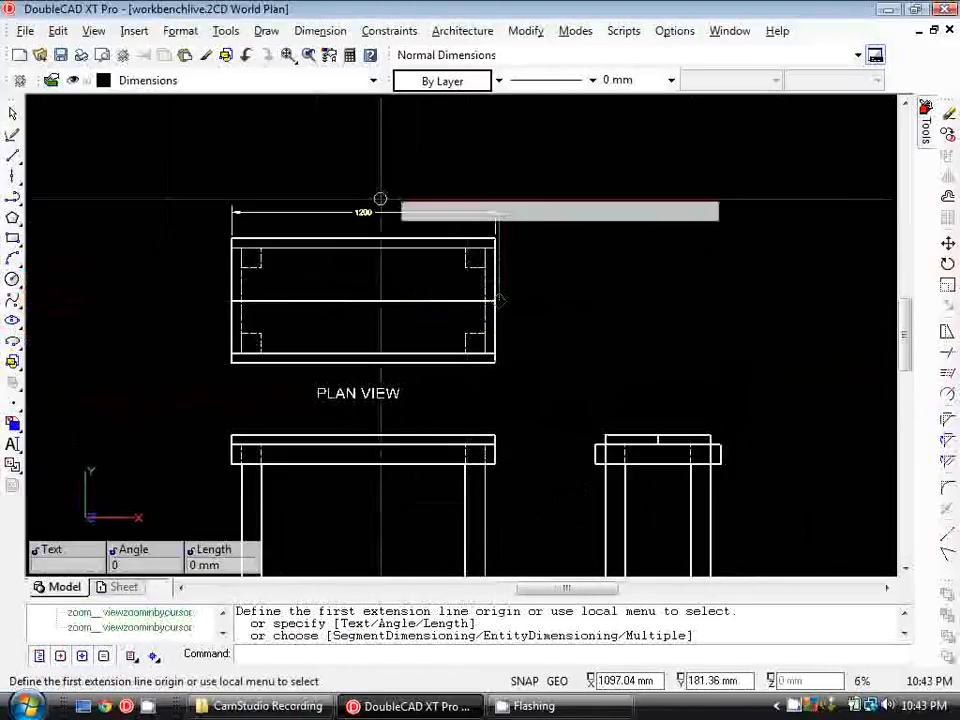
{"action": "scroll", "scroll_direction": "up", "scroll_amount": 3}
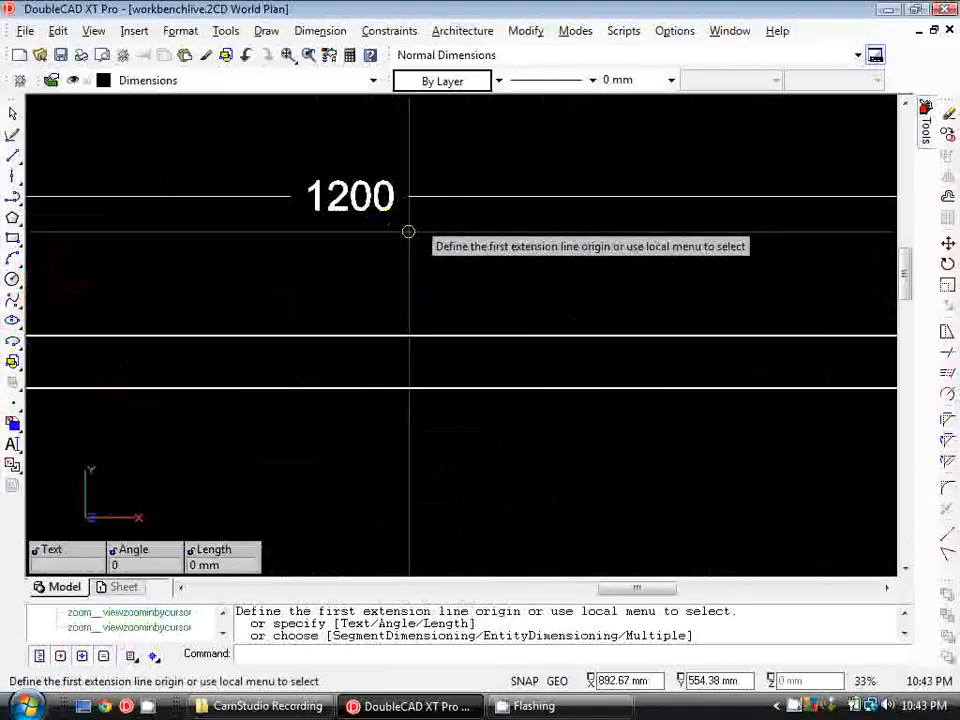
{"action": "scroll", "scroll_direction": "down", "scroll_amount": 3}
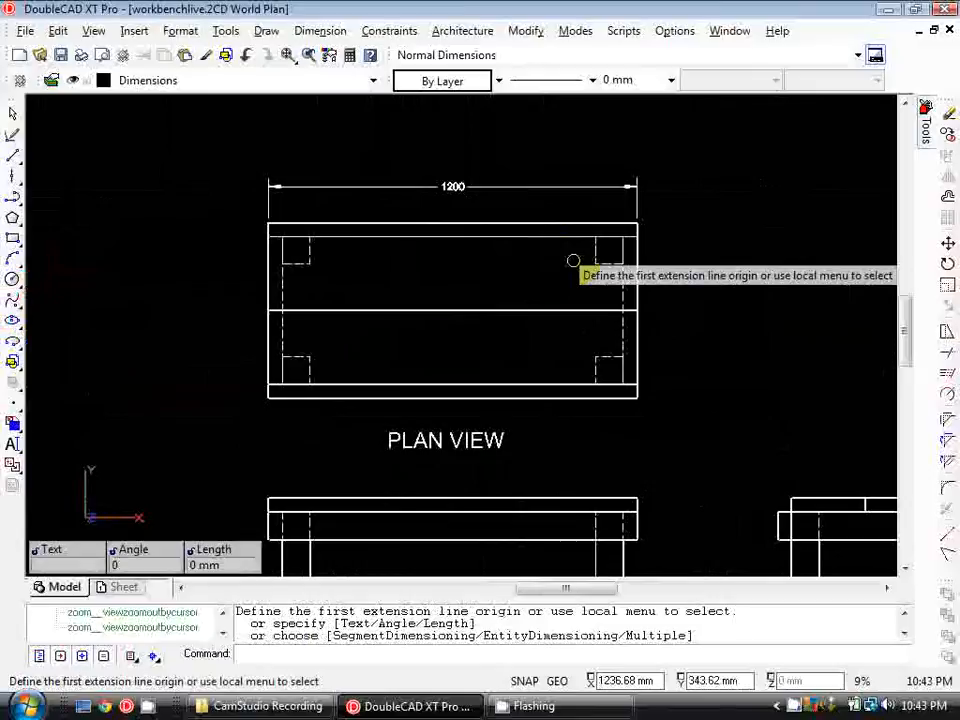
{"action": "scroll", "scroll_direction": "up", "scroll_amount": 3}
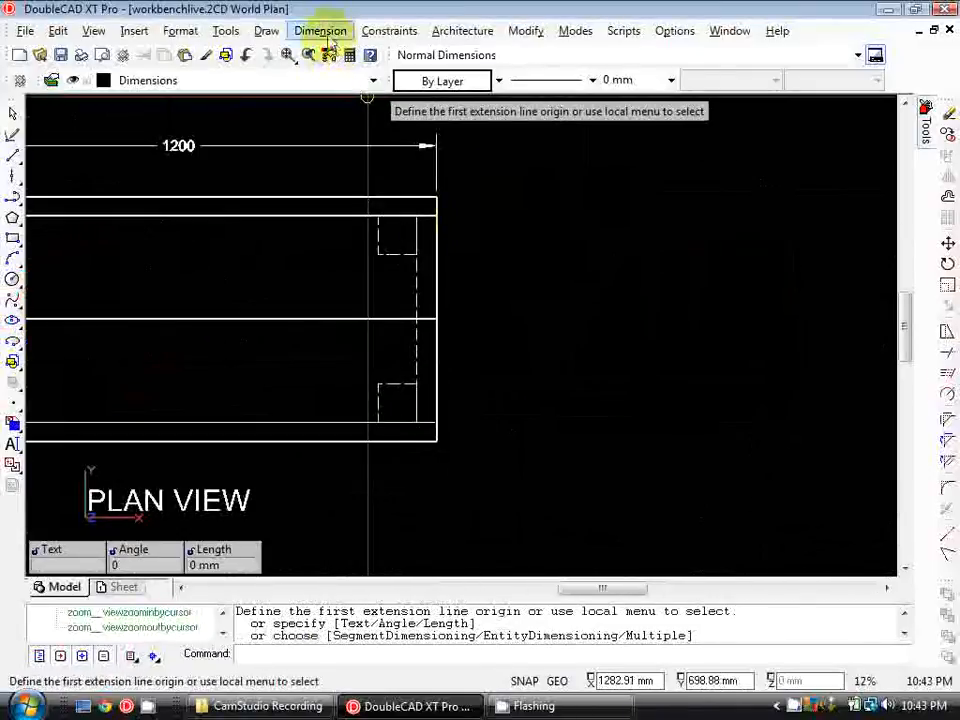
{"action": "scroll", "scroll_direction": "up", "scroll_amount": 3}
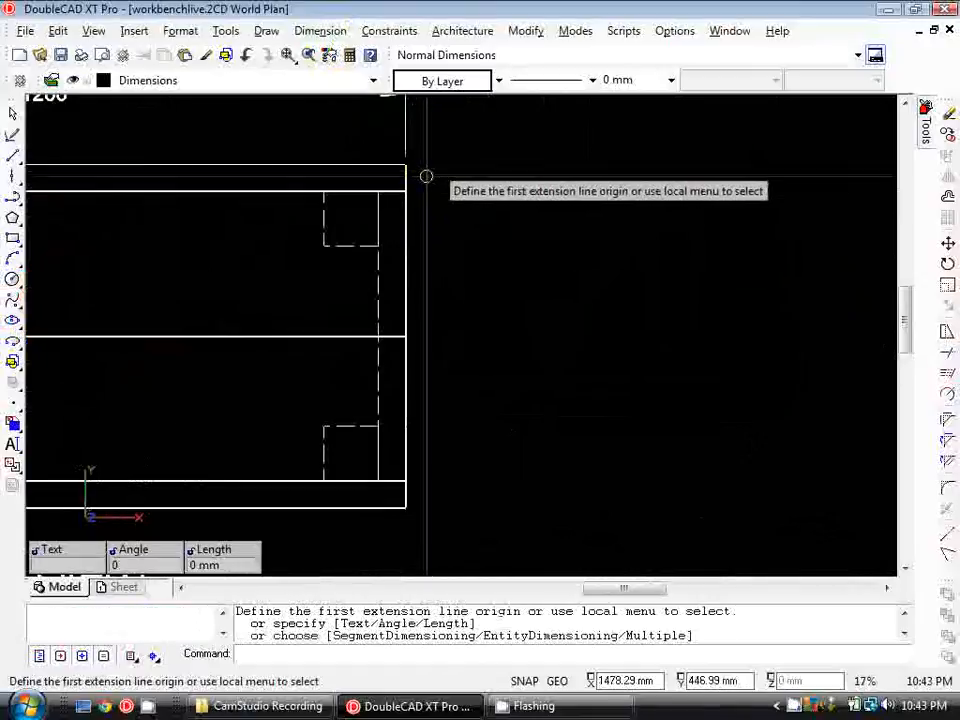
{"action": "scroll", "scroll_direction": "up", "scroll_amount": 3}
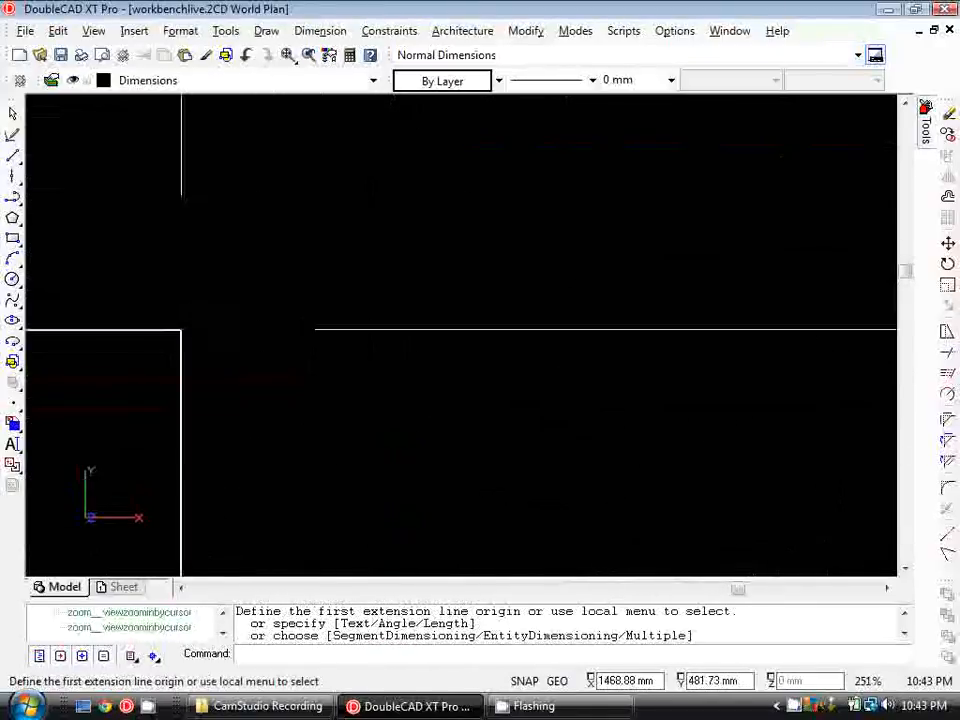
{"action": "scroll", "scroll_direction": "down", "scroll_amount": 3}
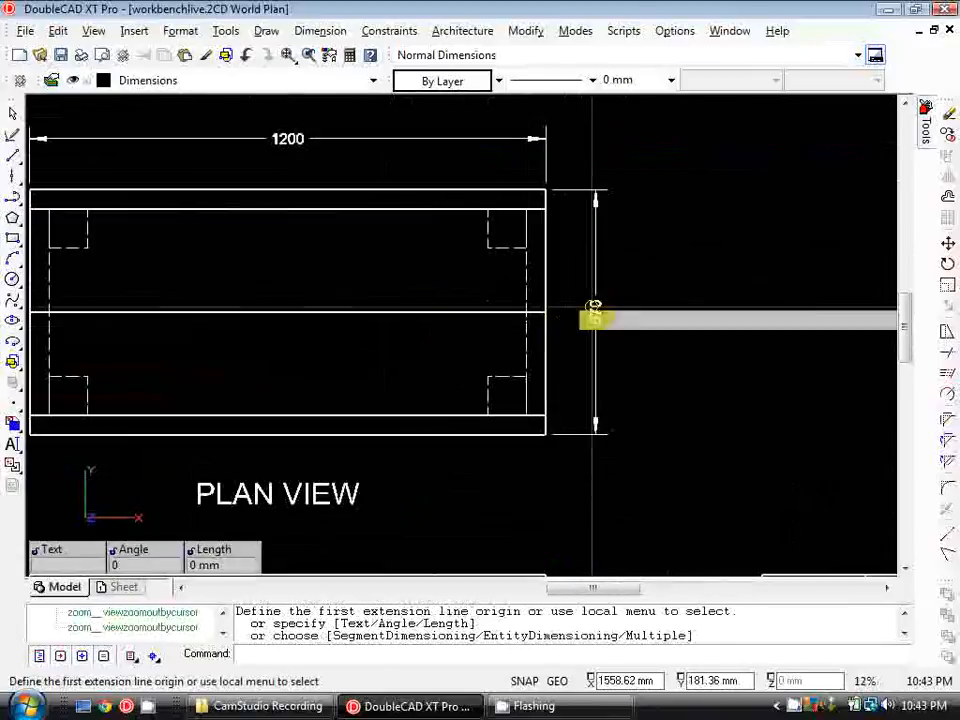
{"action": "scroll", "scroll_direction": "up", "scroll_amount": 3}
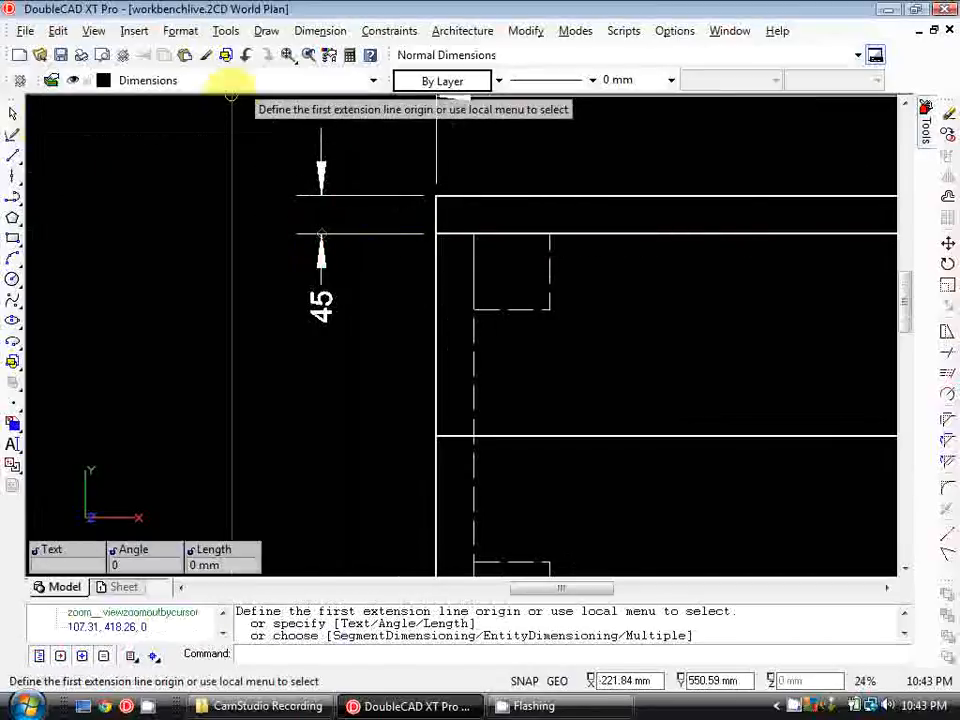
Start a continuous dimension chain using the 45 dimension as its base
{"action": "left_click", "coordinate": [320, 30]}
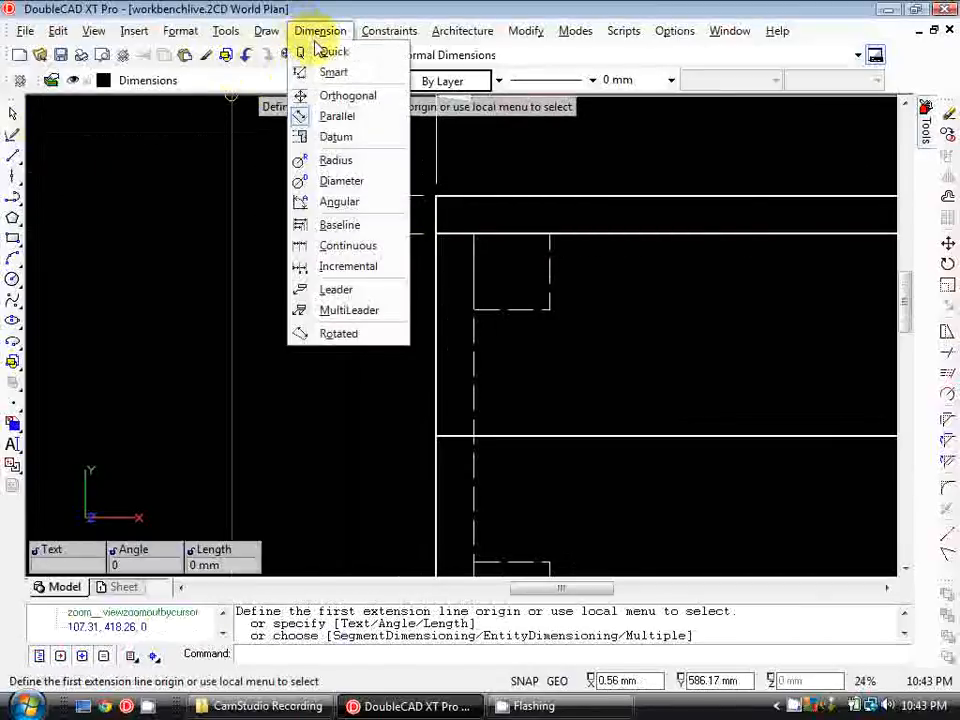
{"action": "mouse_move", "coordinate": [347, 245]}
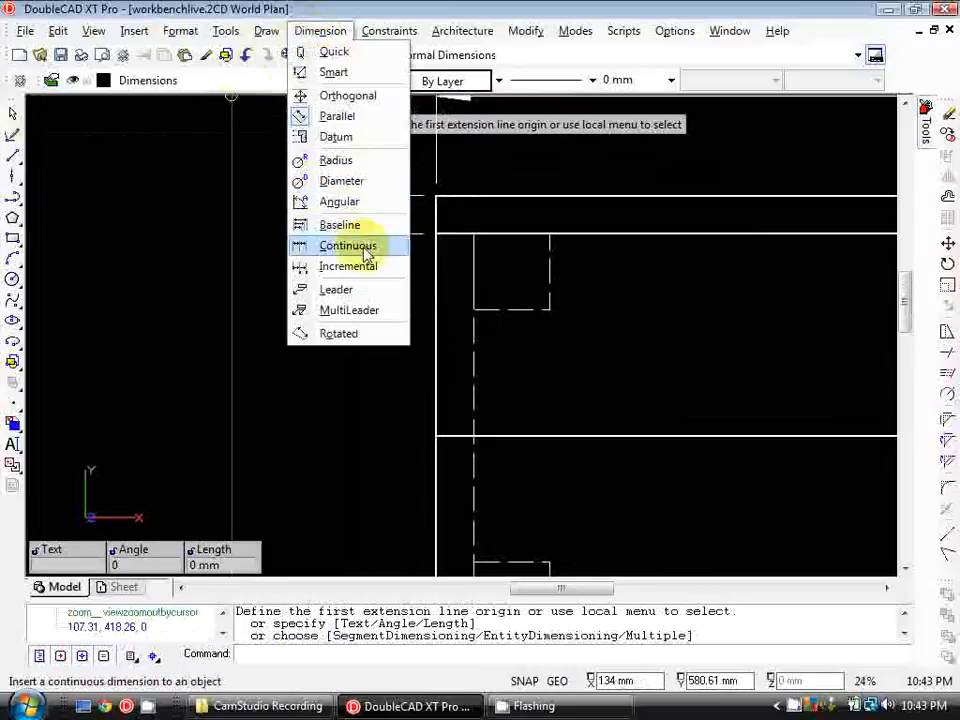
{"action": "left_click", "coordinate": [347, 245]}
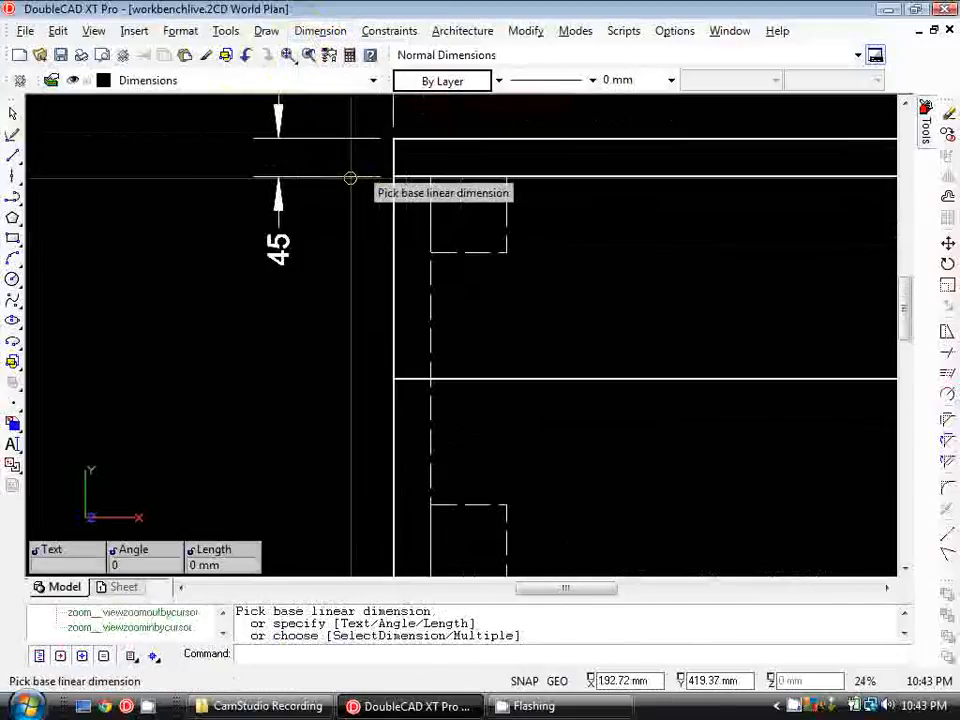
{"action": "left_click", "coordinate": [350, 178]}
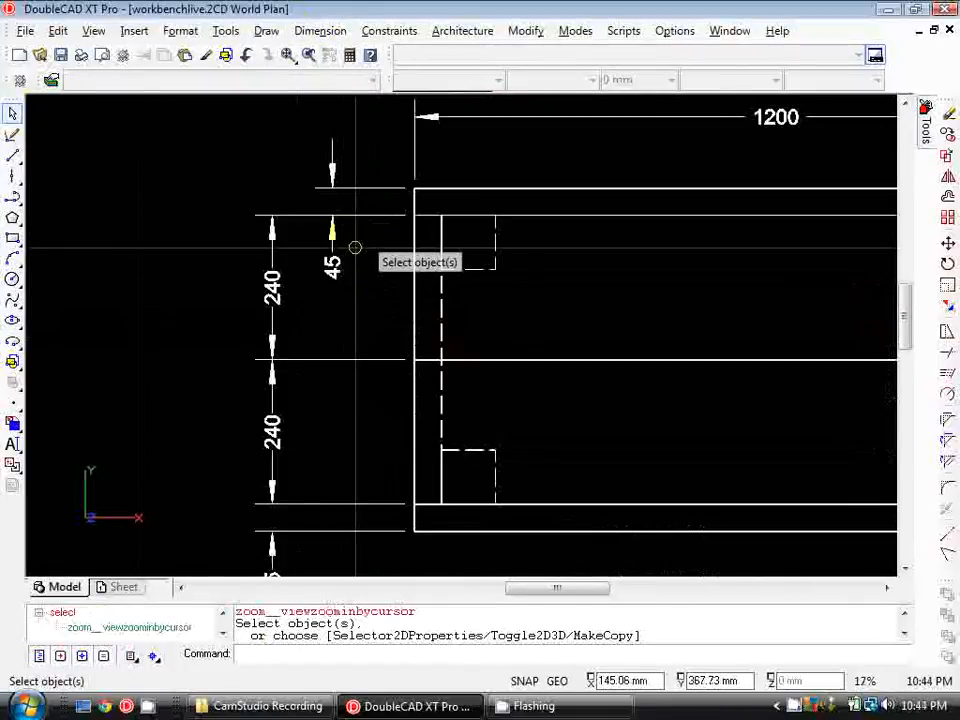
{"action": "mouse_move", "coordinate": [335, 278]}
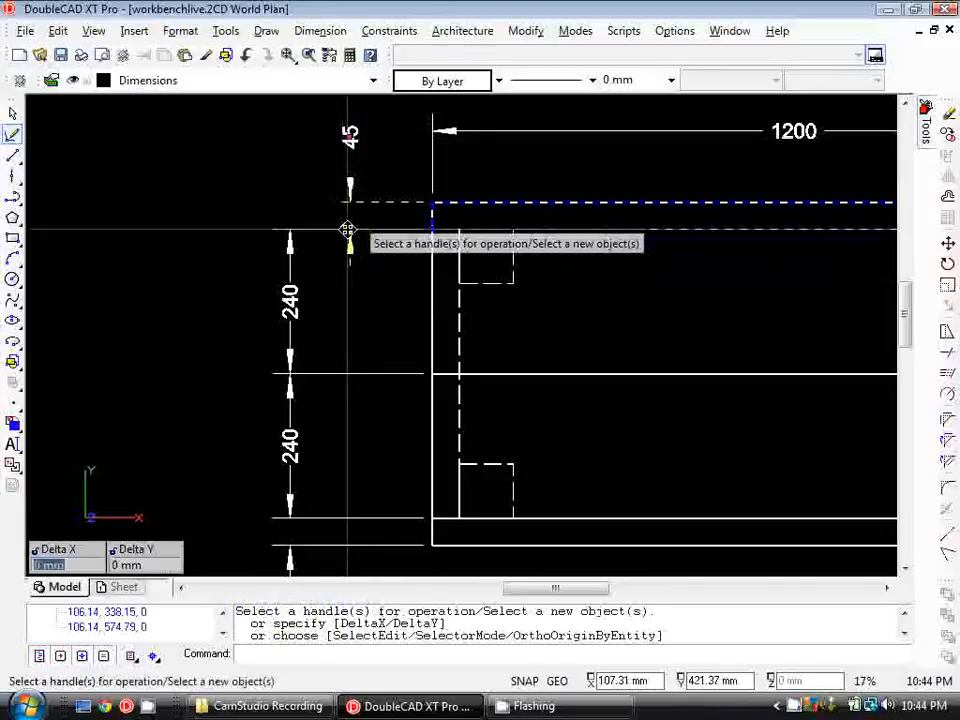
Move the 45 dimension text above the top rail
{"action": "left_click", "coordinate": [348, 230]}
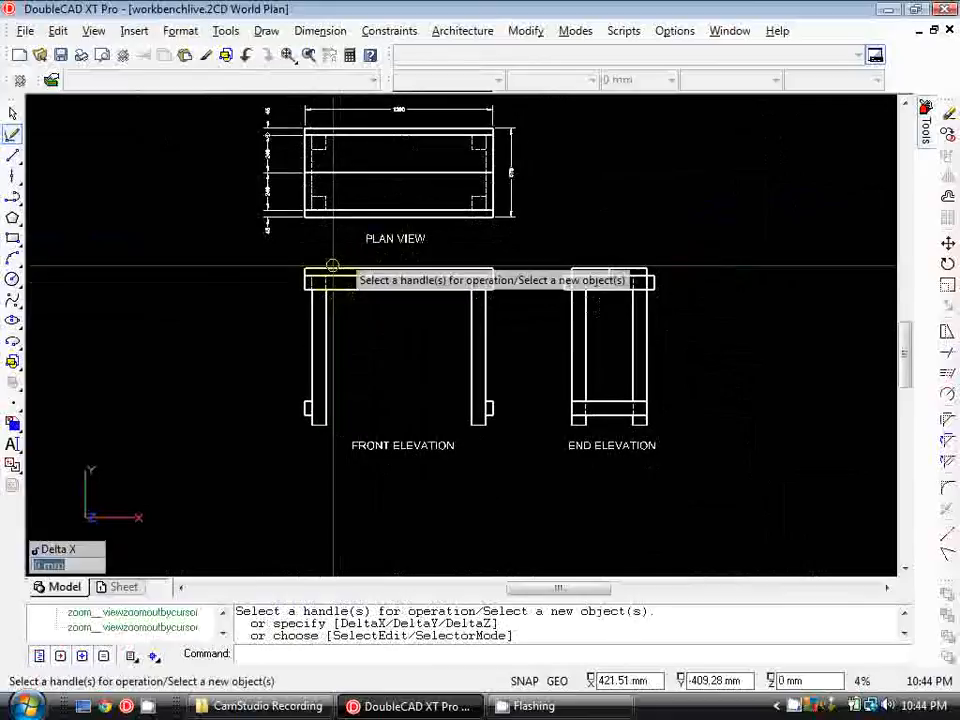
Dimension the front elevation's left side with an orthogonal dimension continued into a chain
{"action": "left_click", "coordinate": [320, 30]}
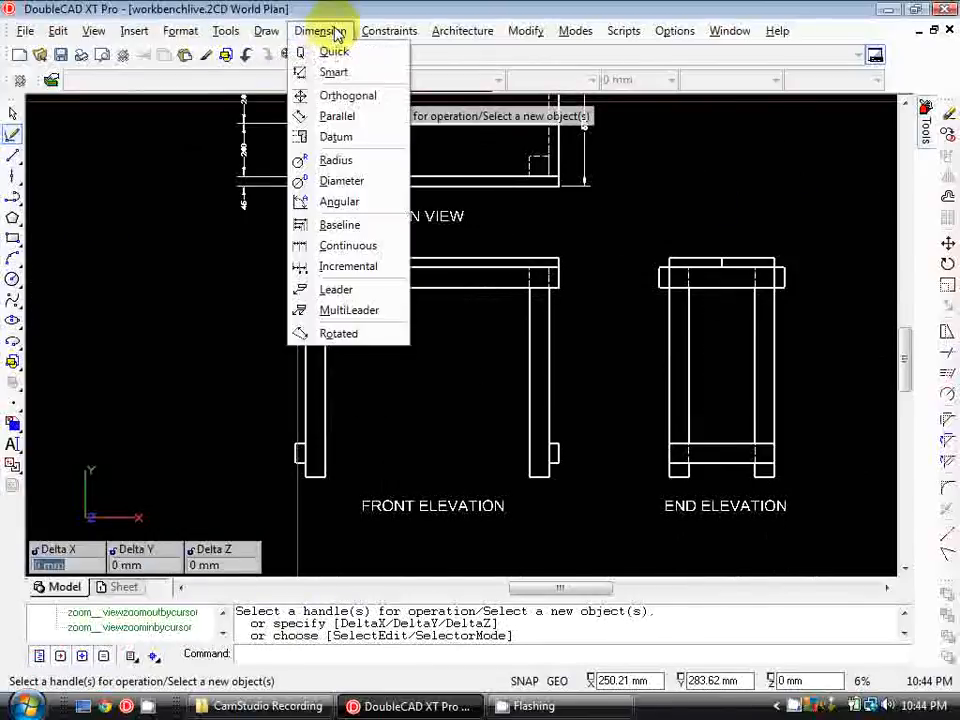
{"action": "left_click", "coordinate": [334, 71]}
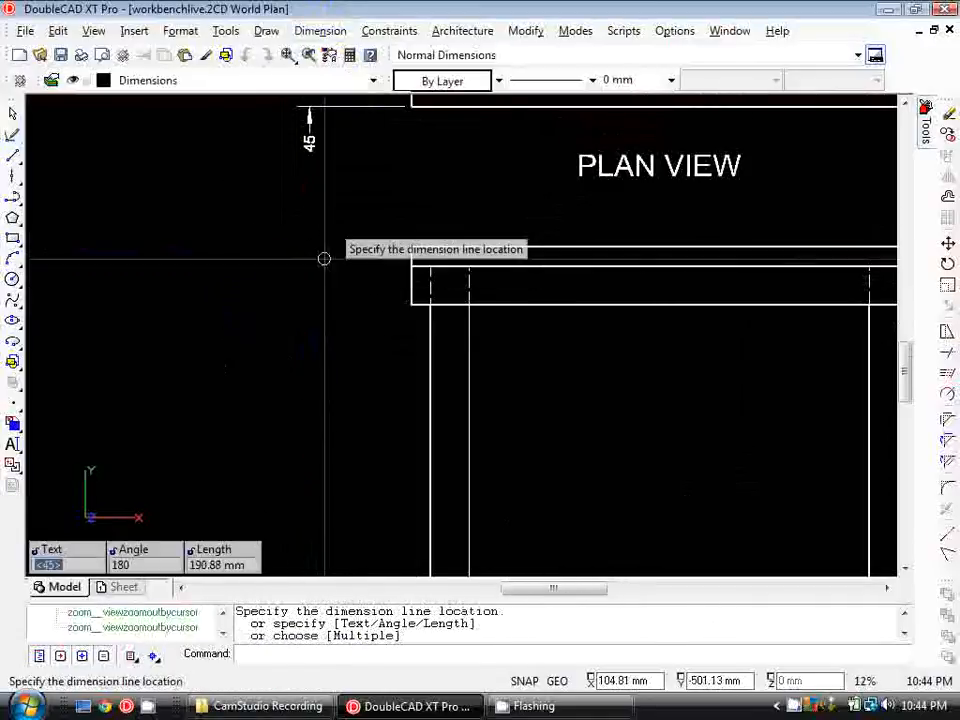
{"action": "mouse_move", "coordinate": [310, 198]}
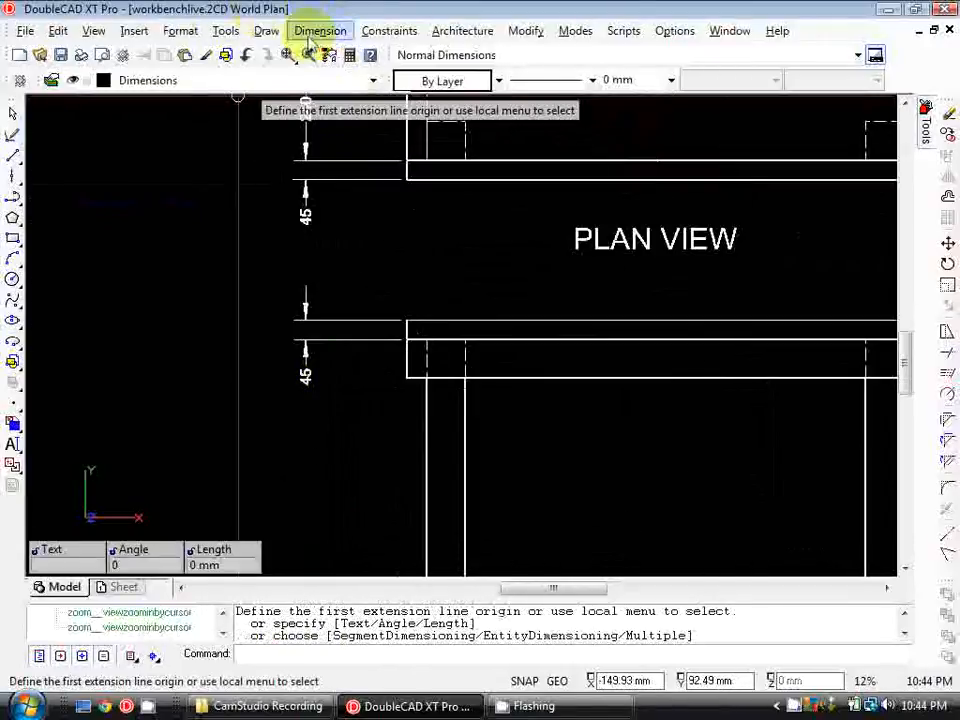
{"action": "left_click", "coordinate": [320, 30]}
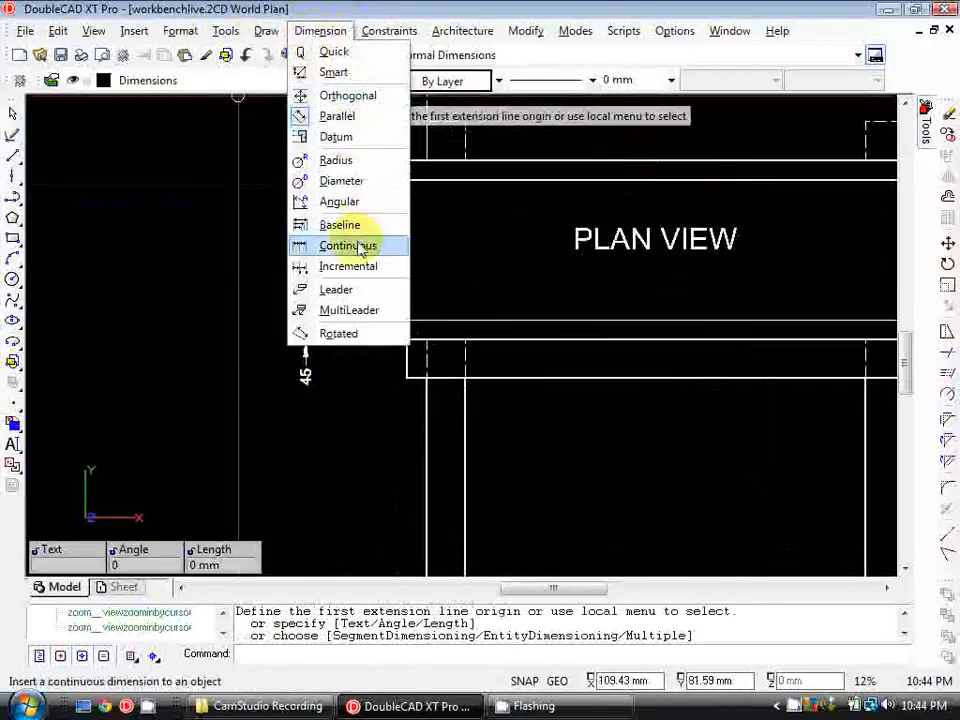
{"action": "left_click", "coordinate": [347, 245]}
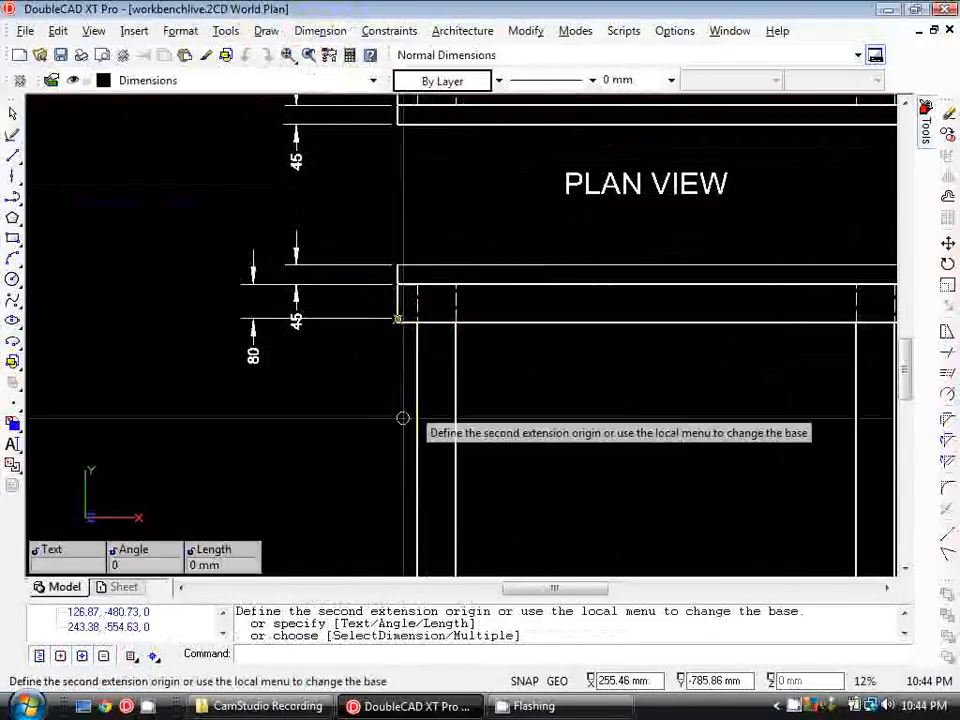
{"action": "scroll", "scroll_direction": "down", "scroll_amount": 3}
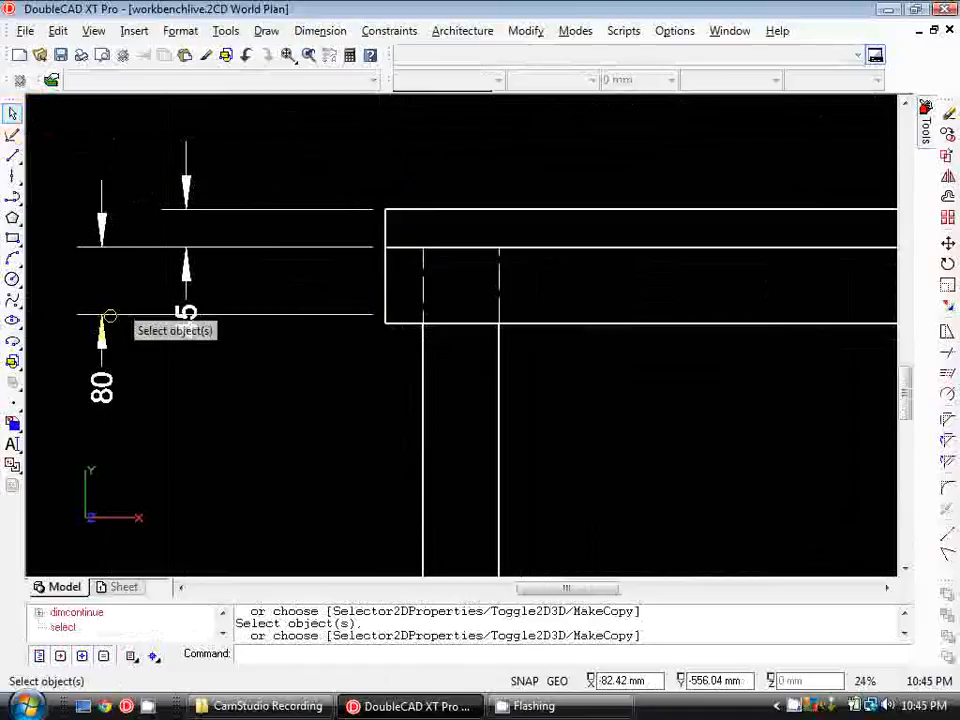
{"action": "scroll", "scroll_direction": "down", "scroll_amount": 3}
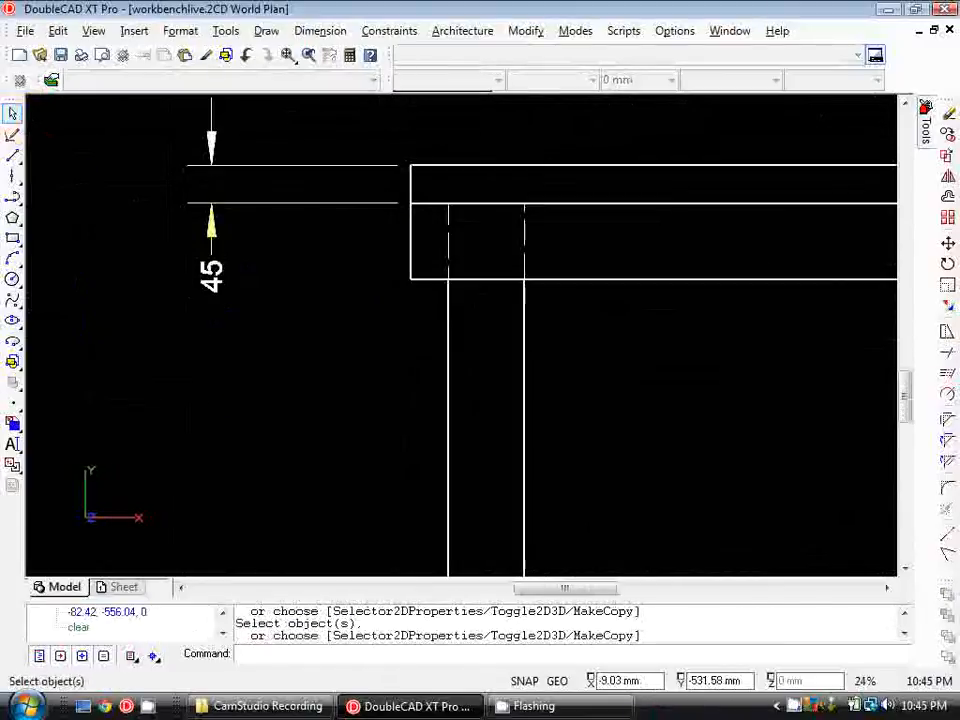
{"action": "scroll", "scroll_direction": "down", "scroll_amount": 3}
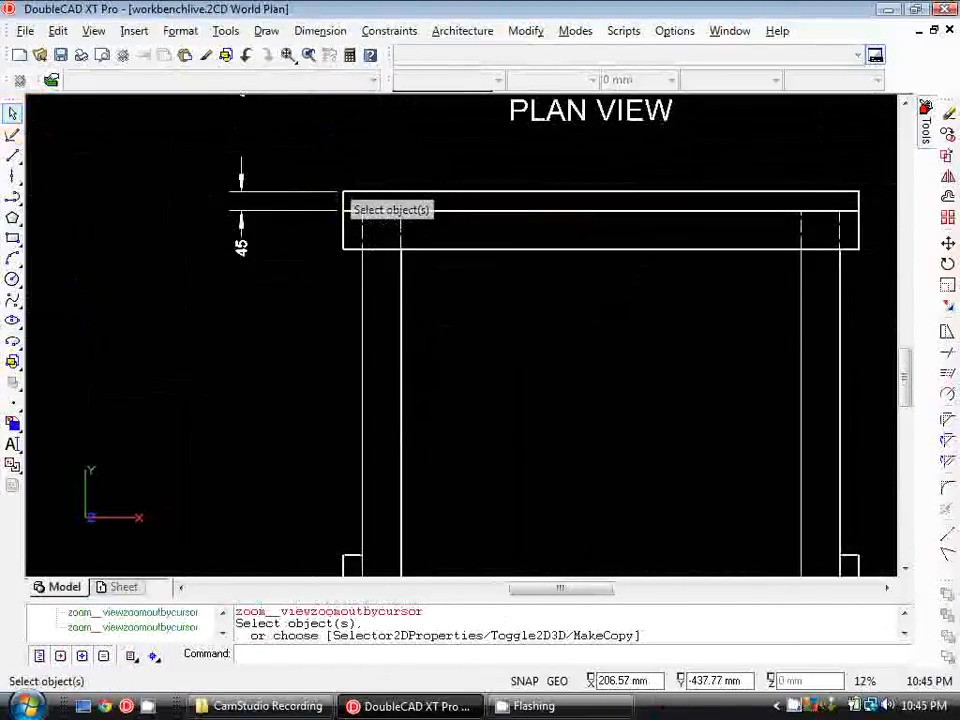
Add the next vertical dimension, snapping its point onto a line
{"action": "left_click", "coordinate": [320, 30]}
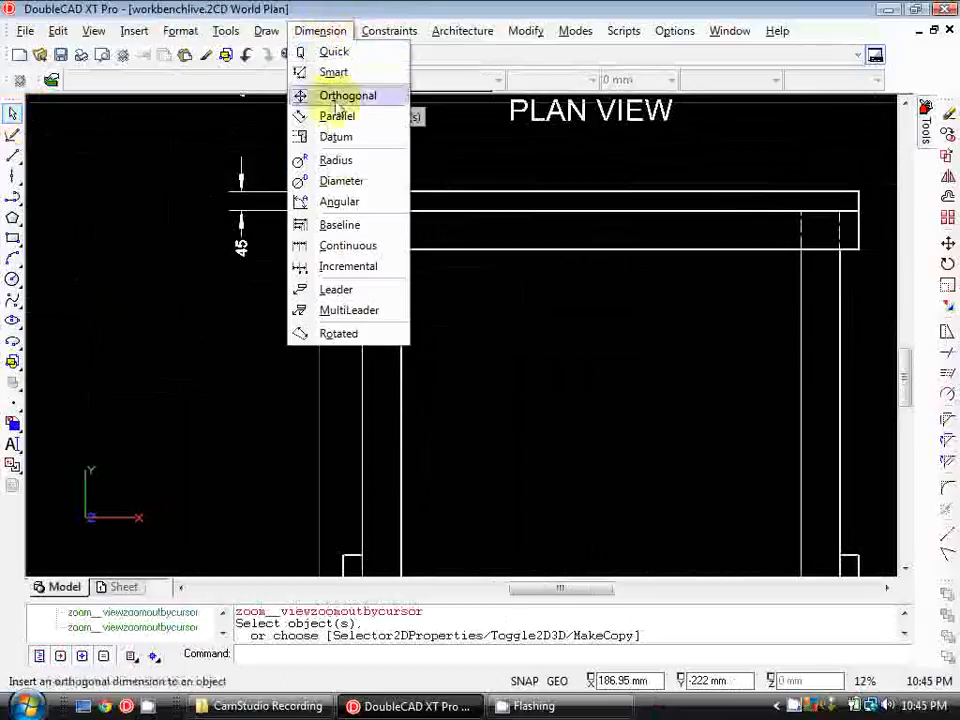
{"action": "left_click", "coordinate": [348, 245]}
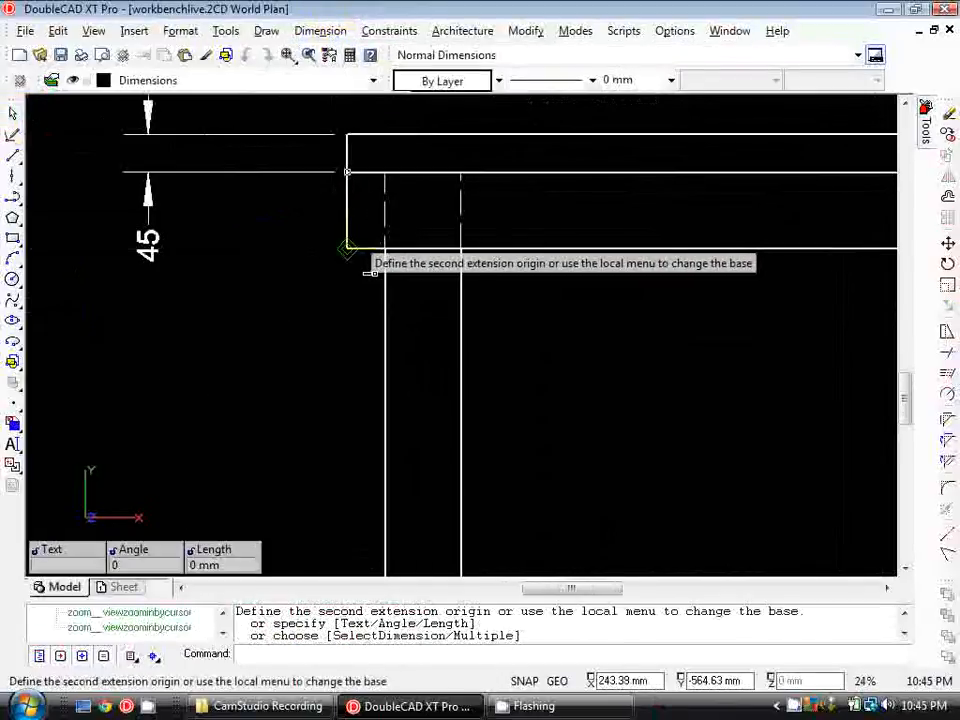
{"action": "scroll", "scroll_direction": "down", "scroll_amount": 3}
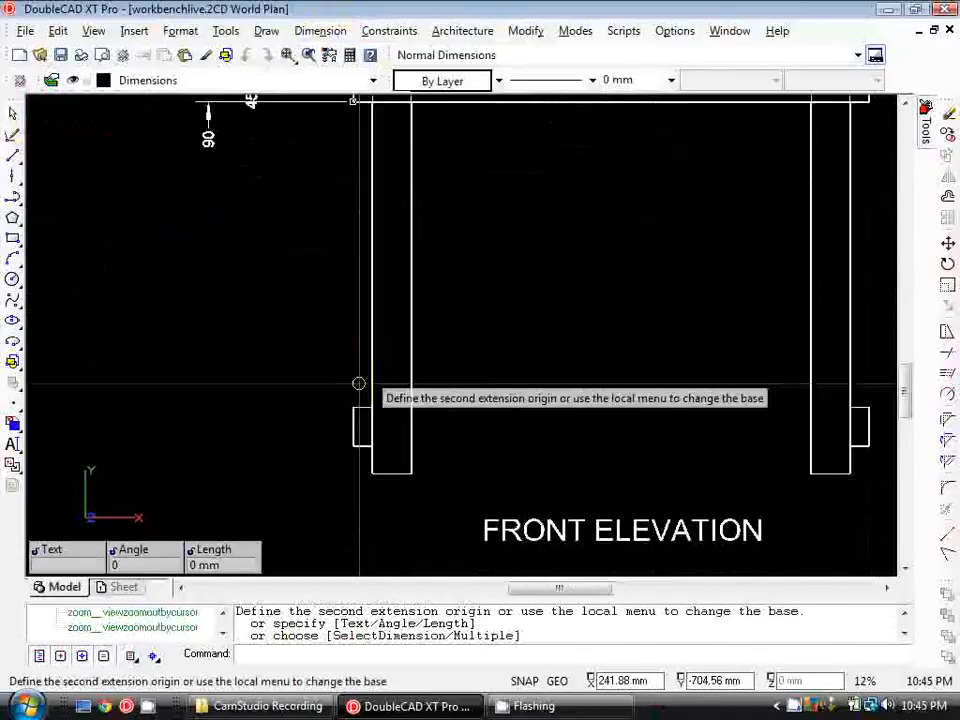
{"action": "scroll", "scroll_direction": "up", "scroll_amount": 3}
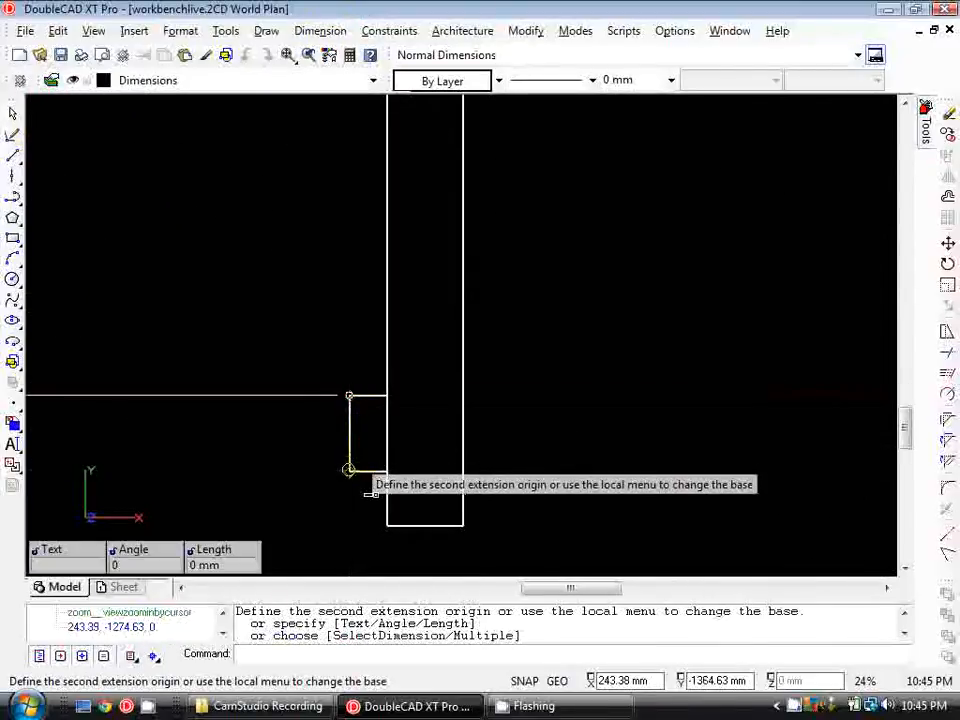
{"action": "right_click", "coordinate": [347, 328]}
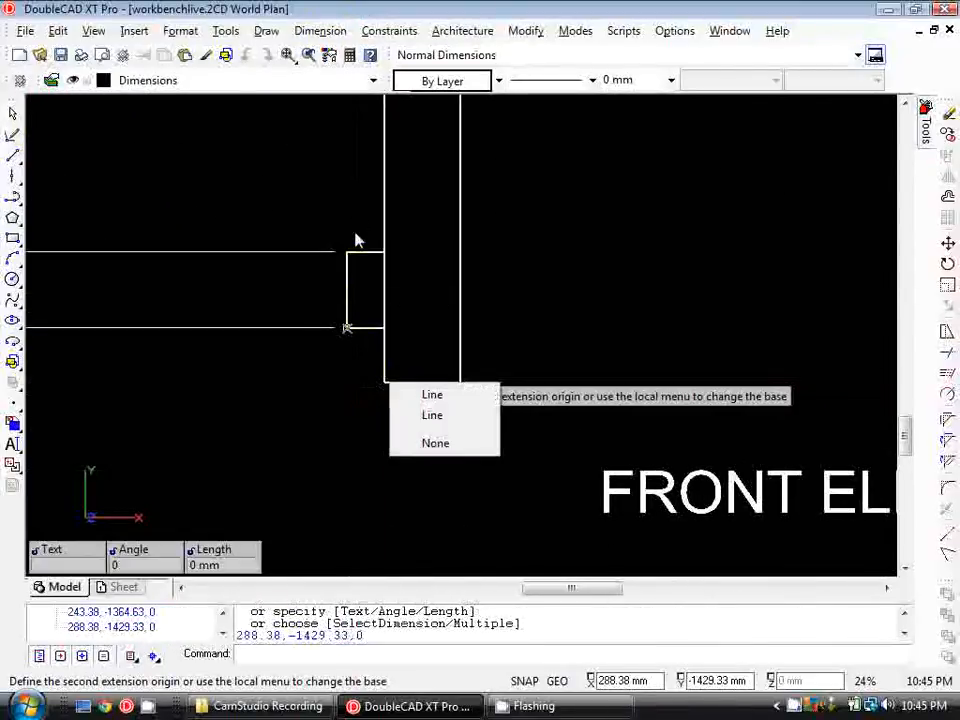
{"action": "mouse_move", "coordinate": [432, 400]}
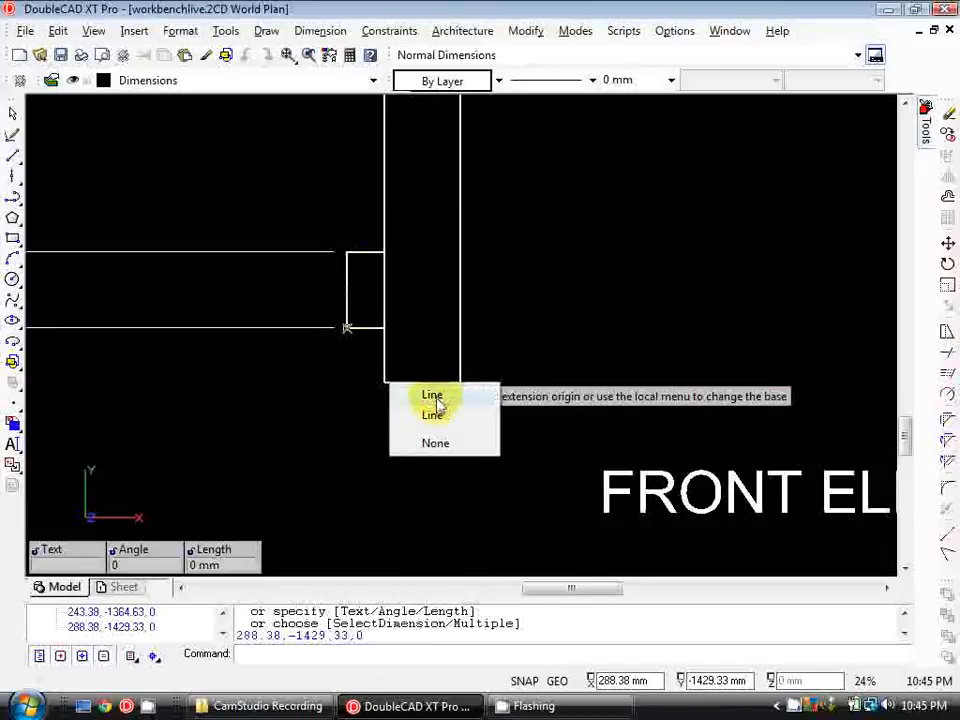
{"action": "left_click", "coordinate": [431, 395]}
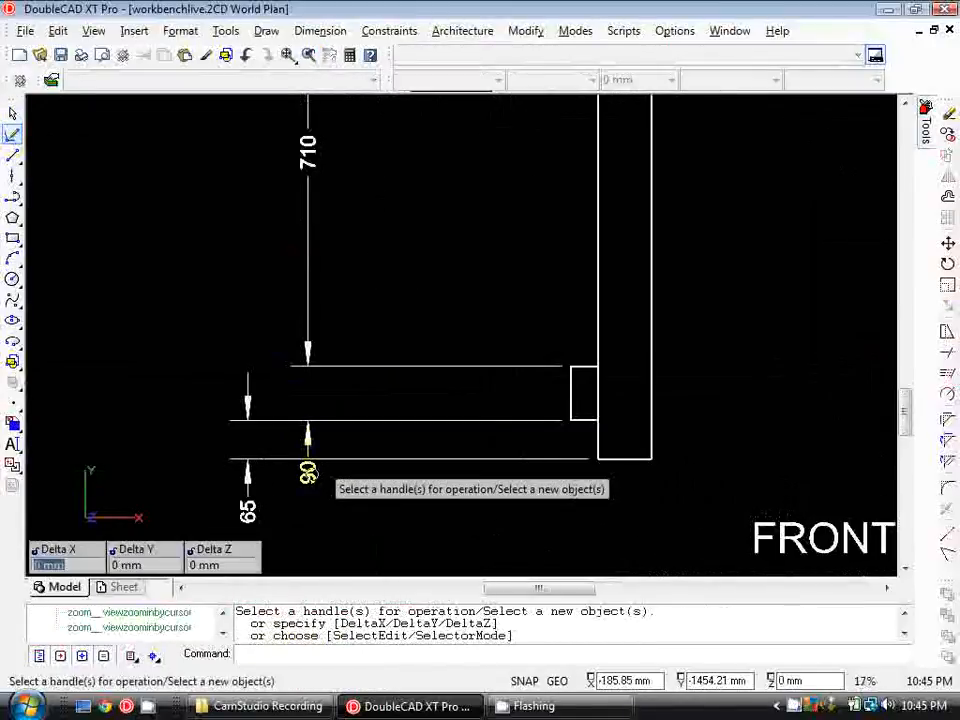
Move the crowded 45 and 90 dimension texts apart so the chain reads 45, 90, 710, 90, 65
{"action": "left_click", "coordinate": [583, 395]}
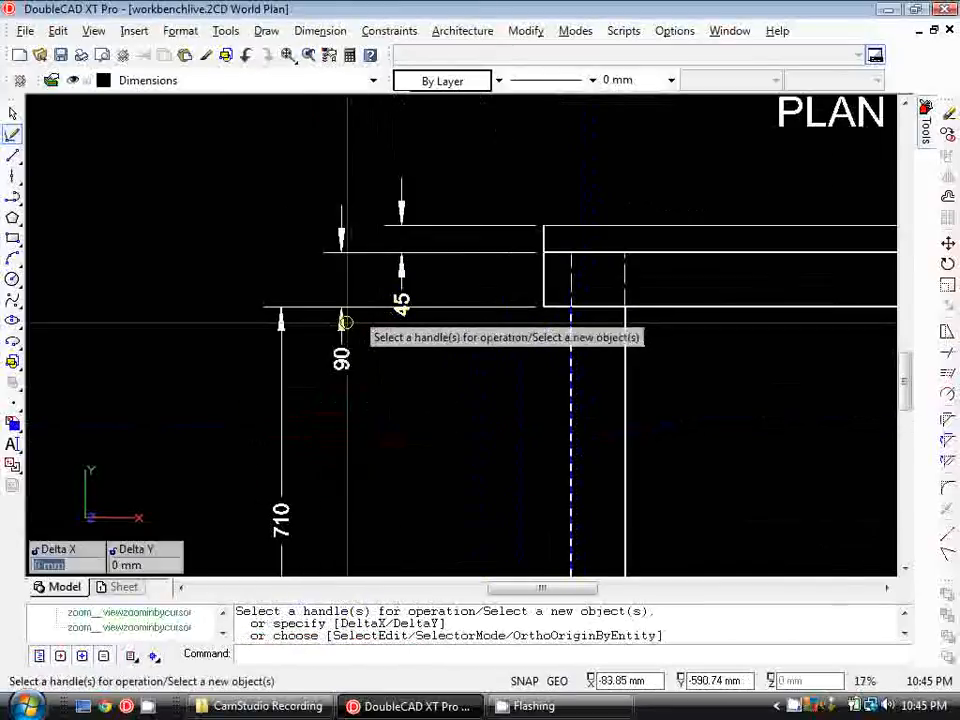
{"action": "left_click", "coordinate": [343, 322]}
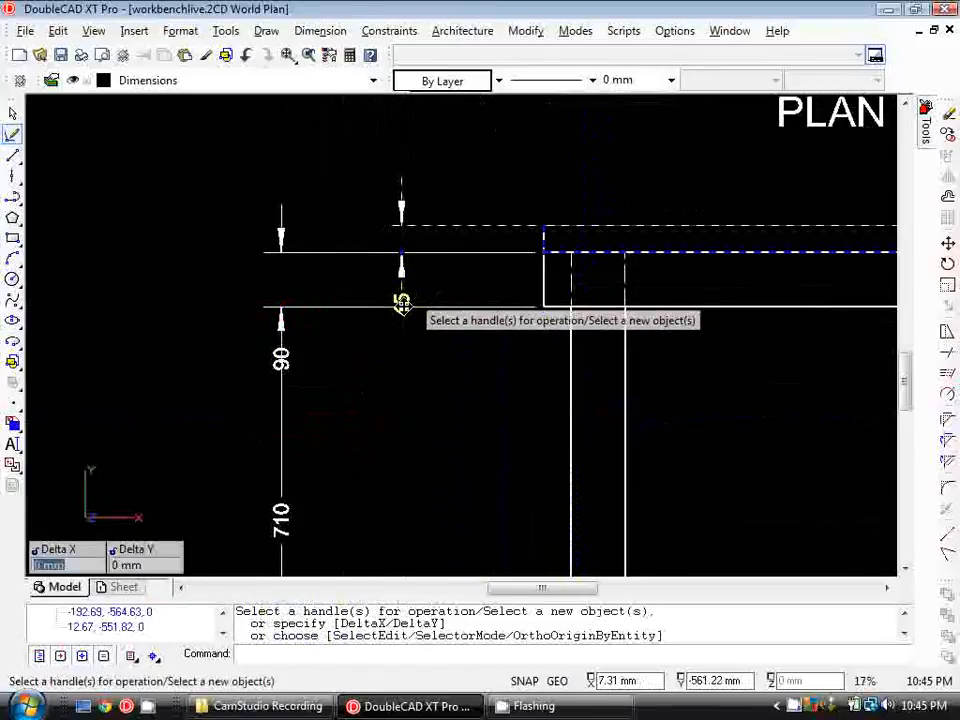
{"action": "left_click", "coordinate": [400, 303]}
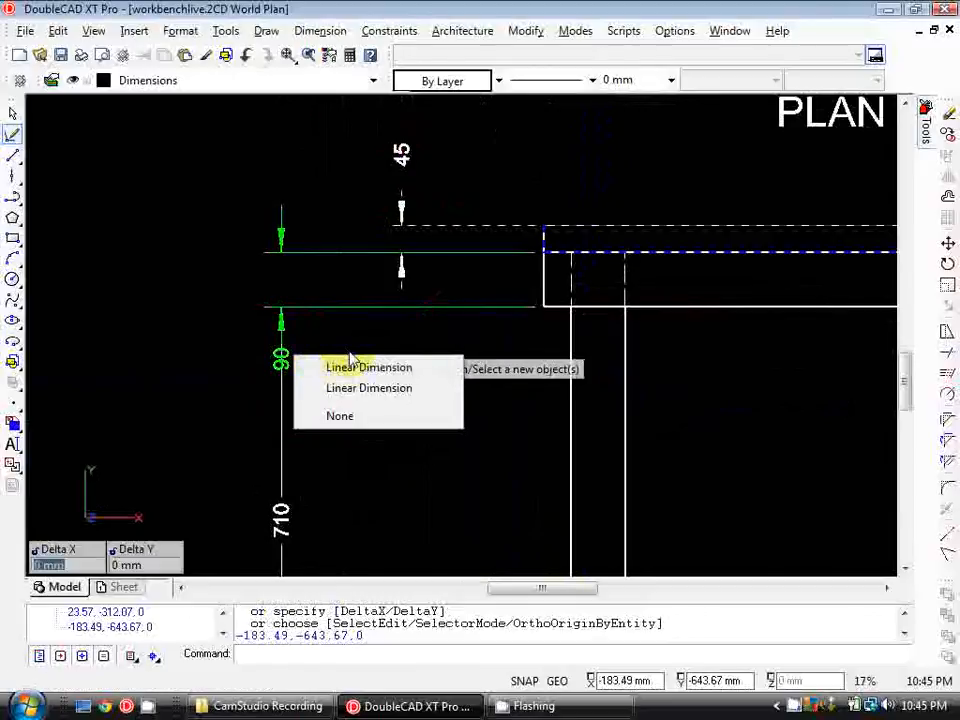
{"action": "left_click", "coordinate": [368, 367]}
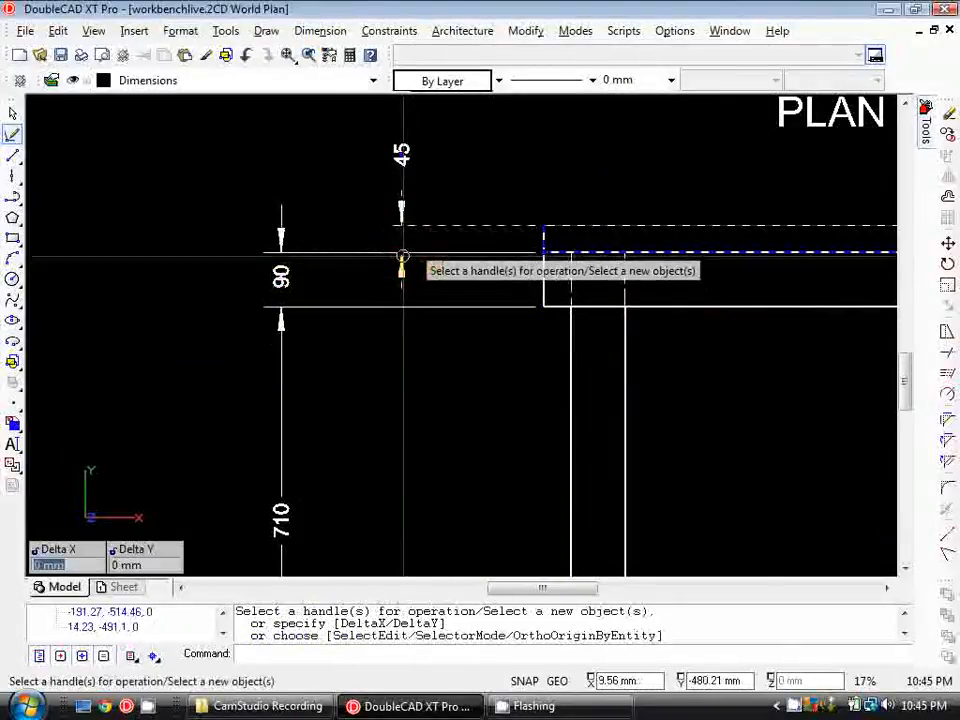
{"action": "left_click", "coordinate": [400, 255]}
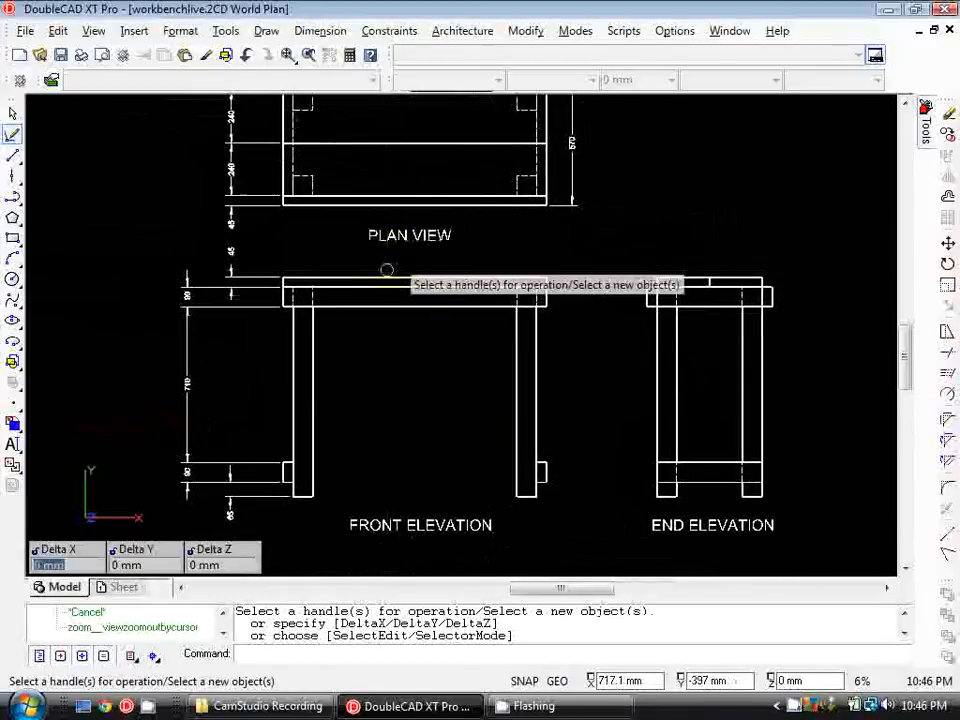
Create the named view WORKBENCH, windowing the plan and both elevations
{"action": "scroll", "scroll_direction": "down", "scroll_amount": 3}
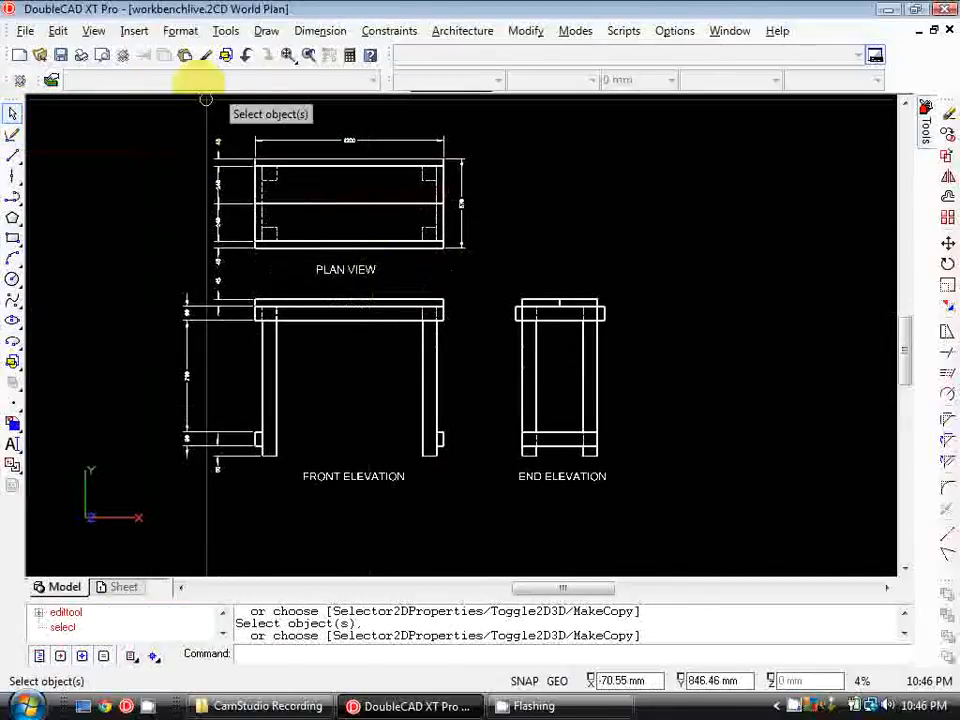
{"action": "mouse_move", "coordinate": [93, 30]}
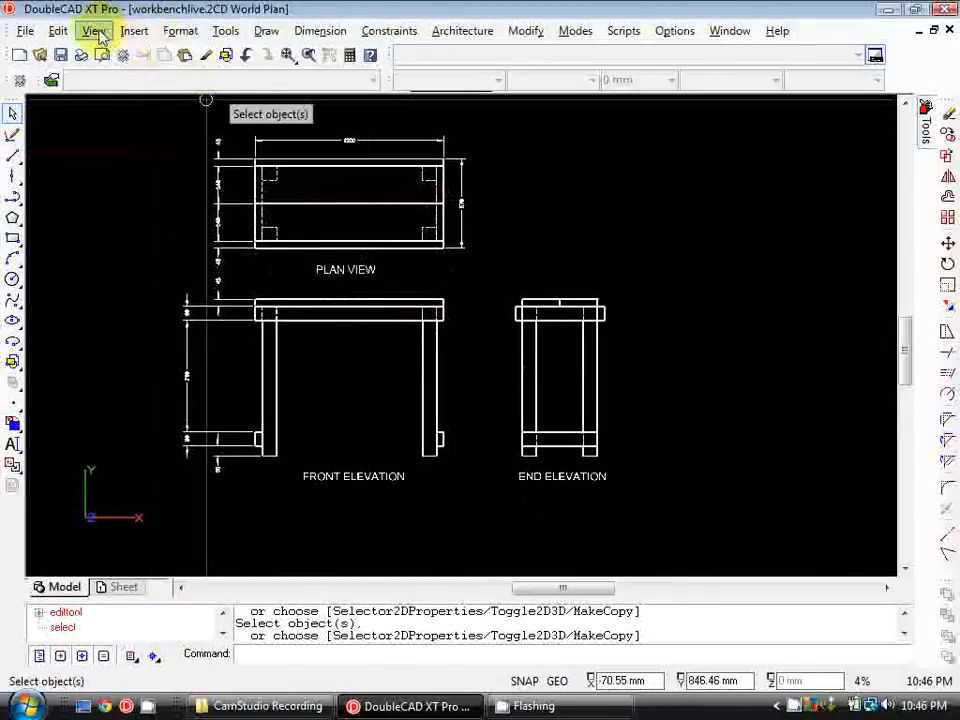
{"action": "left_click", "coordinate": [93, 30]}
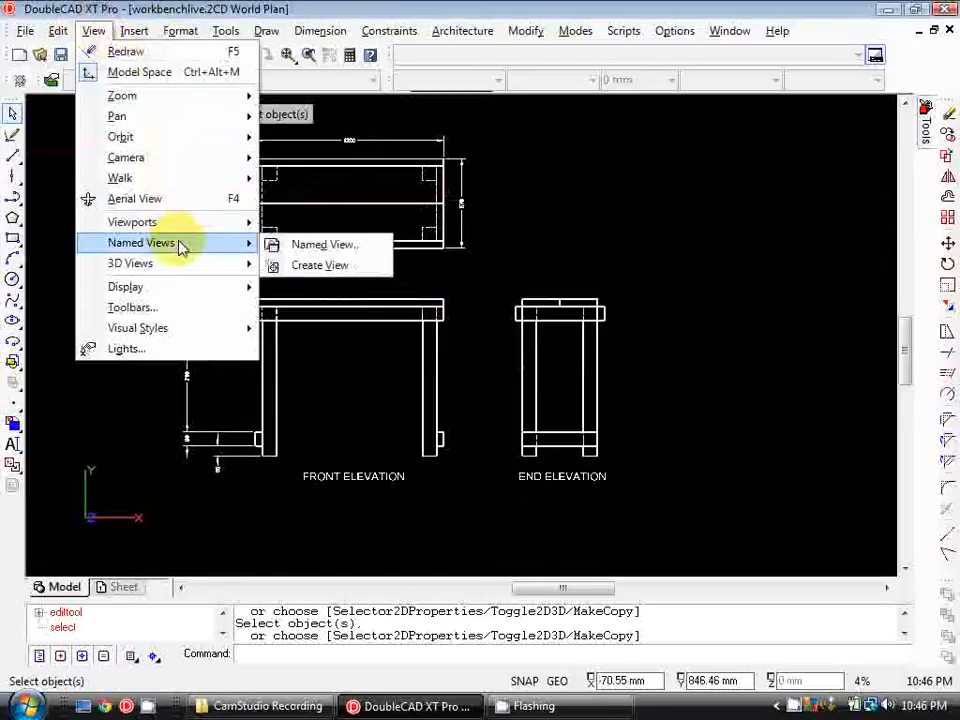
{"action": "left_click", "coordinate": [322, 244]}
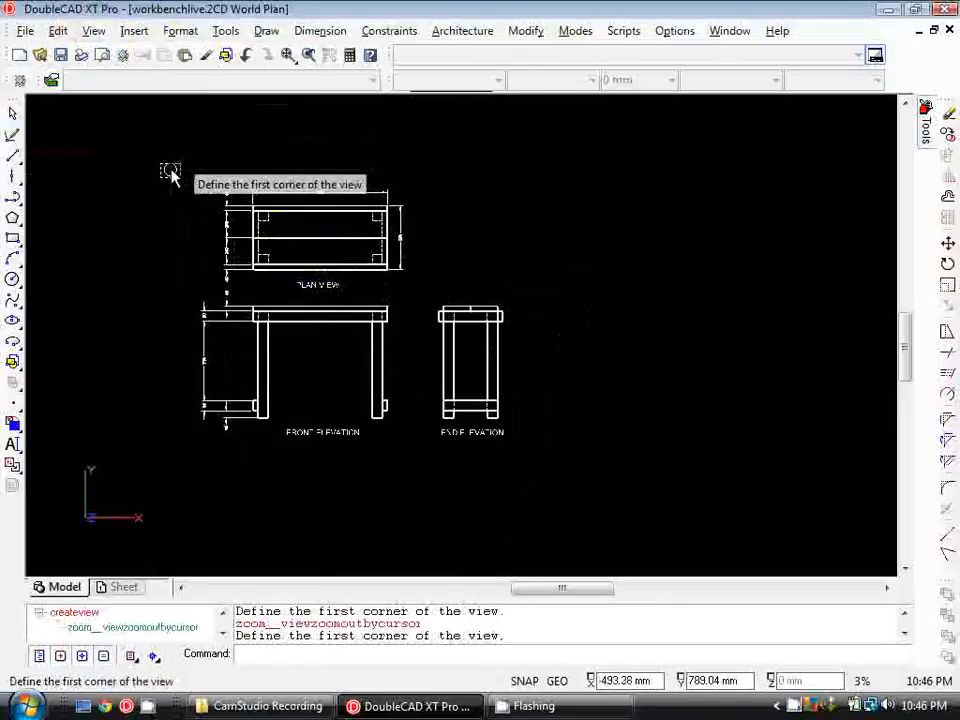
{"action": "left_click", "coordinate": [171, 169]}
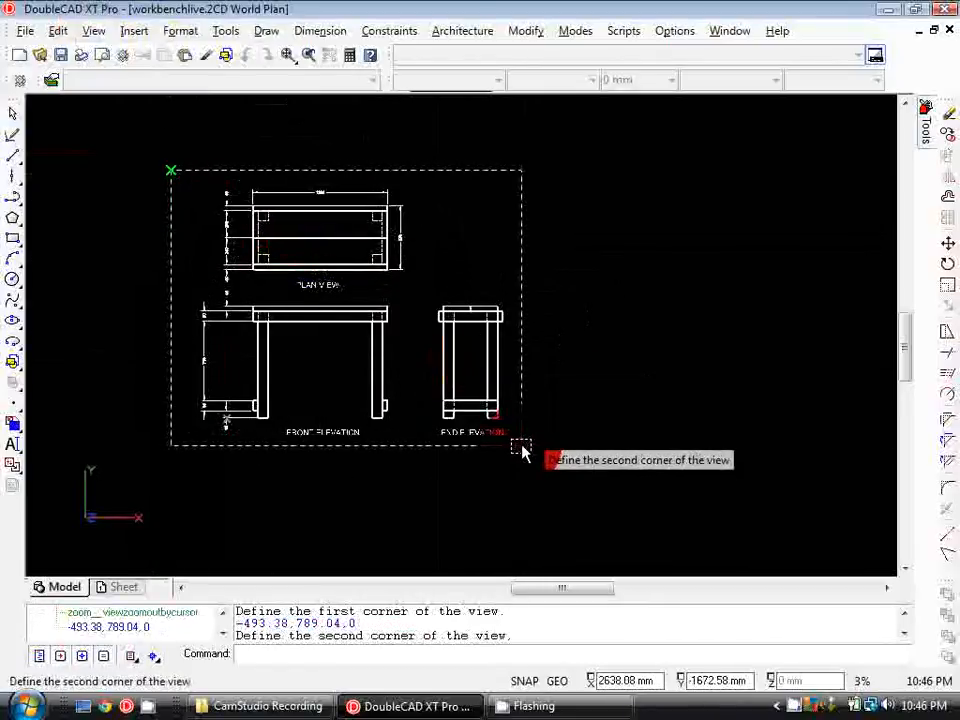
{"action": "left_click", "coordinate": [521, 444]}
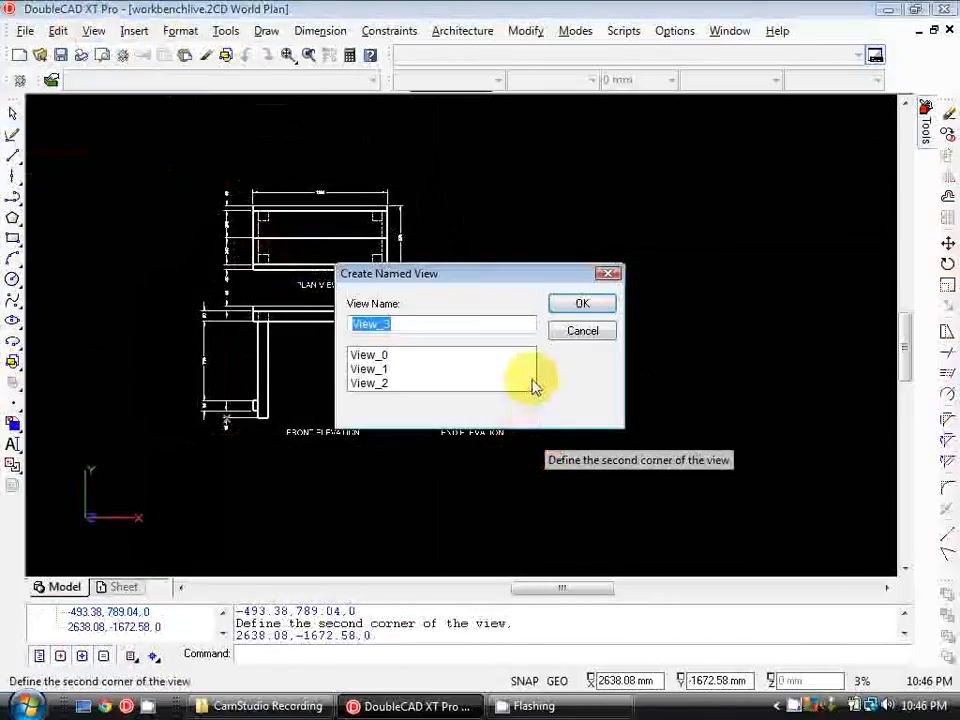
{"action": "type", "text": "WORKBENCH"}
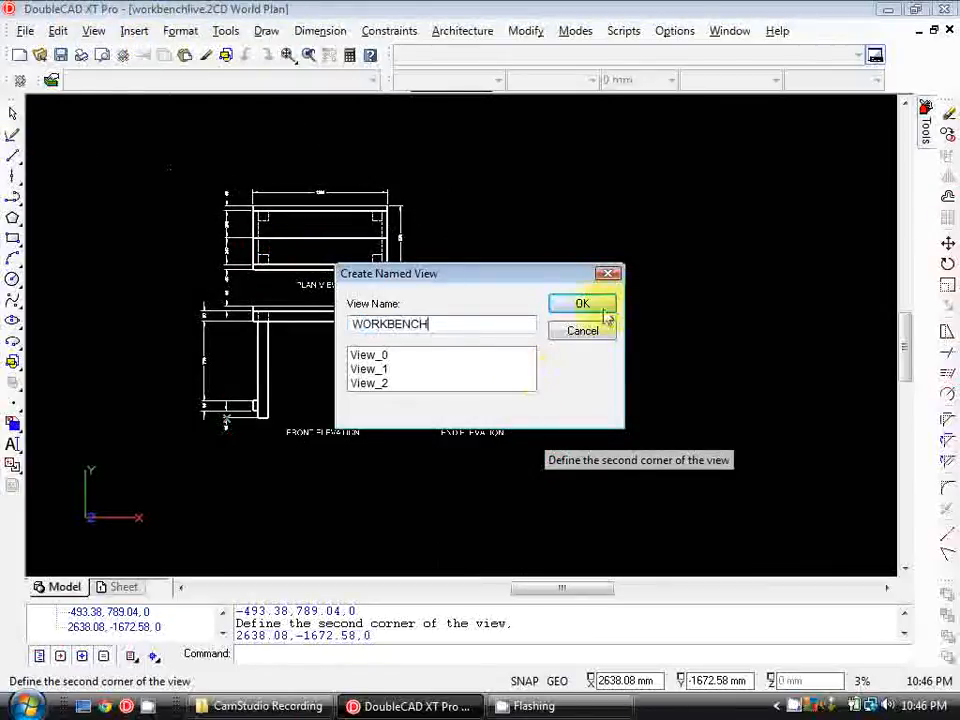
{"action": "left_click", "coordinate": [582, 303]}
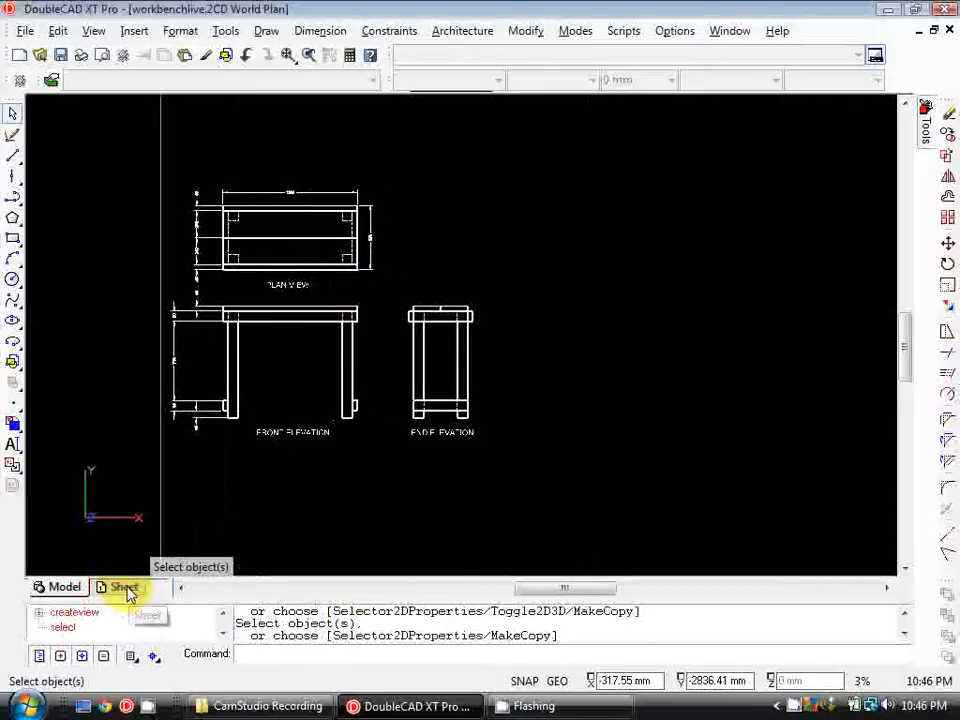
Switch to the sheet layout and accept its A3 297x420 landscape page setup
{"action": "left_click", "coordinate": [124, 587]}
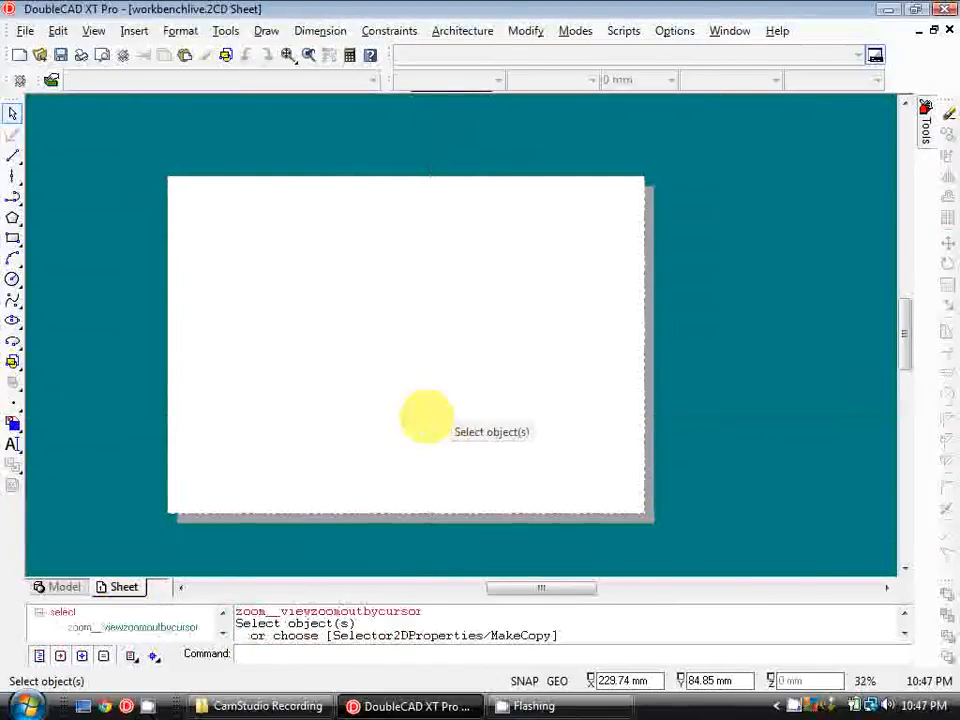
{"action": "mouse_move", "coordinate": [178, 352]}
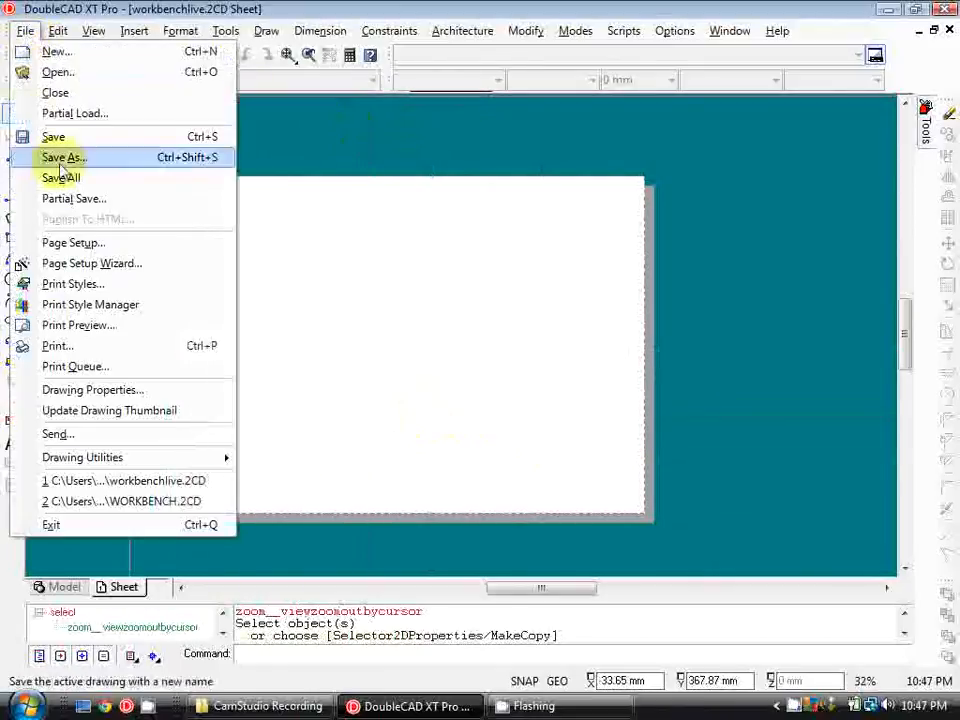
{"action": "left_click", "coordinate": [73, 242]}
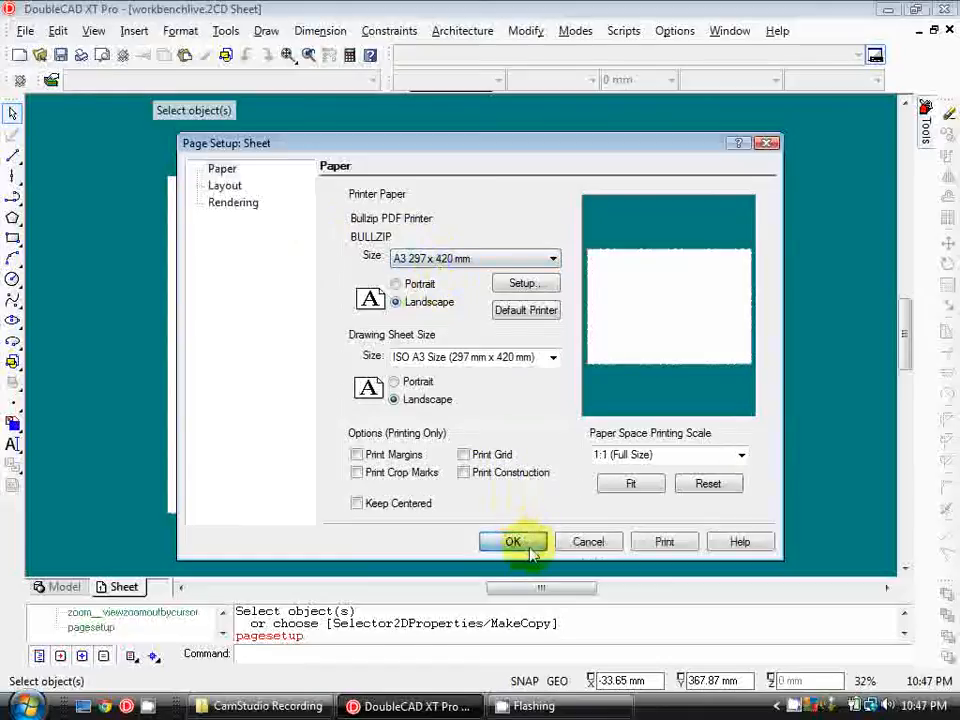
{"action": "left_click", "coordinate": [512, 541]}
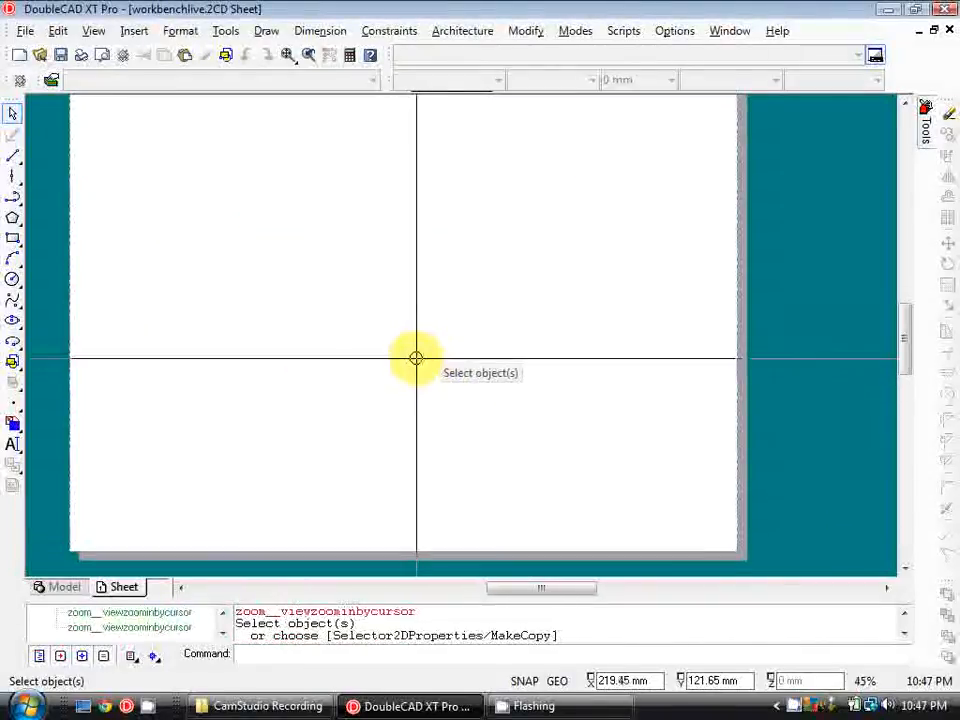
{"action": "left_click", "coordinate": [103, 55]}
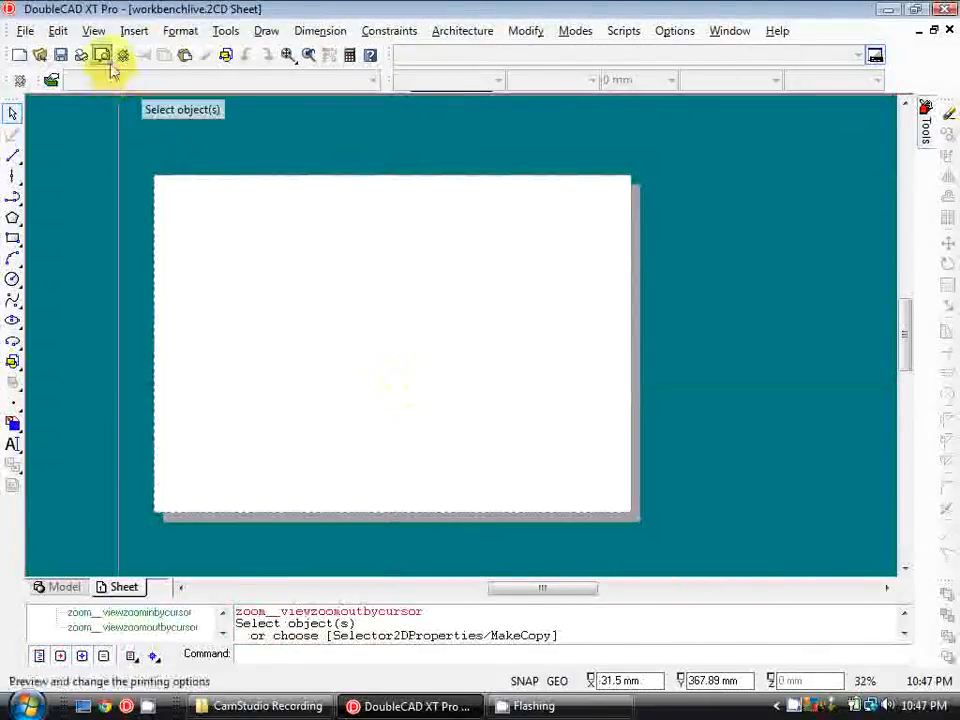
{"action": "mouse_move", "coordinate": [219, 413]}
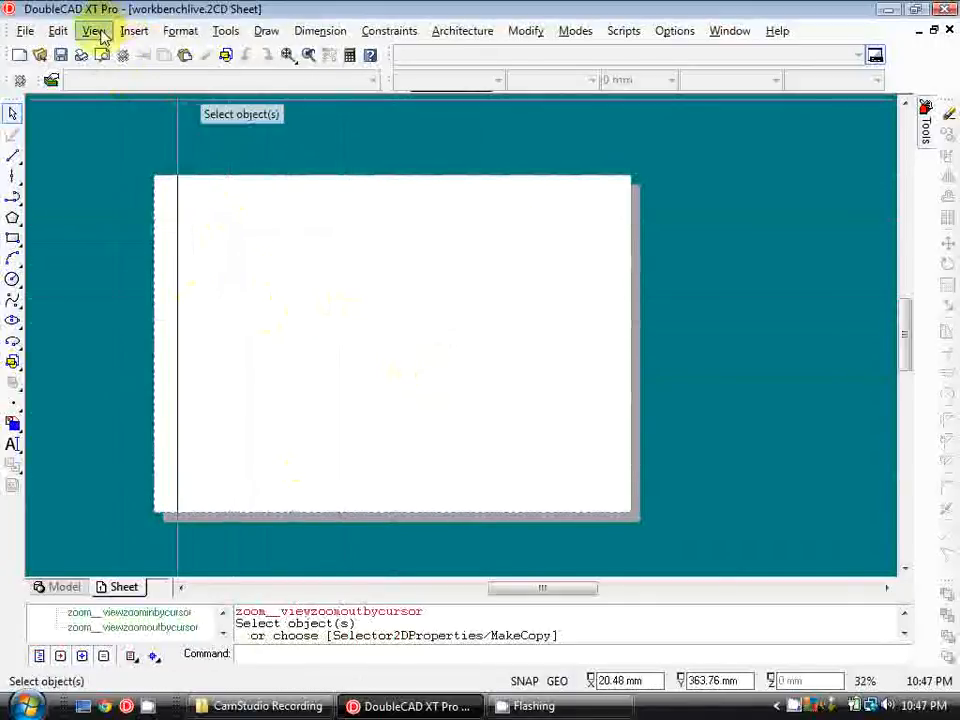
{"action": "left_click", "coordinate": [93, 30]}
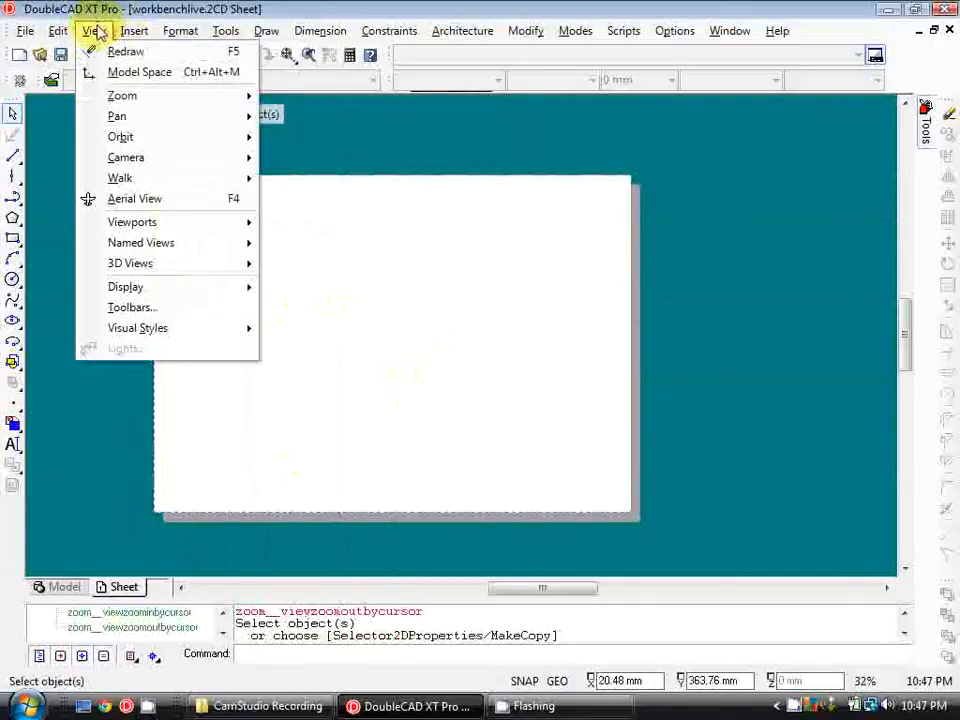
{"action": "mouse_move", "coordinate": [132, 221]}
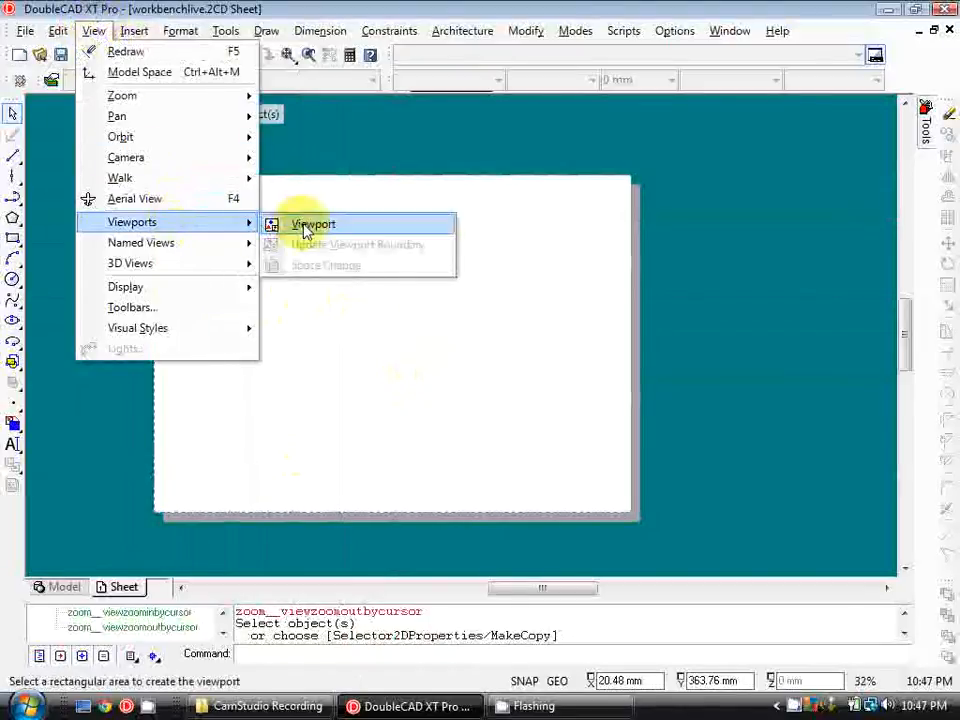
Place a viewport on the sheet showing the WORKBENCH named view
{"action": "left_click", "coordinate": [313, 223]}
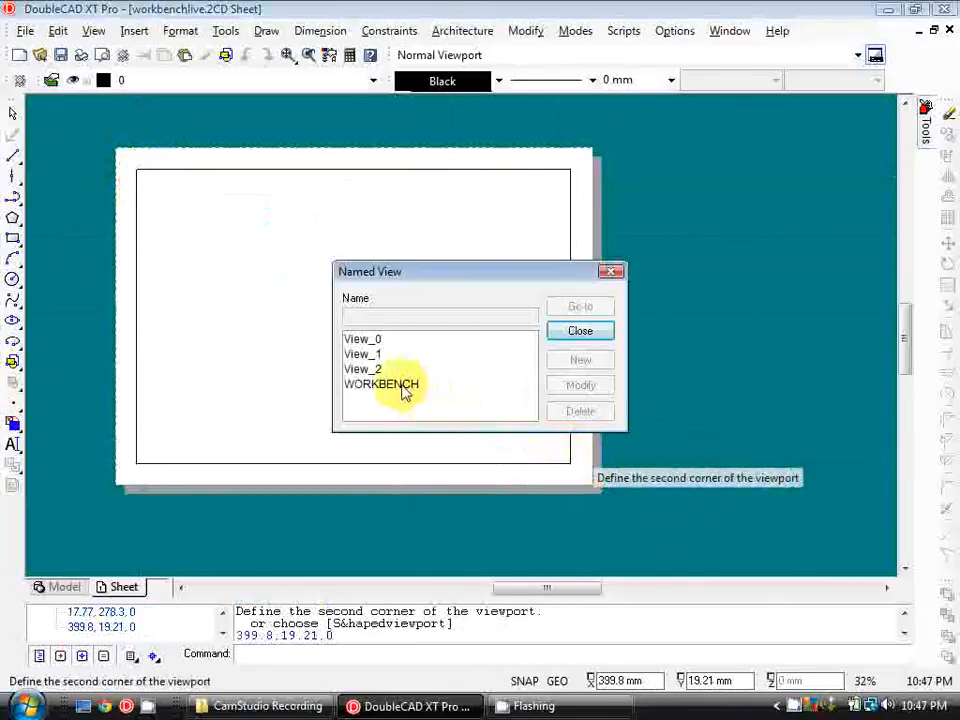
{"action": "left_click", "coordinate": [381, 384]}
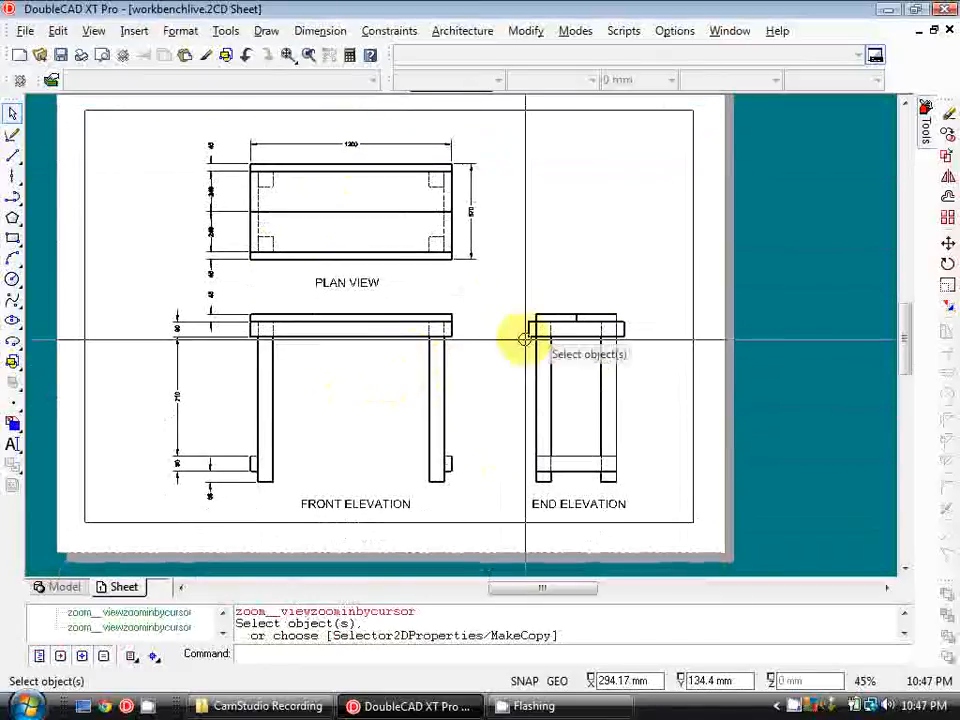
{"action": "mouse_move", "coordinate": [610, 305]}
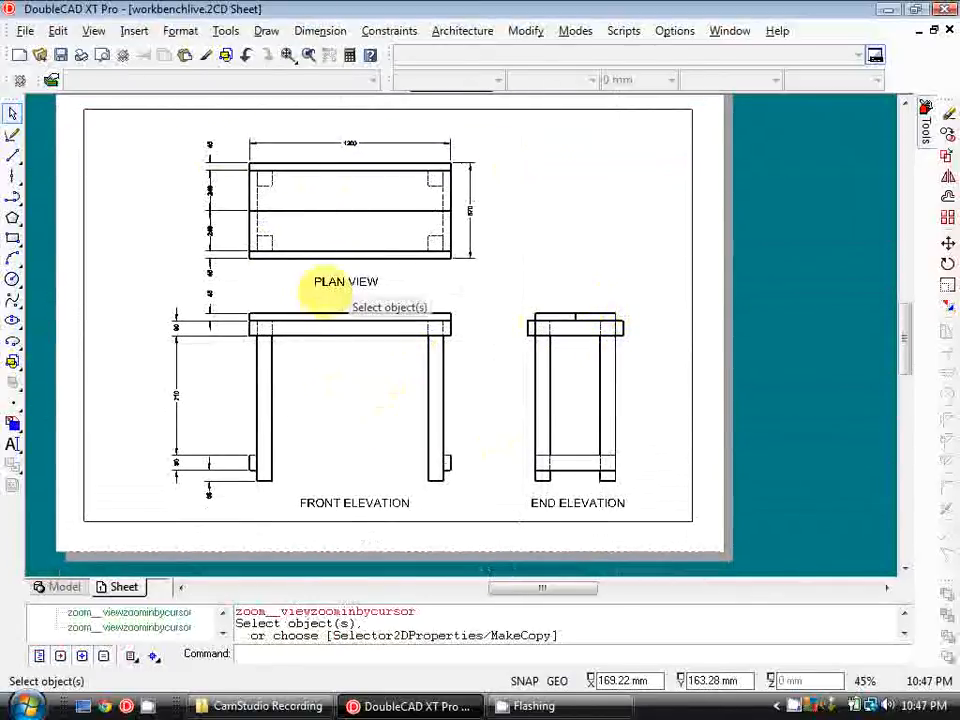
{"action": "mouse_move", "coordinate": [485, 300]}
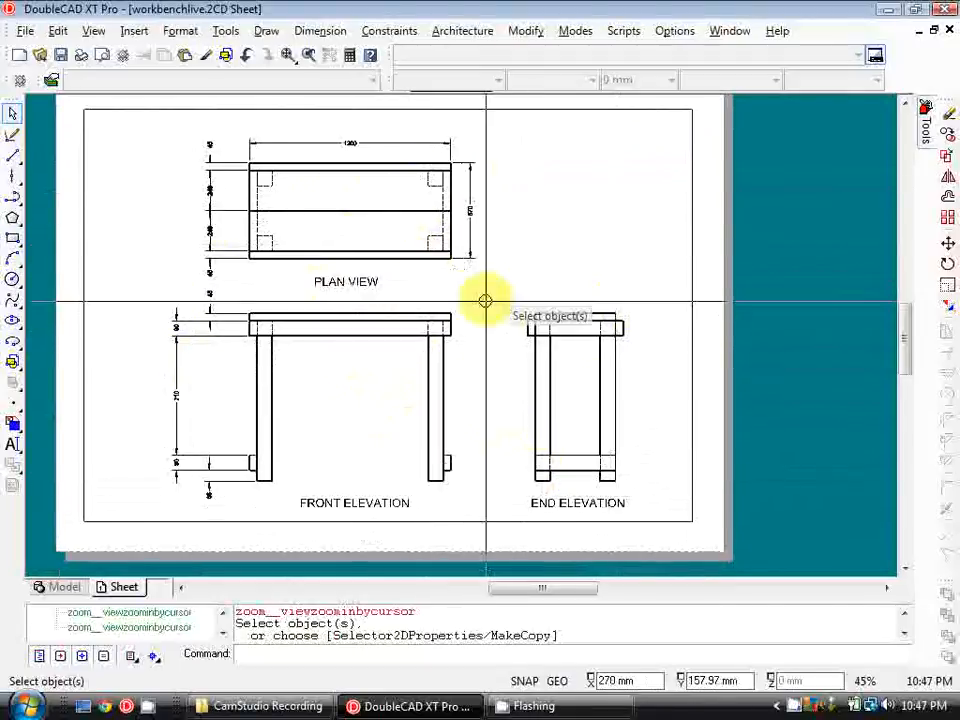
{"action": "scroll", "scroll_direction": "down", "scroll_amount": 3}
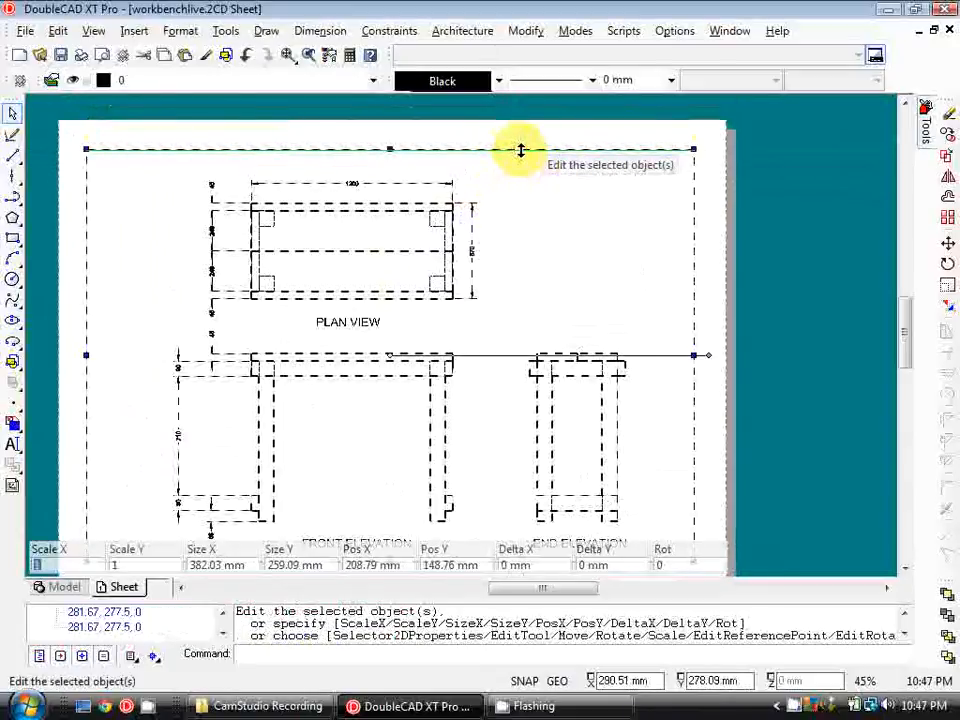
Tick Fixed scale in the viewport's properties and set its scale to 1:10
{"action": "left_click", "coordinate": [525, 30]}
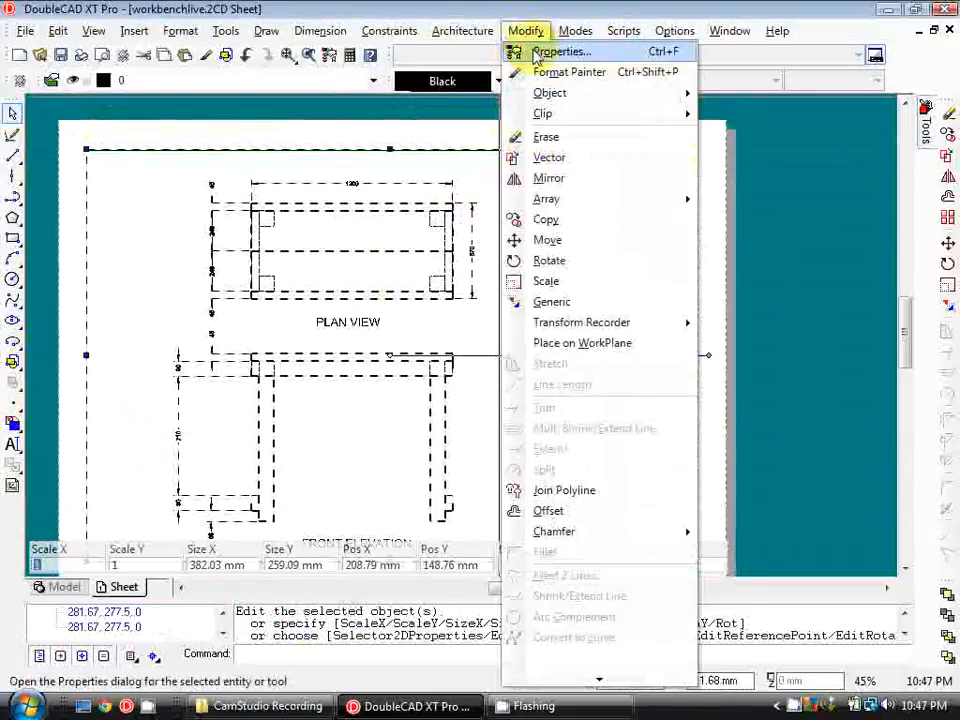
{"action": "left_click", "coordinate": [559, 51]}
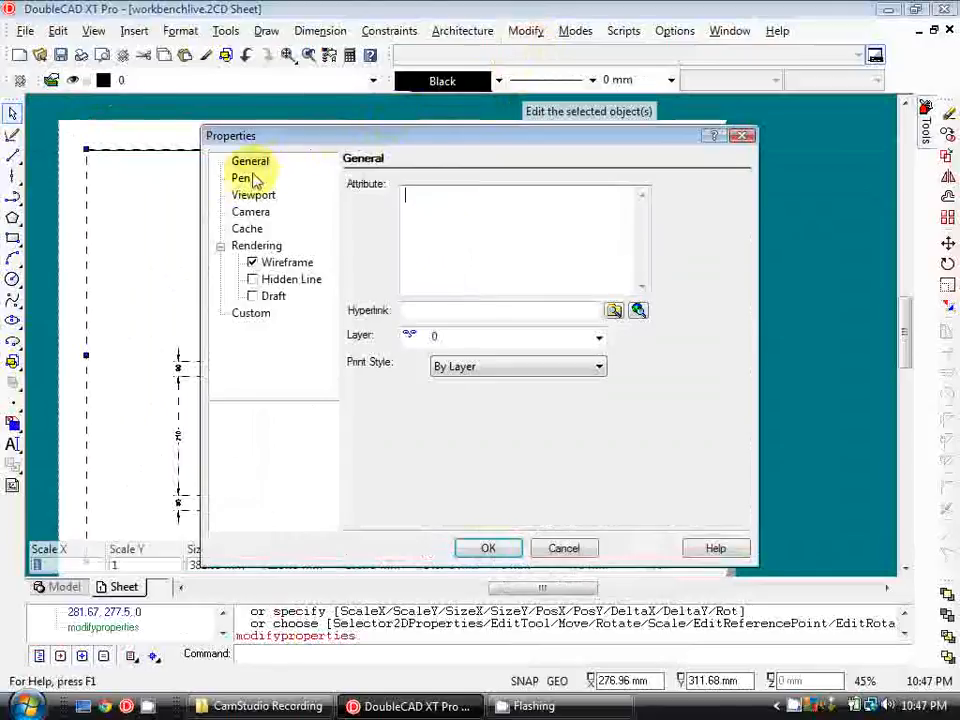
{"action": "left_click", "coordinate": [253, 195]}
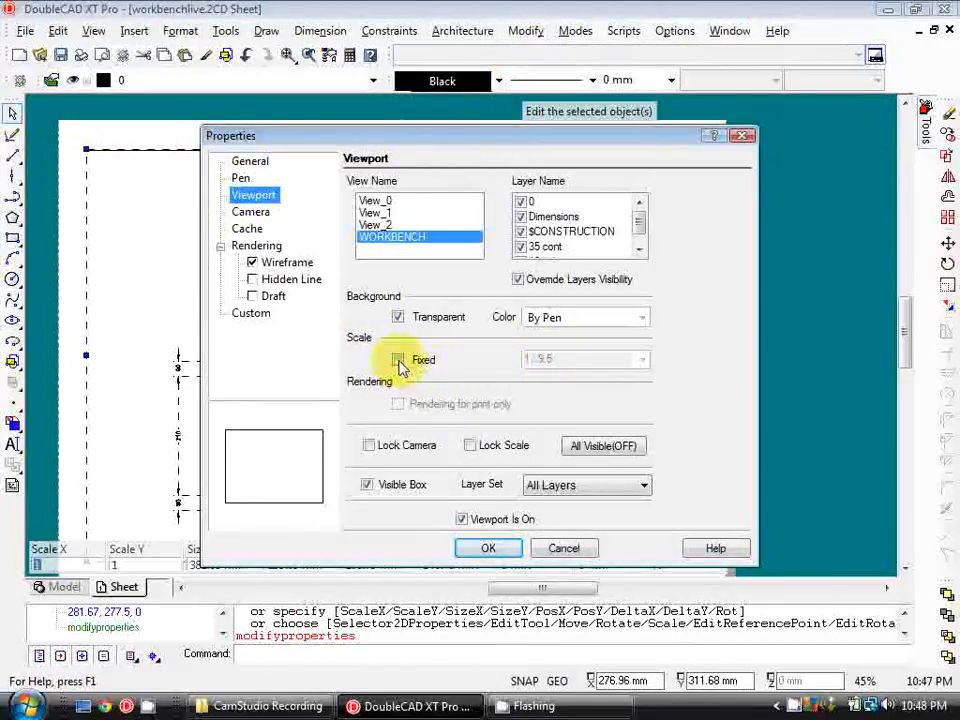
{"action": "left_click", "coordinate": [398, 359]}
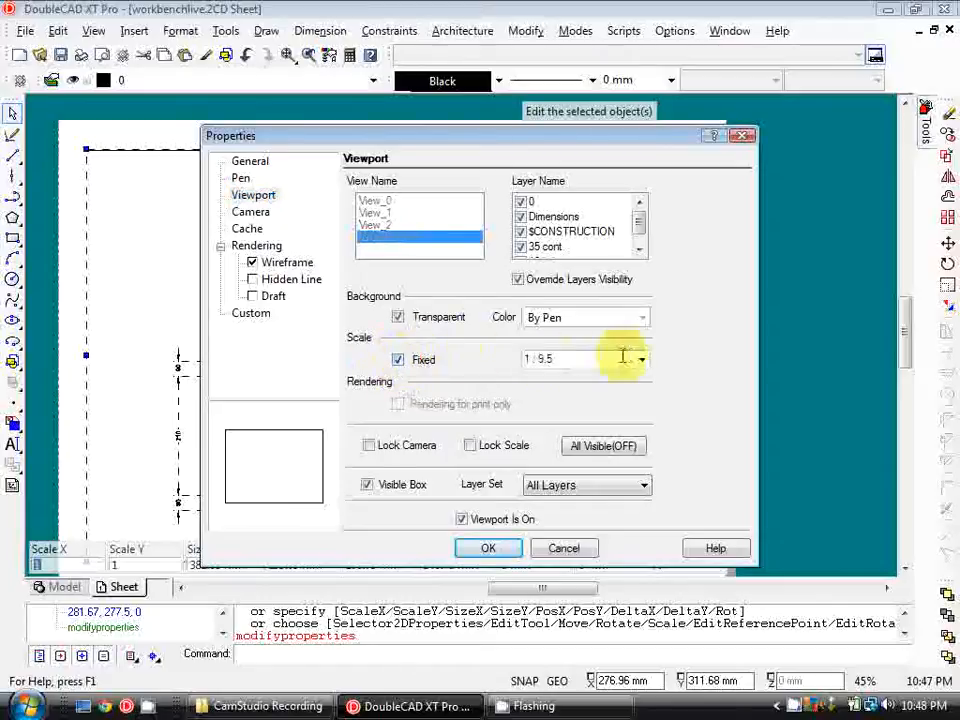
{"action": "left_click", "coordinate": [641, 358]}
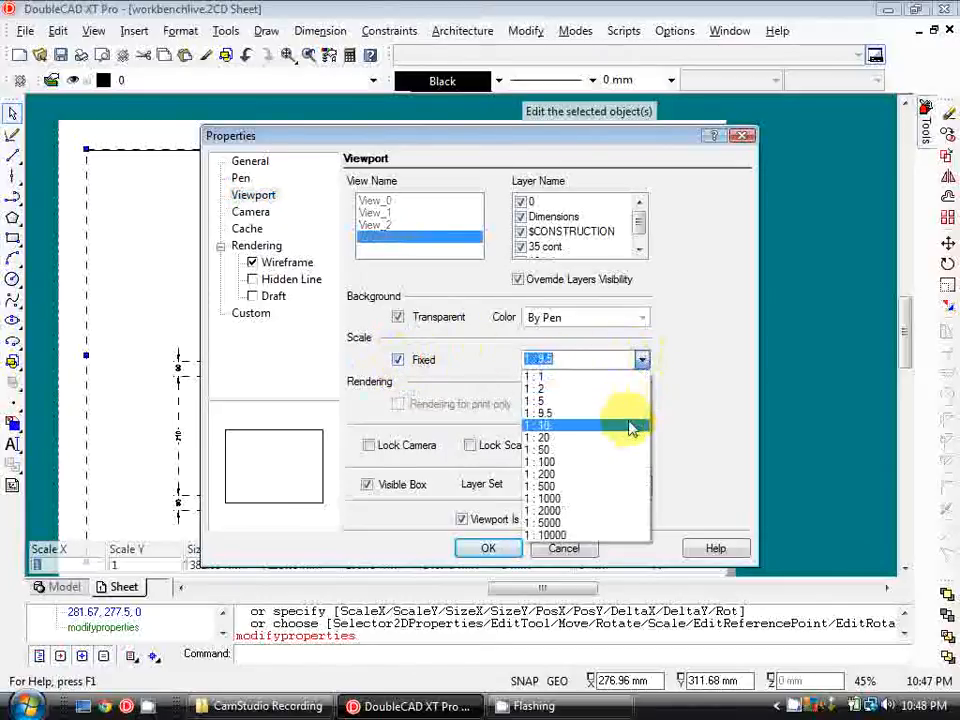
{"action": "left_click", "coordinate": [540, 425]}
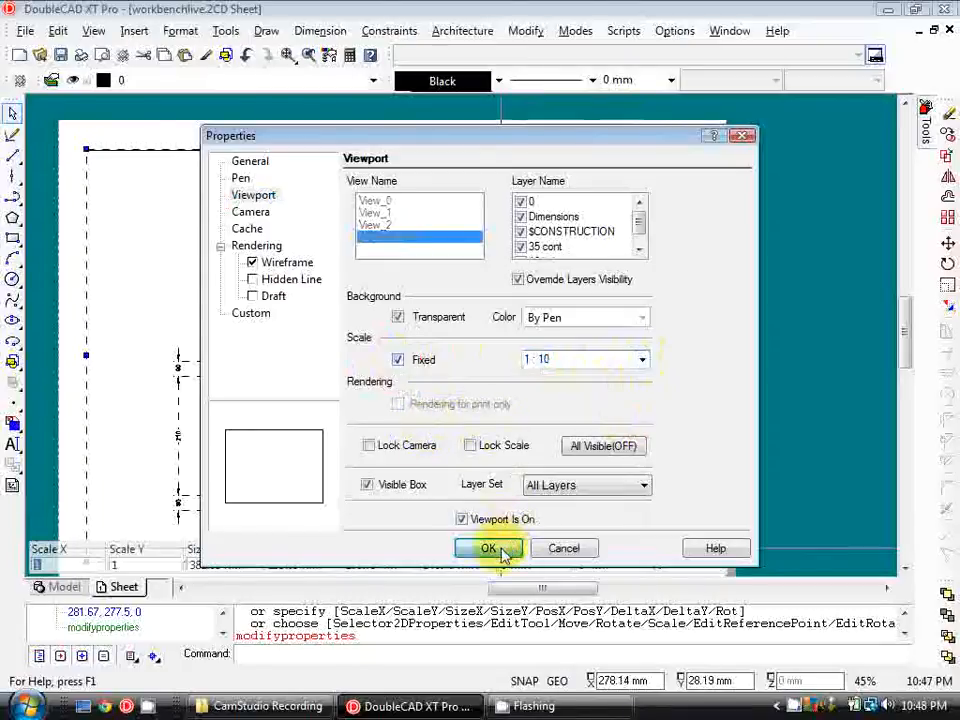
{"action": "left_click", "coordinate": [488, 548]}
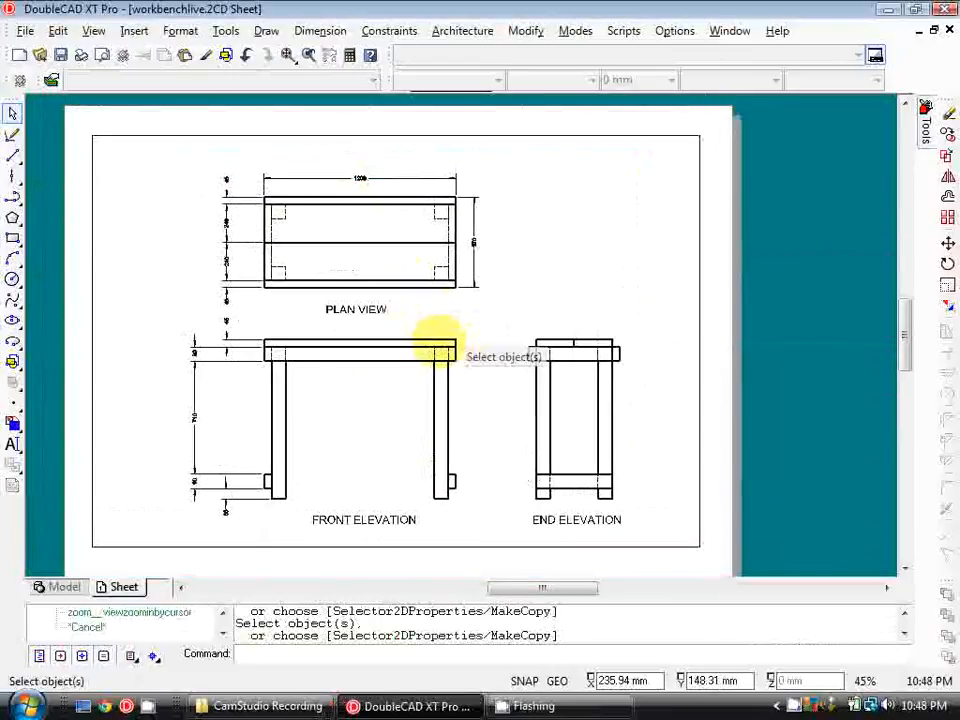
{"action": "mouse_move", "coordinate": [408, 330]}
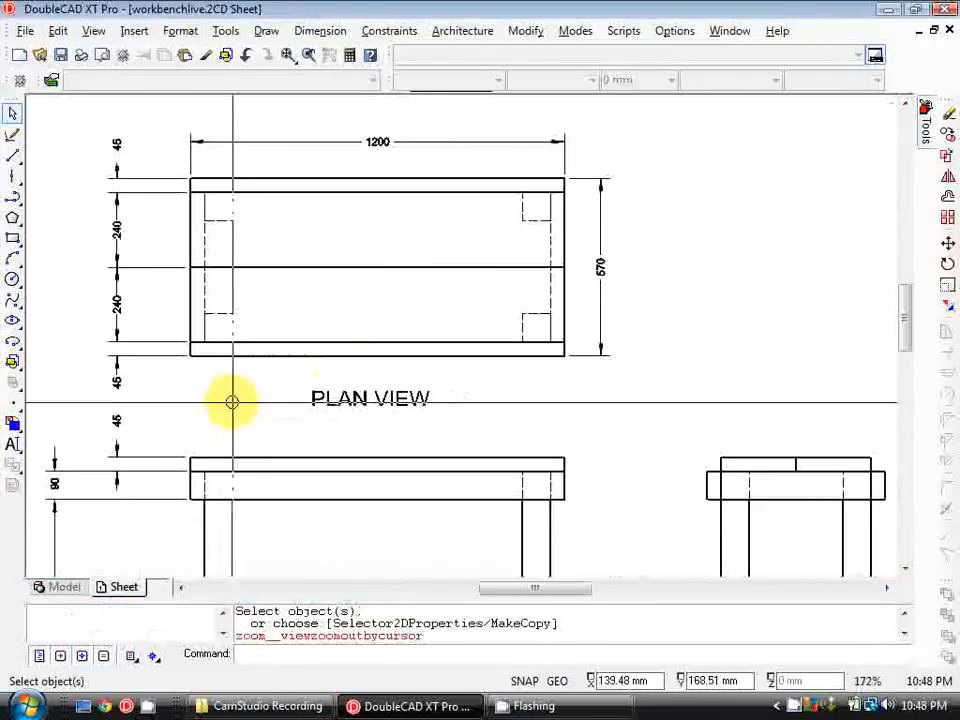
{"action": "scroll", "scroll_direction": "down", "scroll_amount": 3}
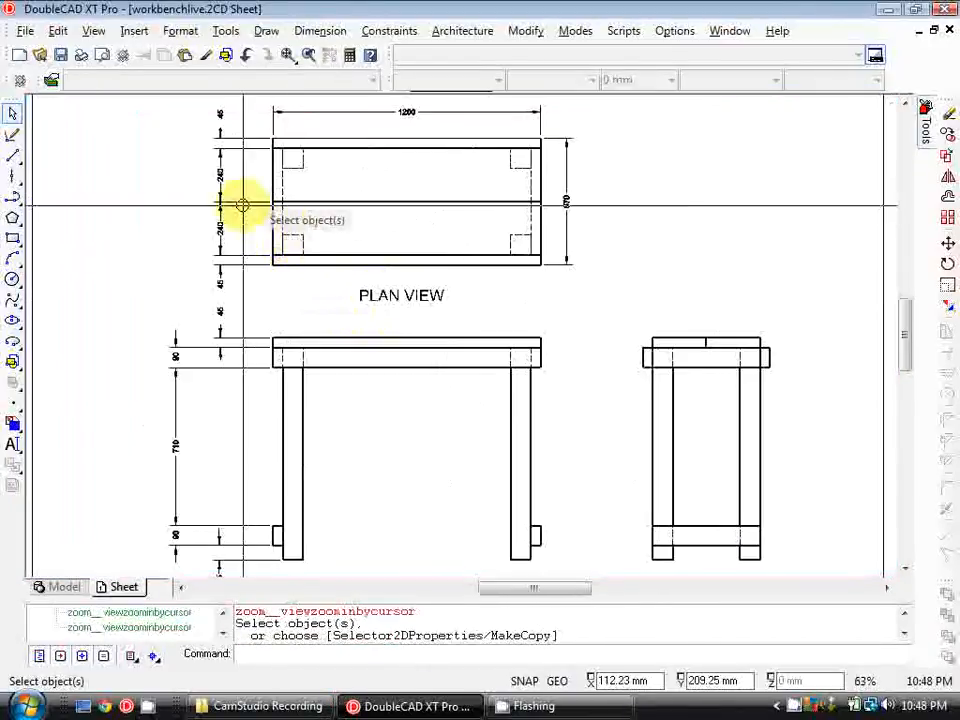
{"action": "scroll", "scroll_direction": "up", "scroll_amount": 3}
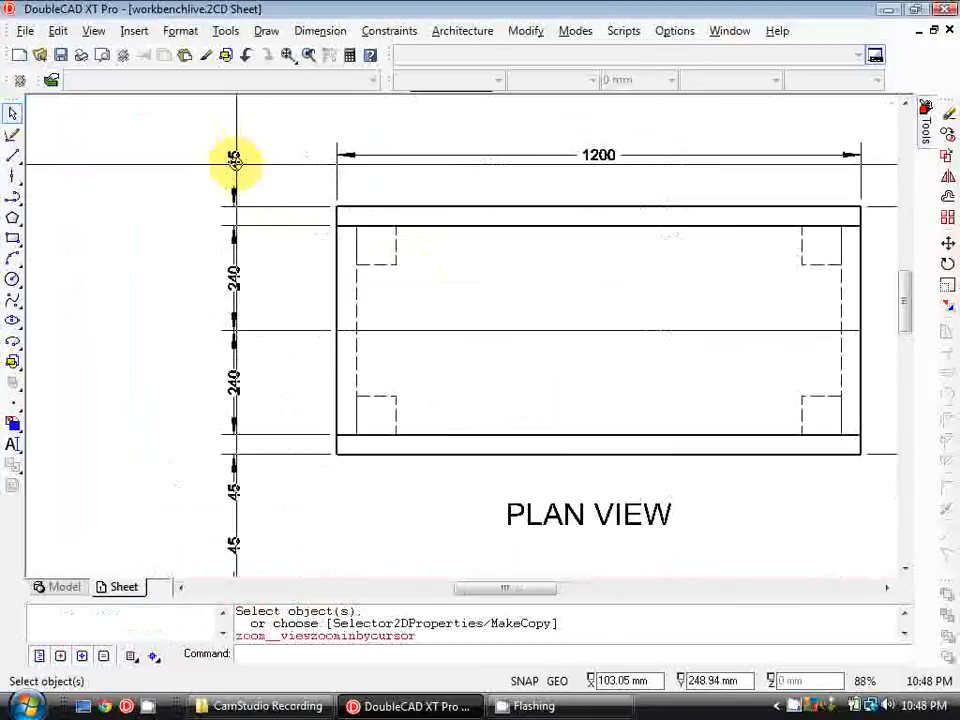
{"action": "scroll", "scroll_direction": "down", "scroll_amount": 3}
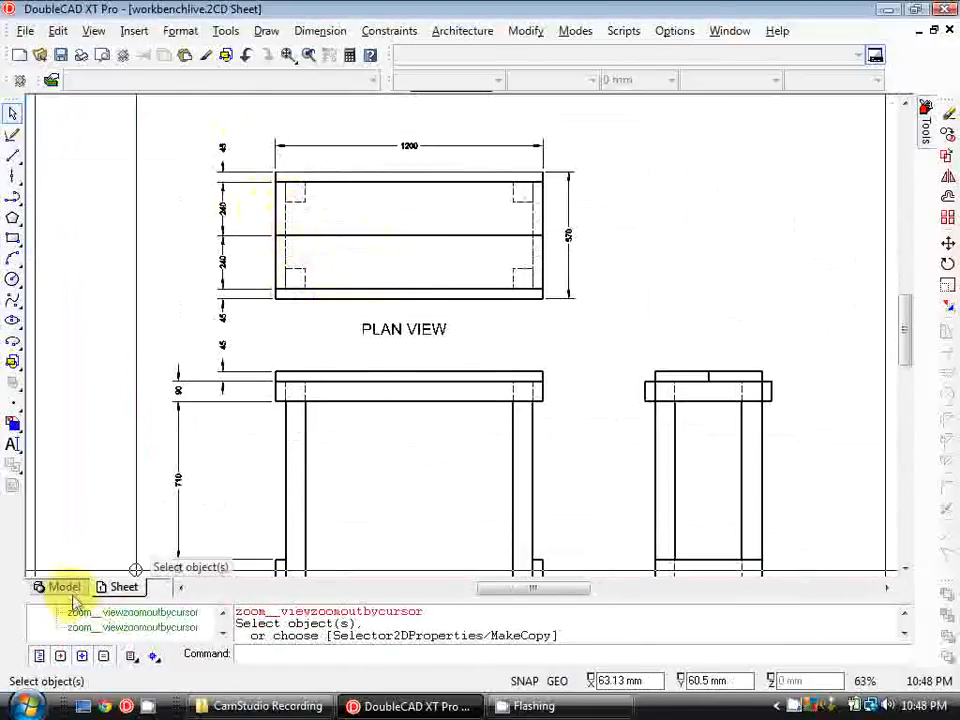
{"action": "left_click", "coordinate": [64, 587]}
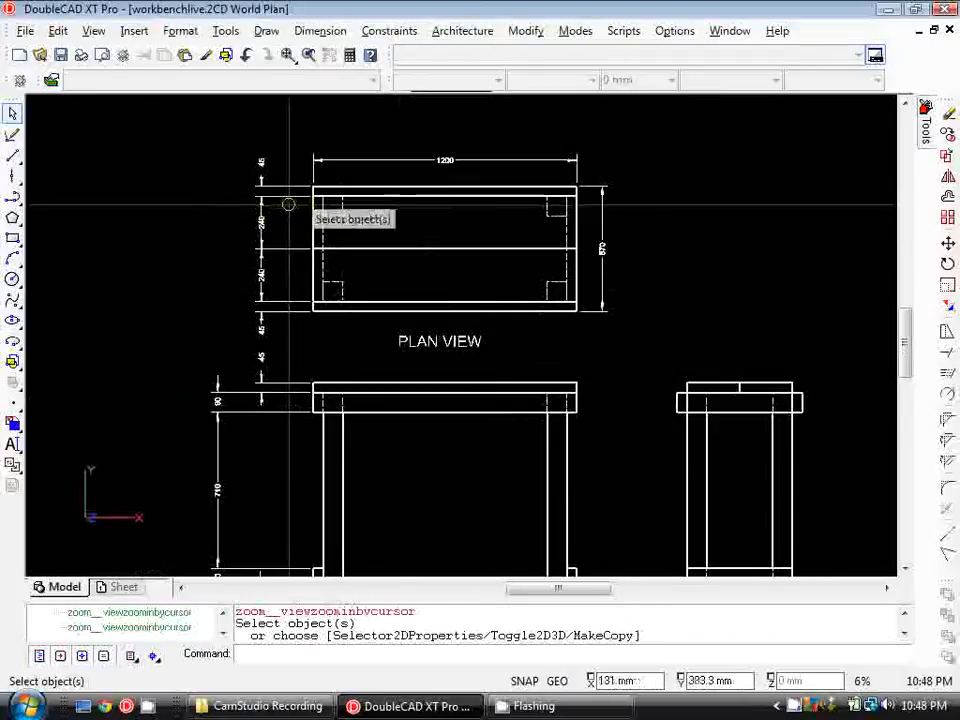
{"action": "scroll", "scroll_direction": "up", "scroll_amount": 3}
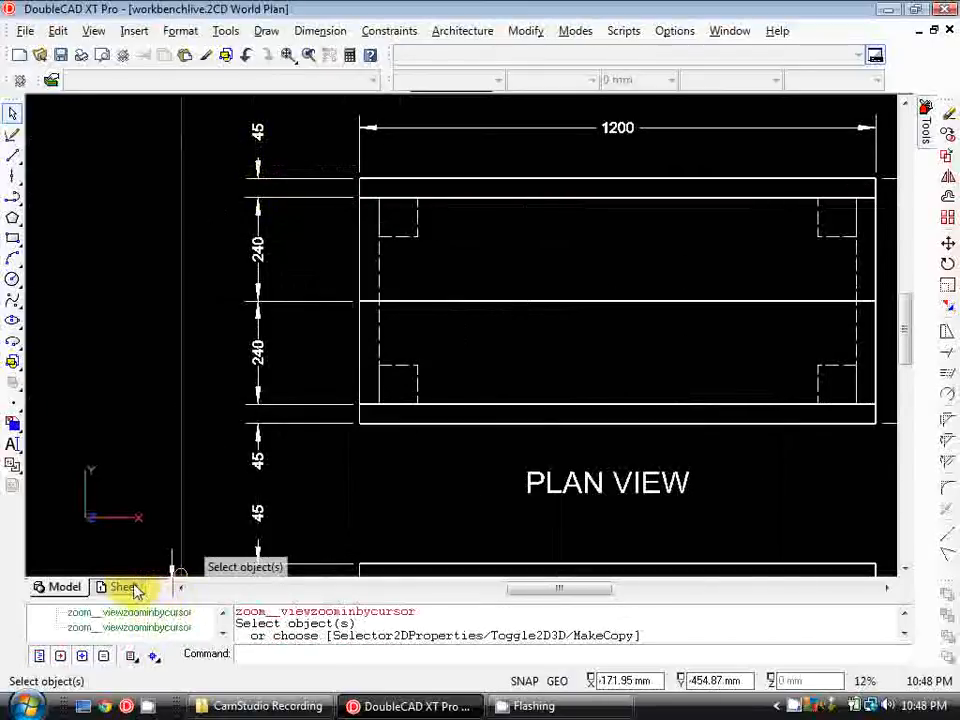
{"action": "left_click", "coordinate": [124, 587]}
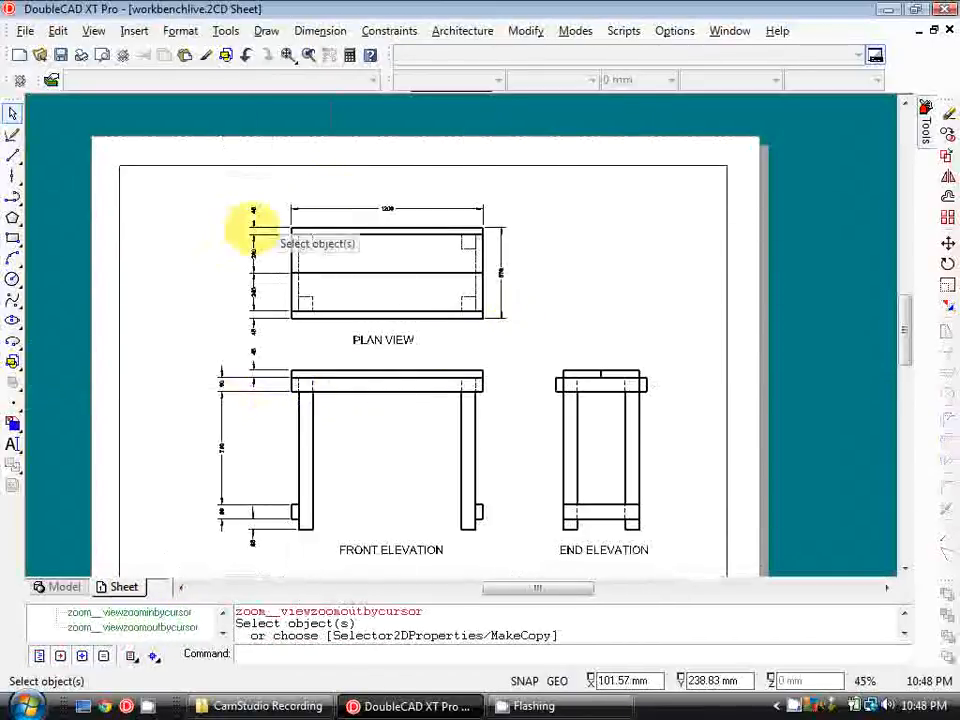
{"action": "scroll", "scroll_direction": "up", "scroll_amount": 3}
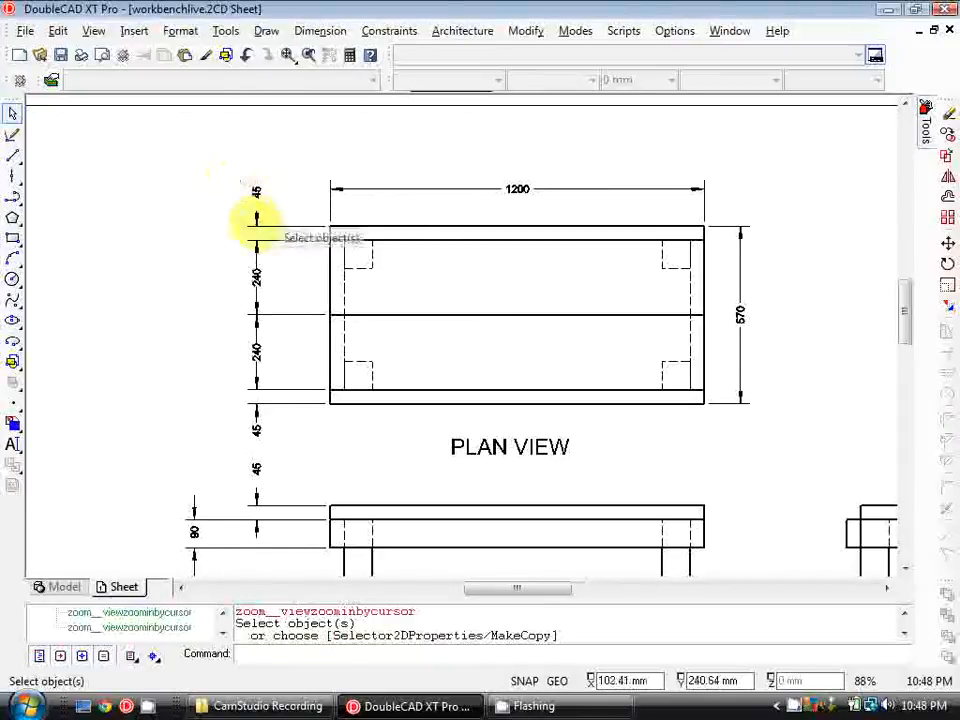
{"action": "scroll", "scroll_direction": "down", "scroll_amount": 3}
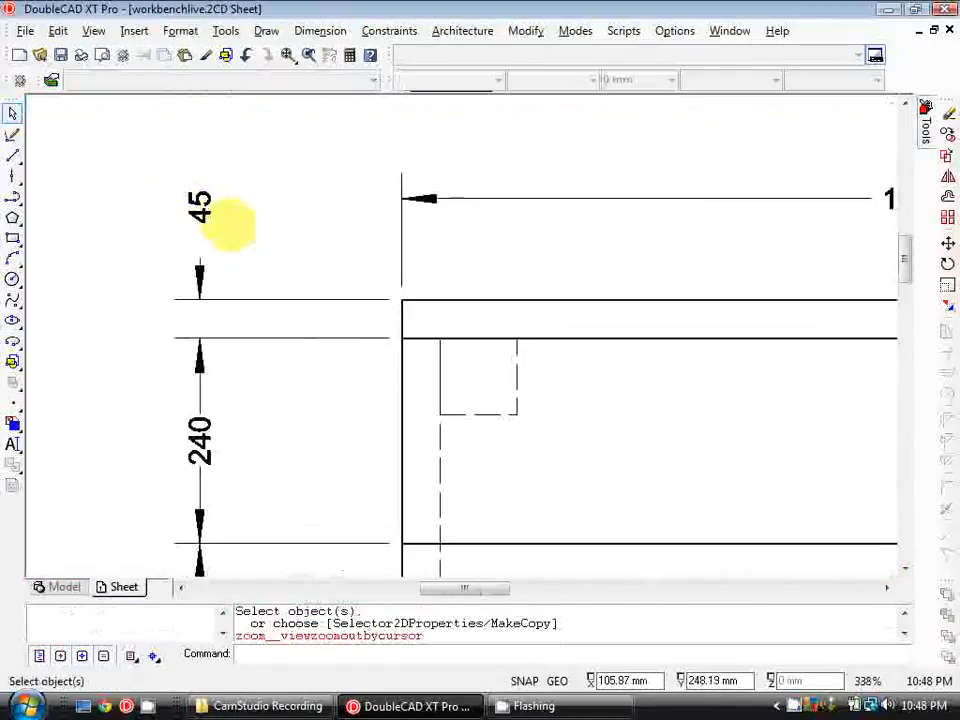
{"action": "scroll", "scroll_direction": "down", "scroll_amount": 3}
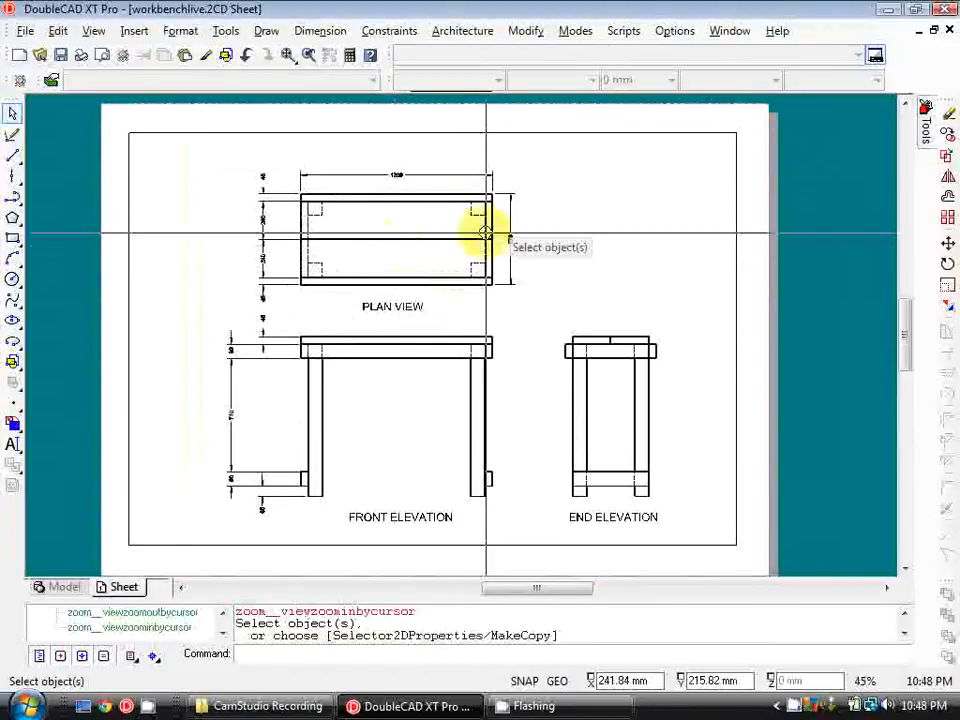
{"action": "left_click", "coordinate": [485, 237]}
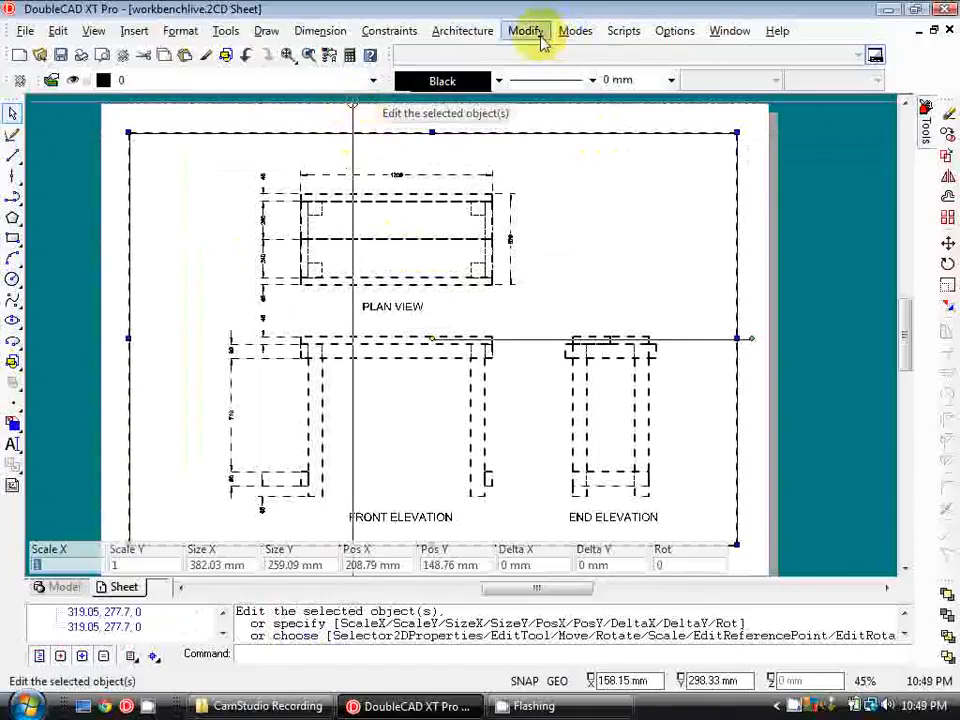
Turn off the viewport's Visible Box and move the viewport up and left
{"action": "left_click", "coordinate": [525, 30]}
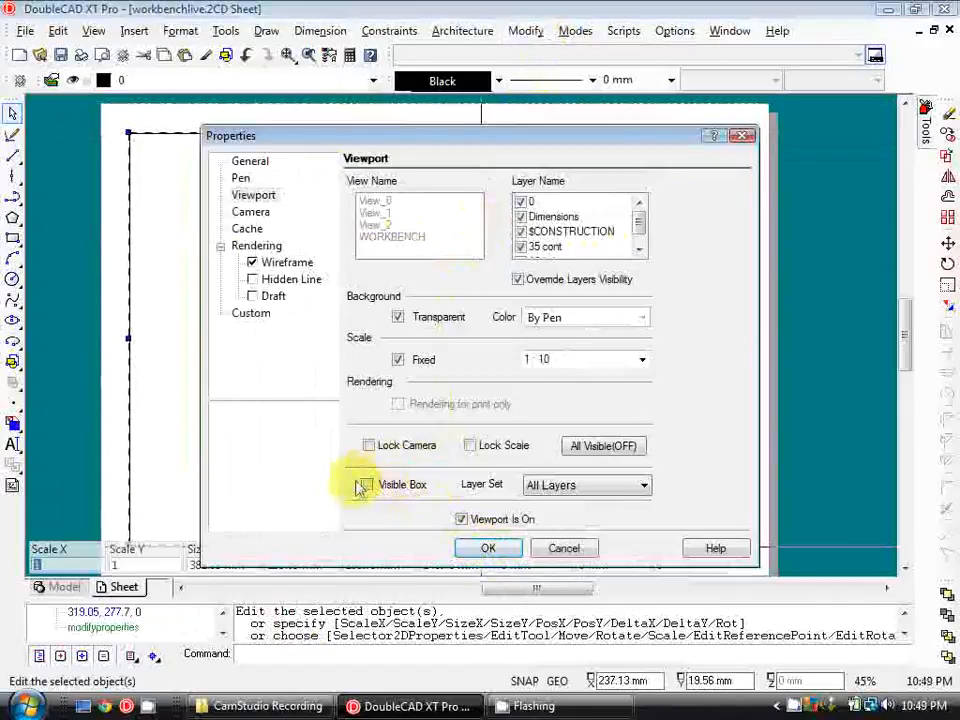
{"action": "left_click", "coordinate": [488, 548]}
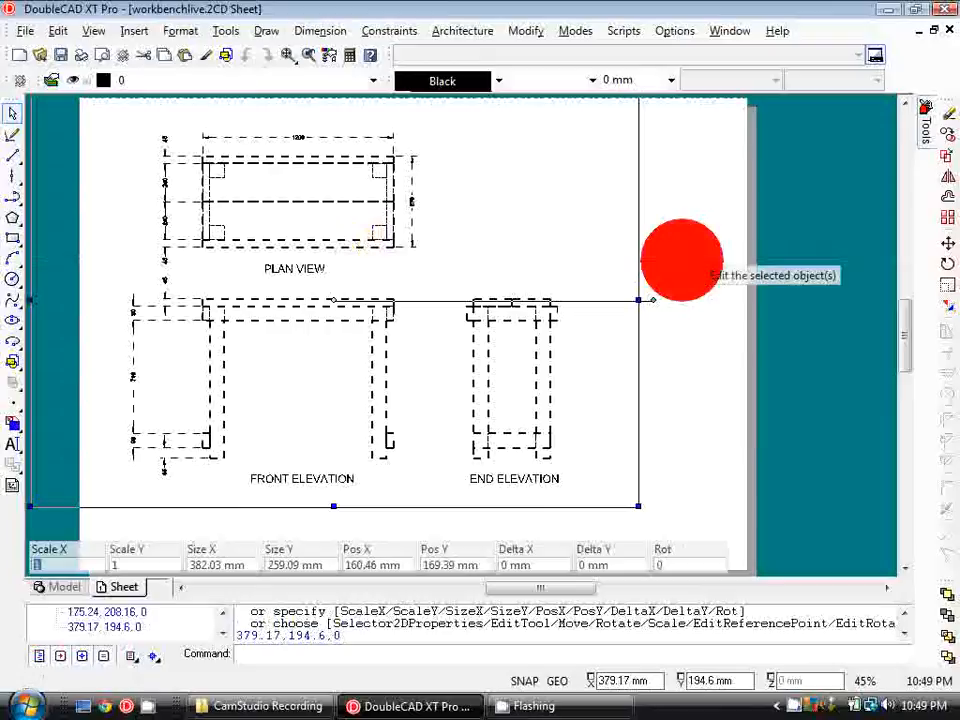
{"action": "scroll", "scroll_direction": "down", "scroll_amount": 3}
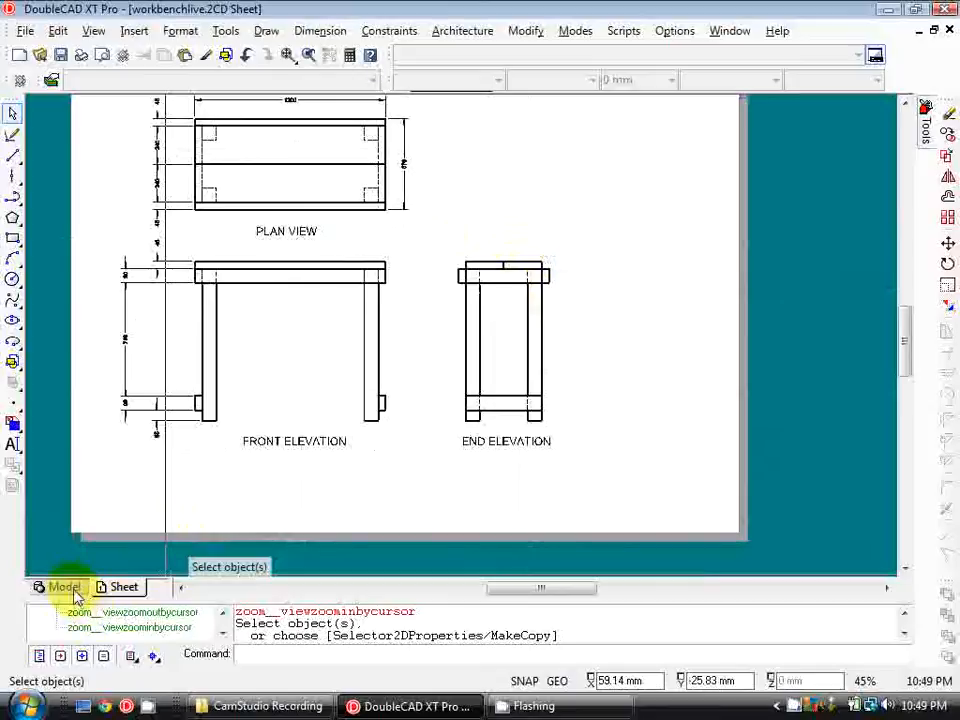
{"action": "left_click", "coordinate": [62, 586]}
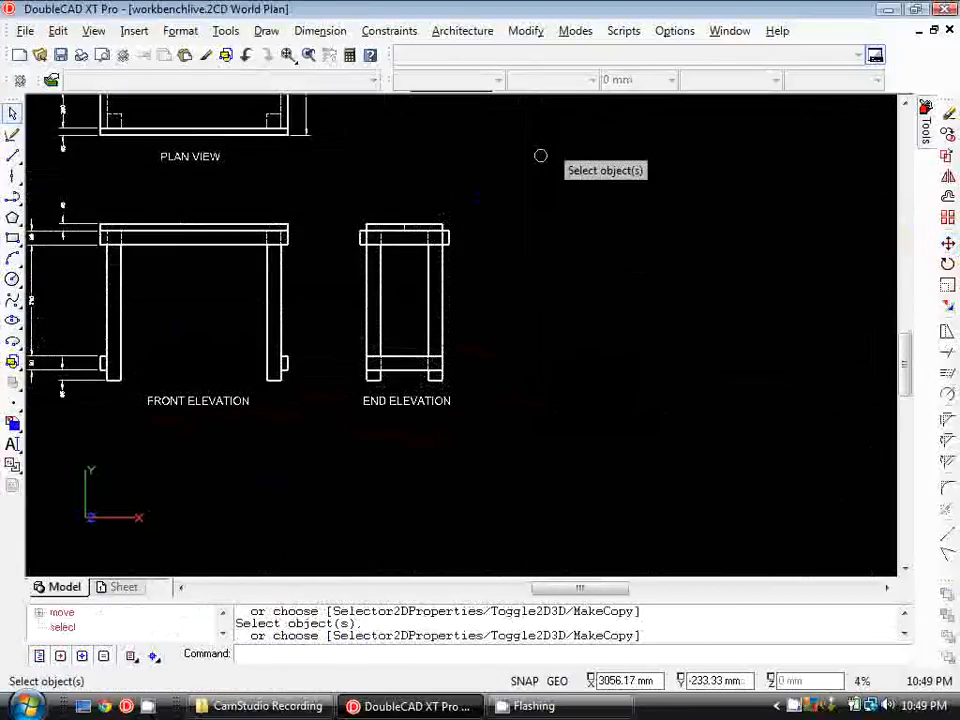
{"action": "left_click", "coordinate": [405, 305]}
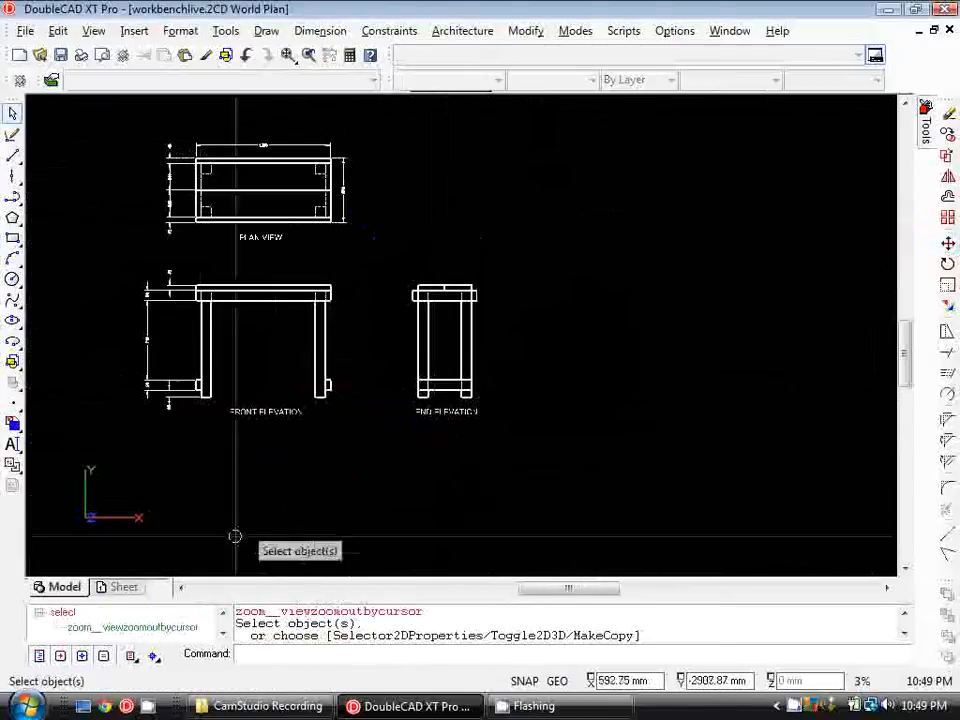
{"action": "left_click", "coordinate": [123, 587]}
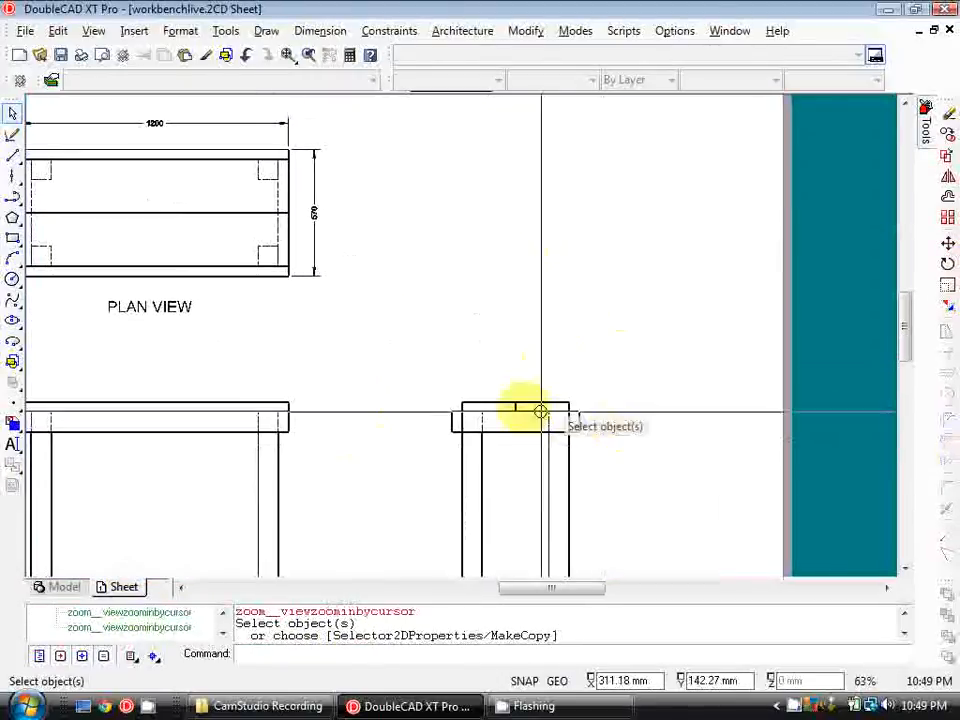
{"action": "scroll", "scroll_direction": "down", "scroll_amount": 3}
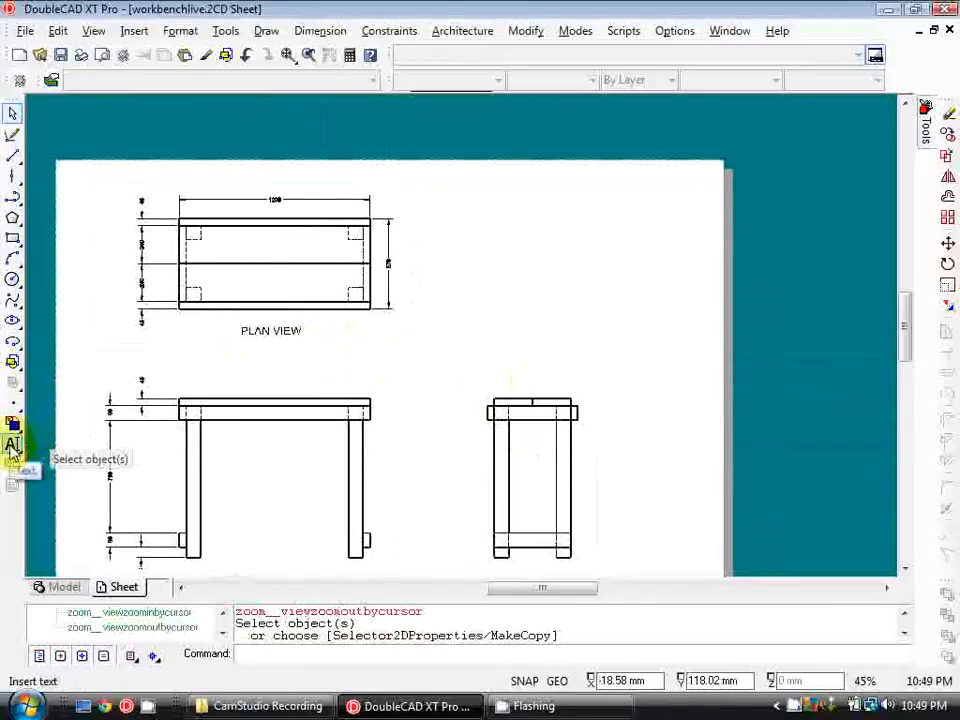
Start typing the heading SCHEDULE to the right of the plan view
{"action": "left_click", "coordinate": [13, 443]}
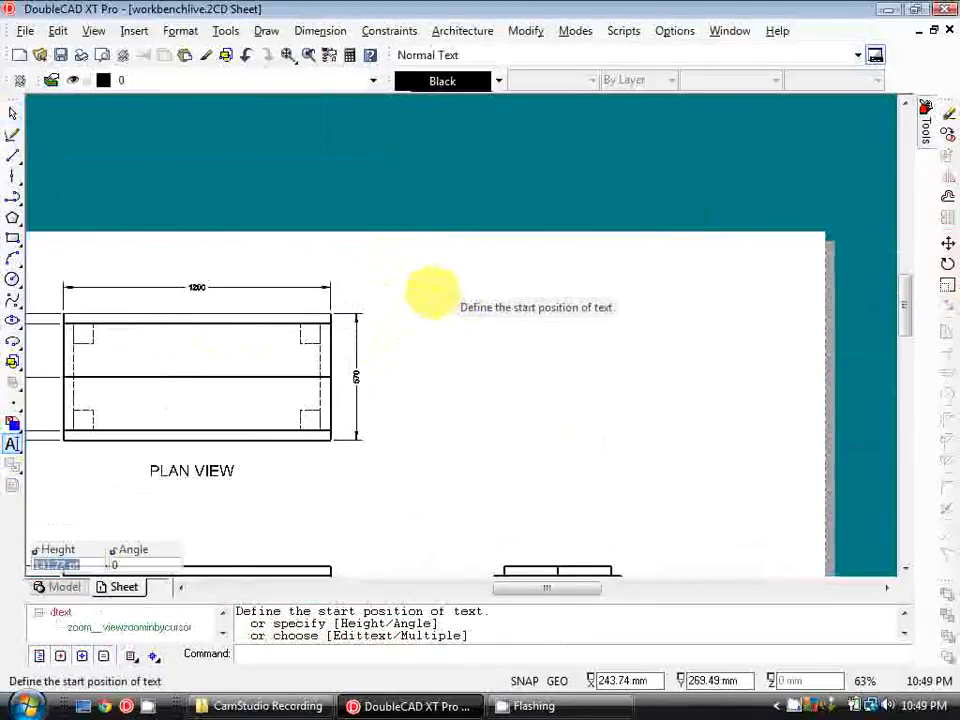
{"action": "left_click", "coordinate": [433, 293]}
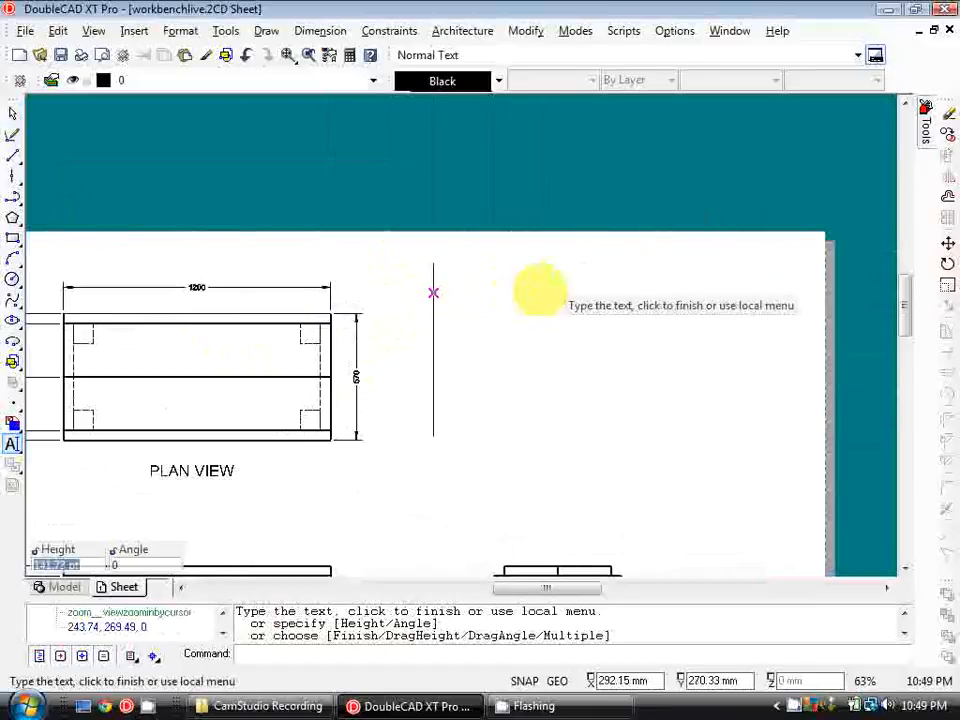
{"action": "type", "text": "S"}
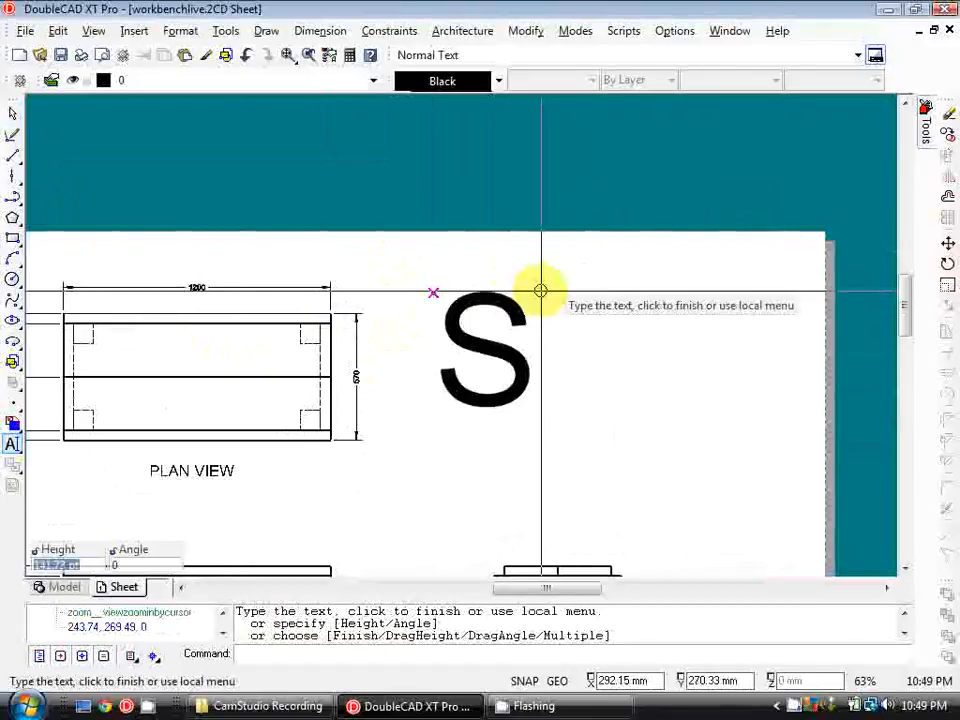
{"action": "type", "text": "CHED"}
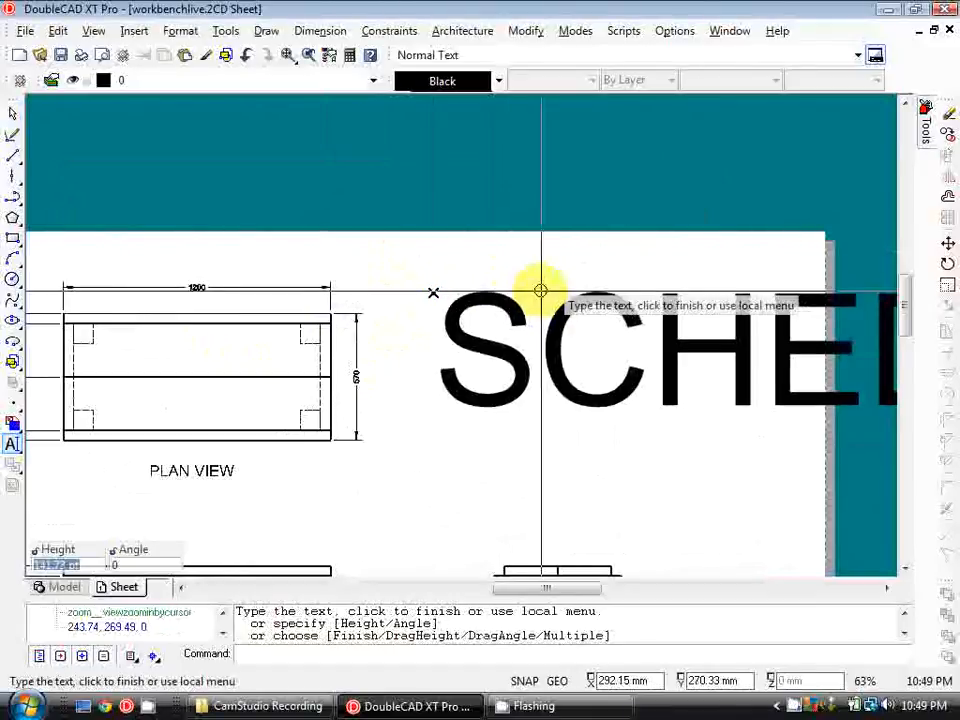
{"action": "scroll", "scroll_direction": "down", "scroll_amount": 3}
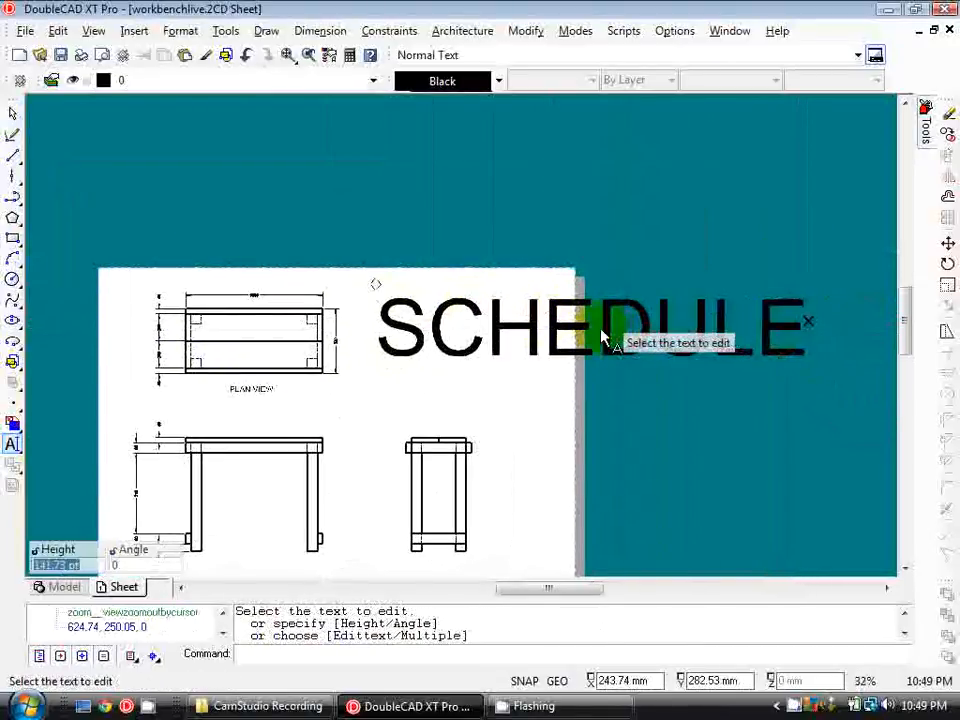
{"action": "left_click", "coordinate": [590, 325]}
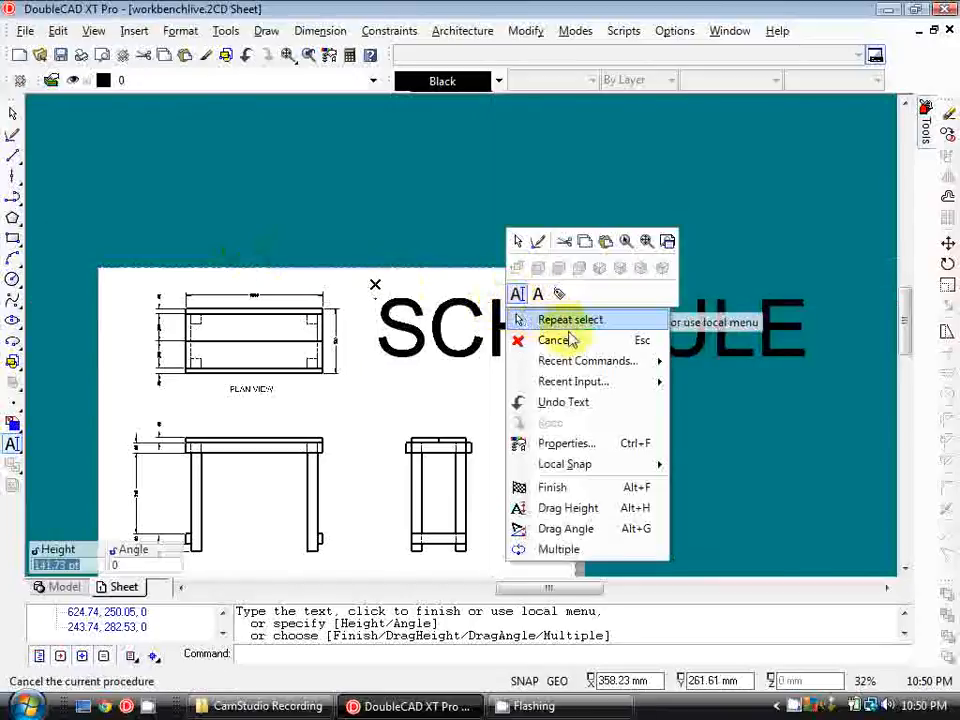
Choose a much smaller text height for SCHEDULE in its properties and finish the heading
{"action": "left_click", "coordinate": [567, 443]}
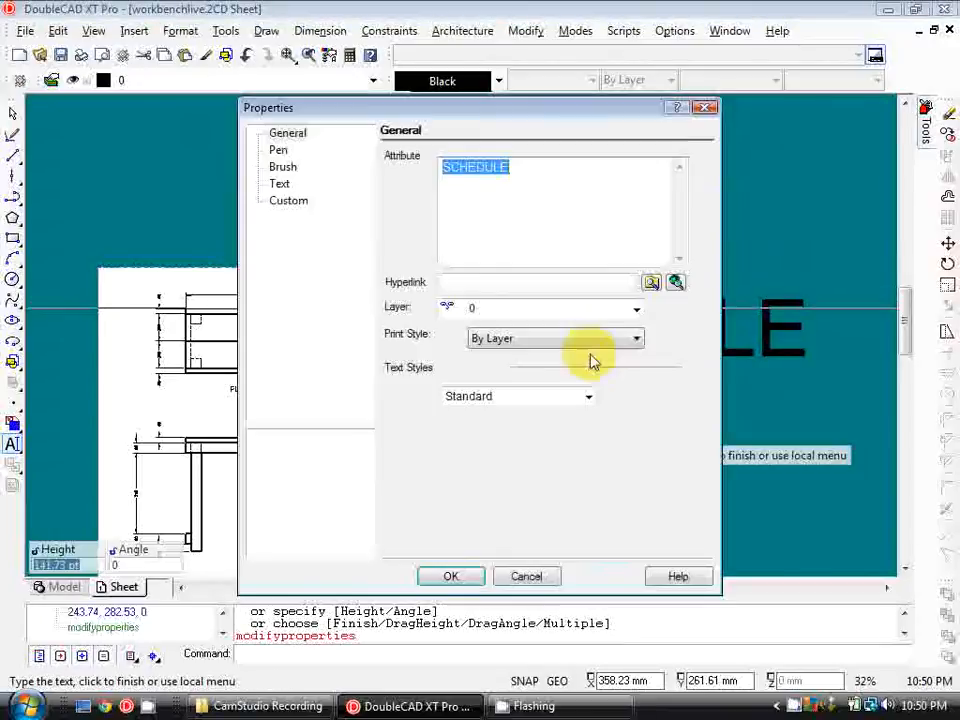
{"action": "left_click", "coordinate": [278, 149]}
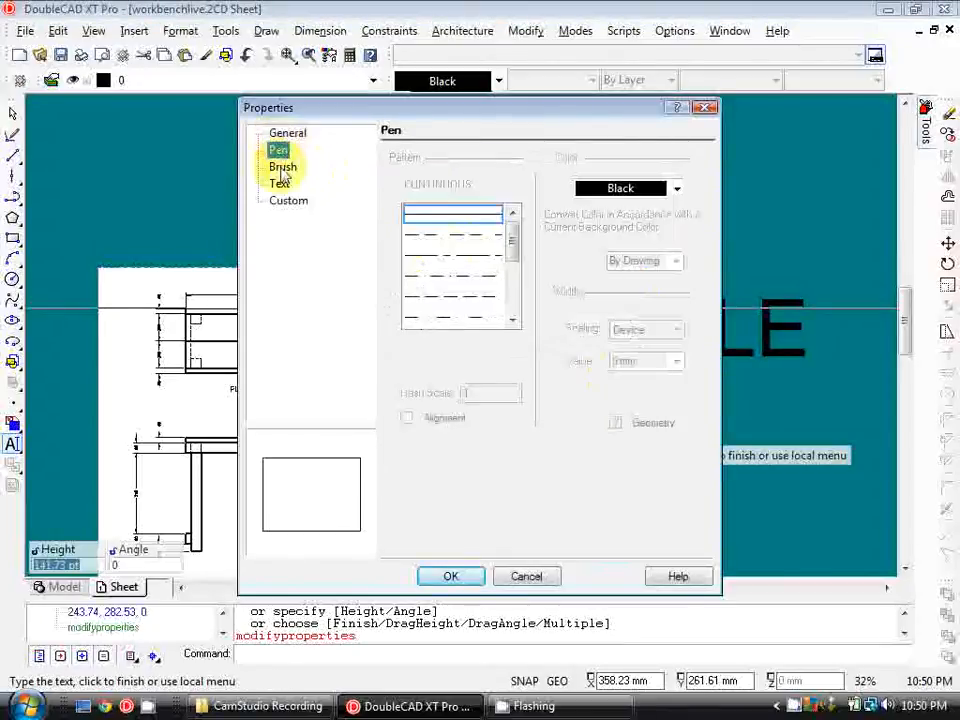
{"action": "left_click", "coordinate": [280, 183]}
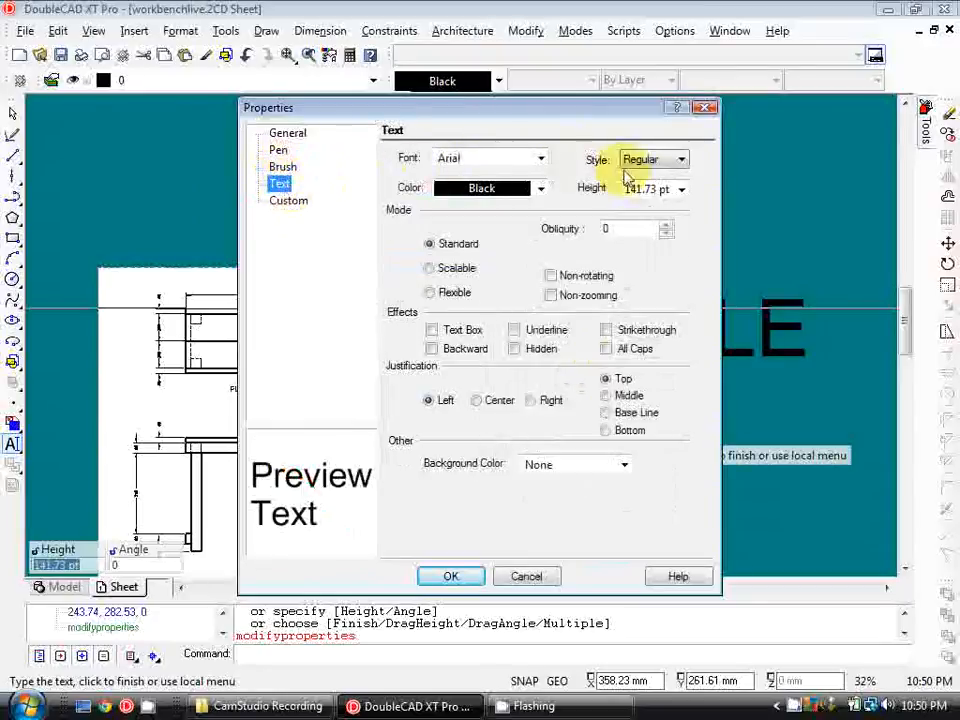
{"action": "left_click", "coordinate": [681, 189]}
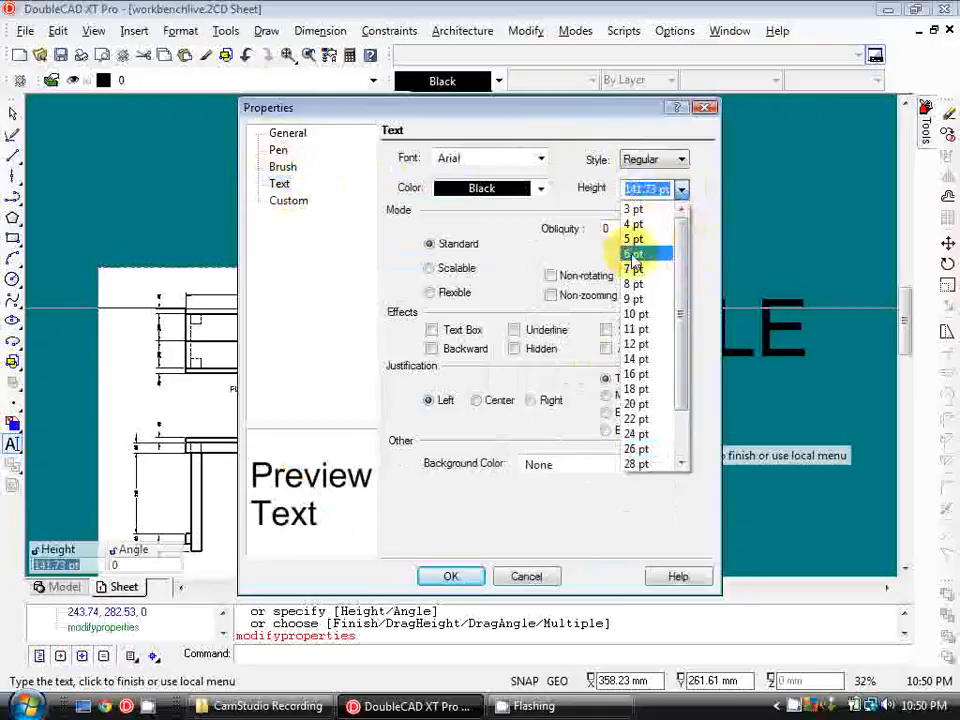
{"action": "left_click", "coordinate": [450, 576]}
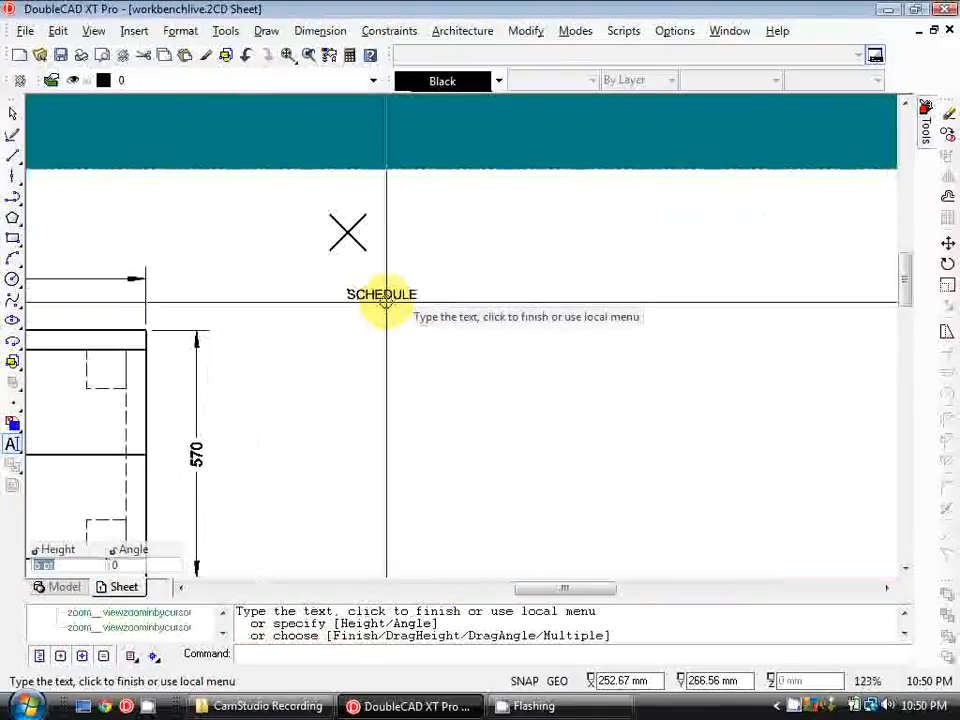
{"action": "scroll", "scroll_direction": "down", "scroll_amount": 3}
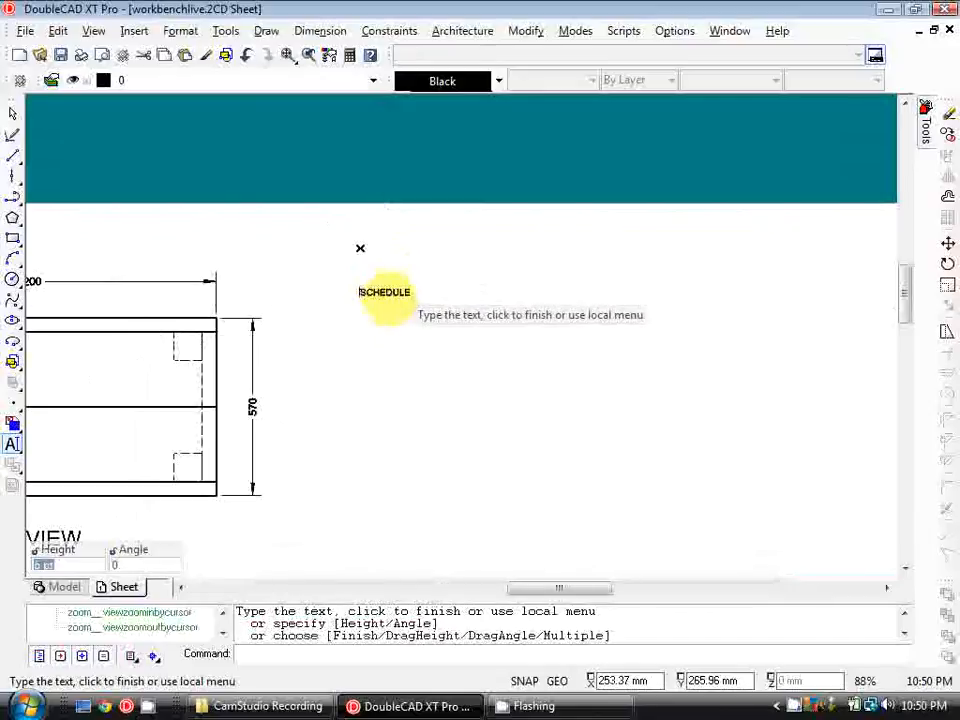
{"action": "right_click", "coordinate": [385, 300]}
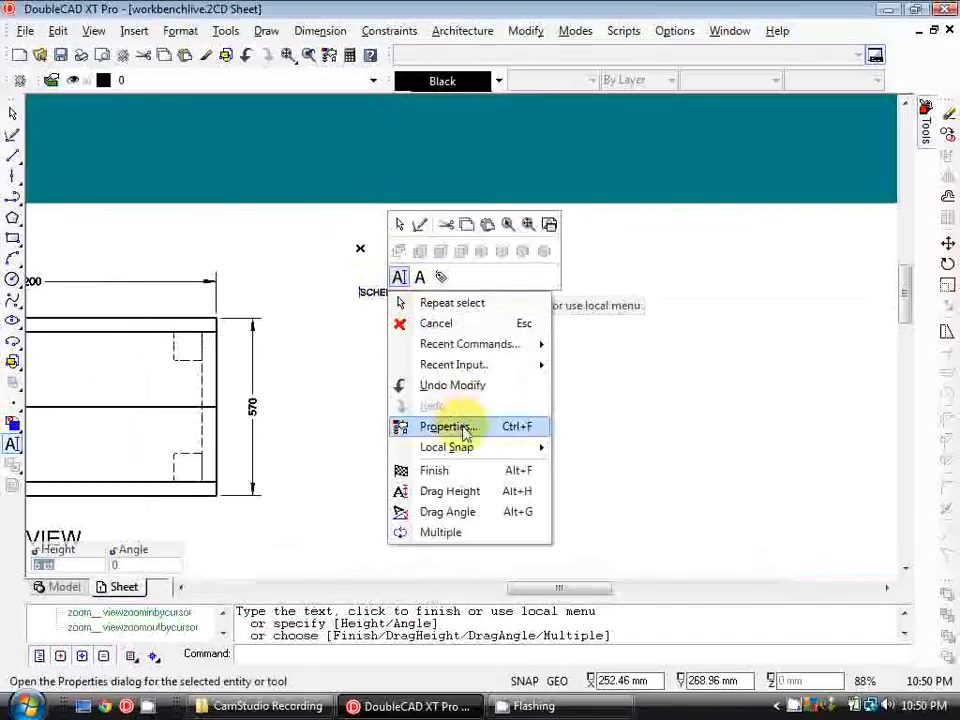
{"action": "left_click", "coordinate": [448, 427]}
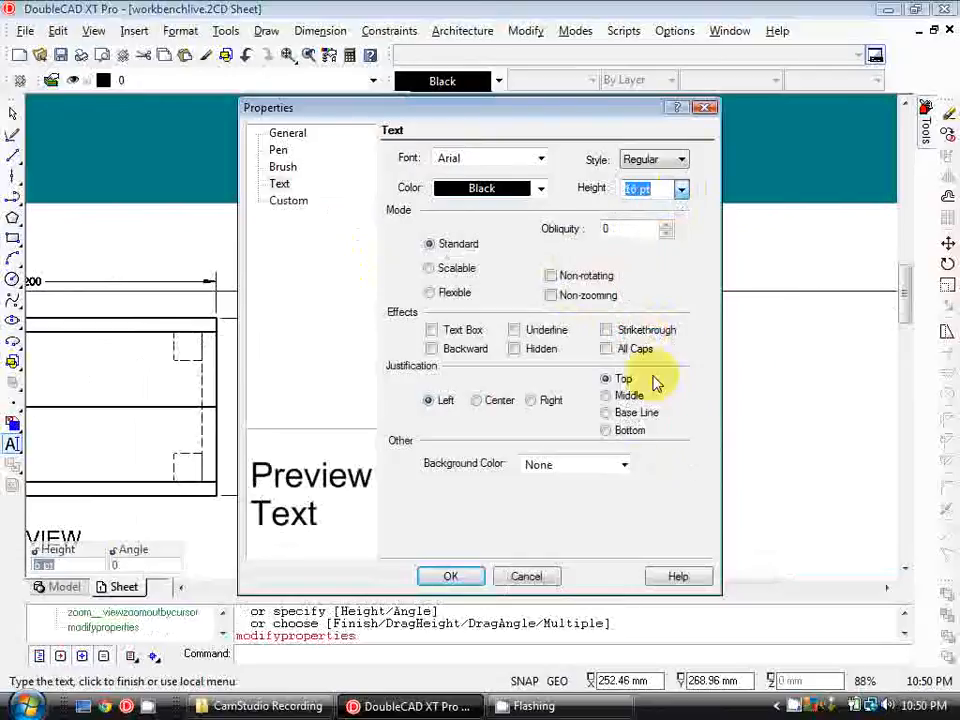
{"action": "left_click", "coordinate": [450, 576]}
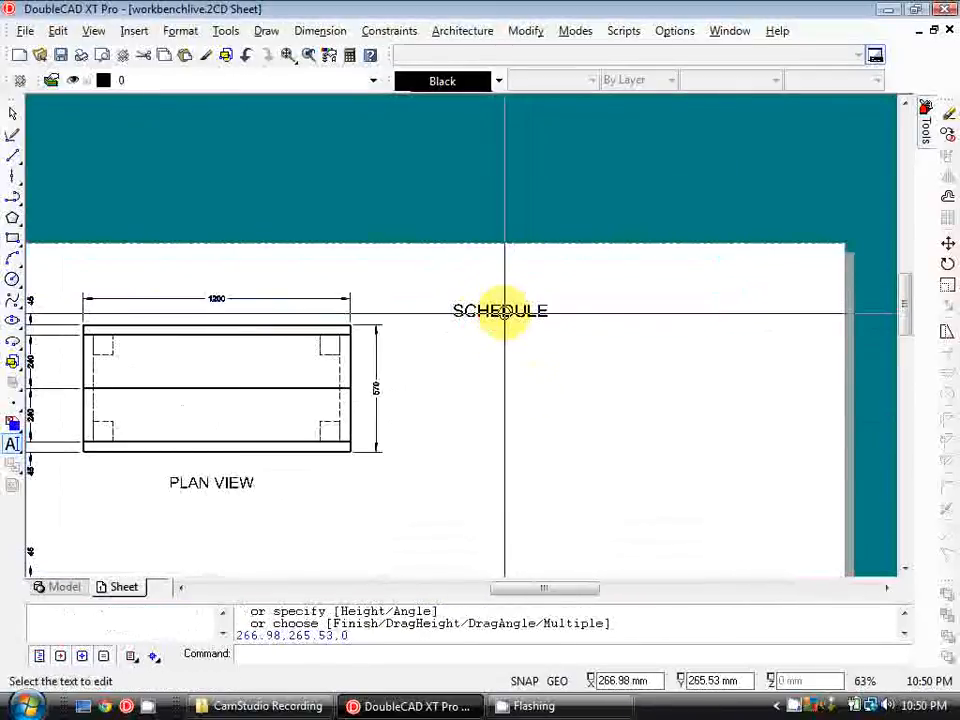
{"action": "scroll", "scroll_direction": "up", "scroll_amount": 3}
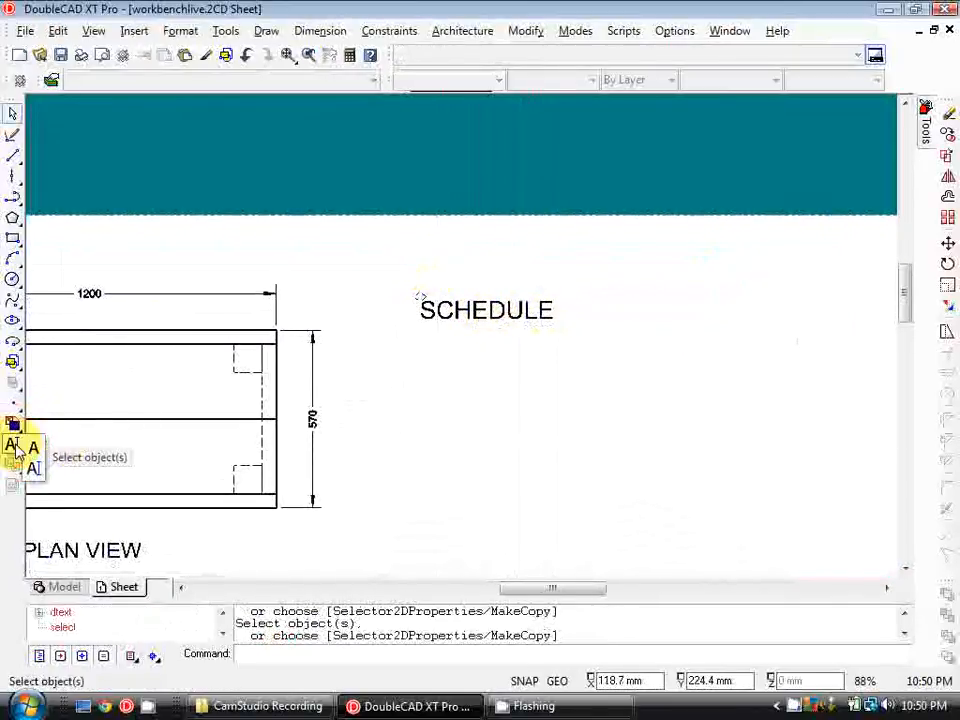
Begin multiline text under SCHEDULE with the LEGS: 90x90 and BENCHTOP: 240x lines
{"action": "left_click", "coordinate": [13, 443]}
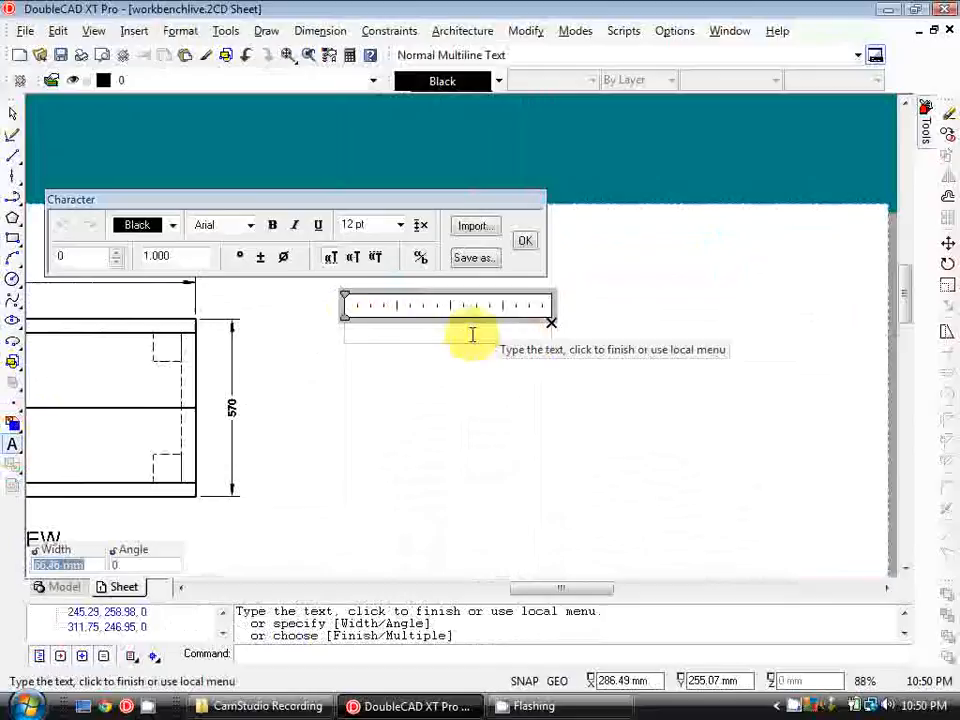
{"action": "type", "text": "LEGS:"}
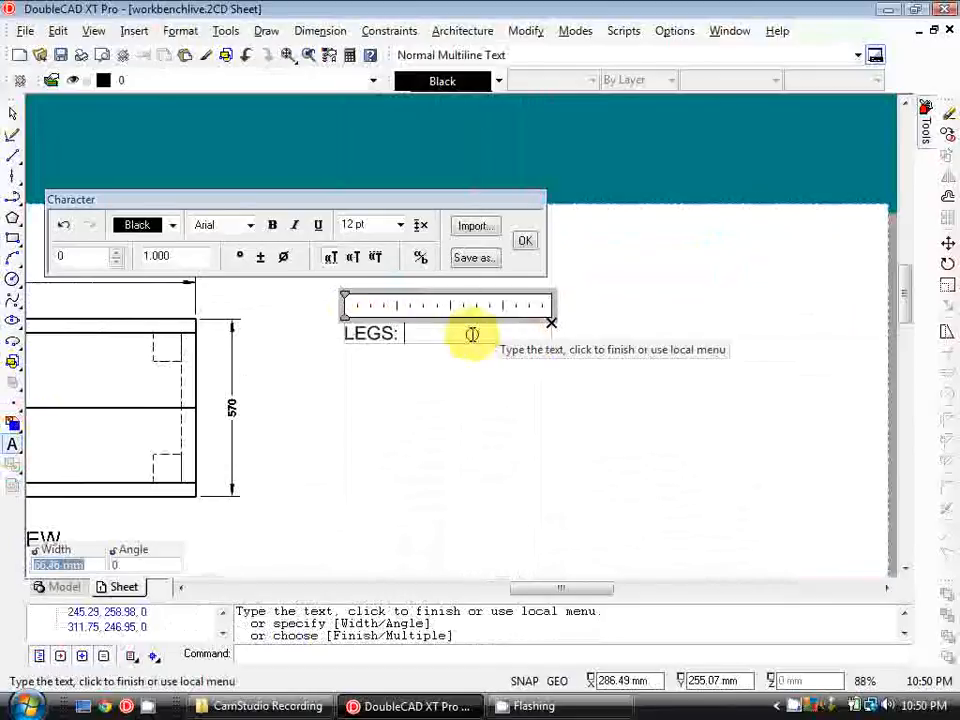
{"action": "type", "text": "90x90 (4 TOTAL"}
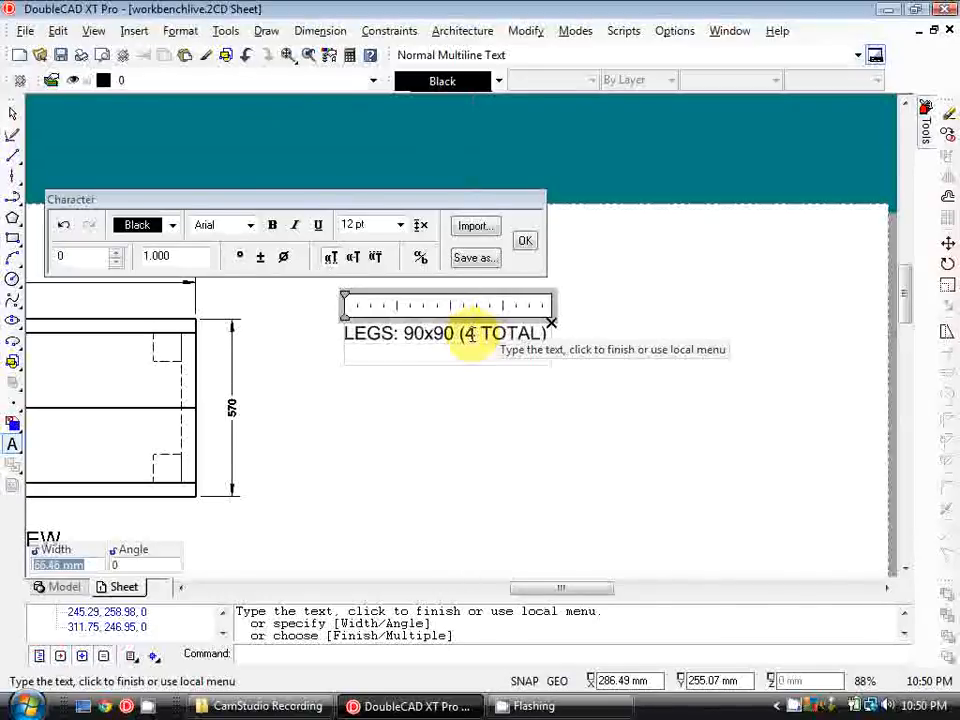
{"action": "type", "text": "BE"}
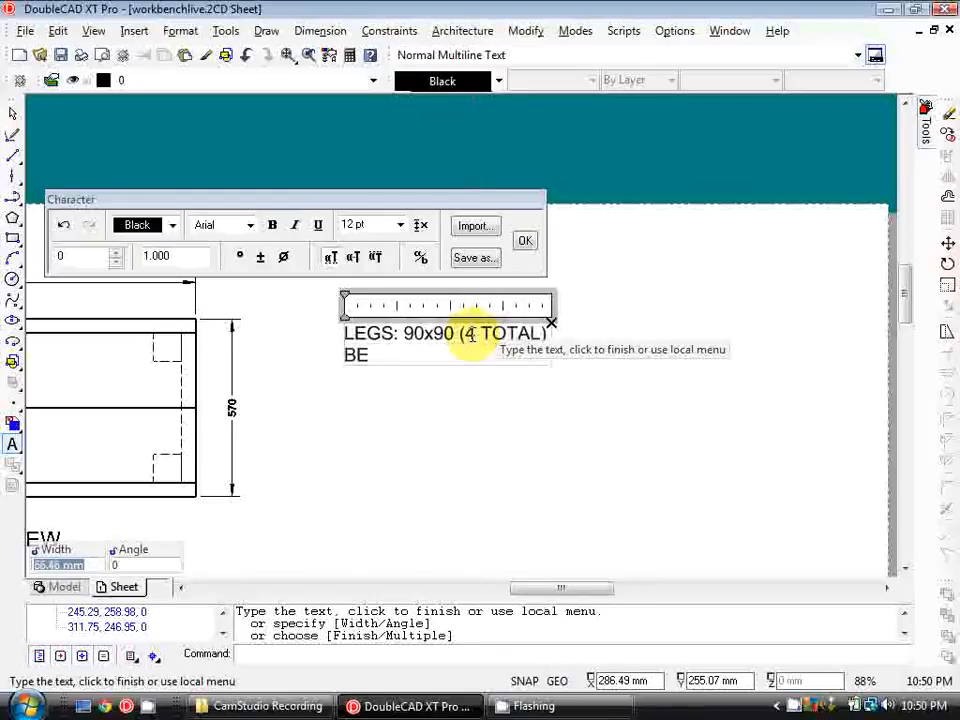
{"action": "type", "text": "NCHTO"}
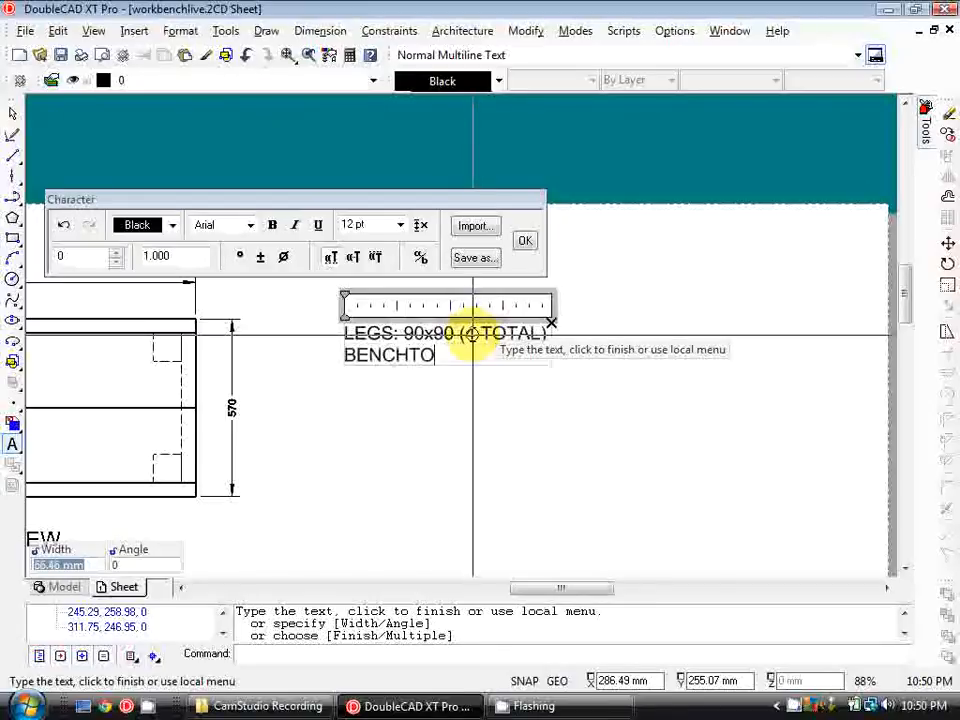
{"action": "type", "text": "P:"}
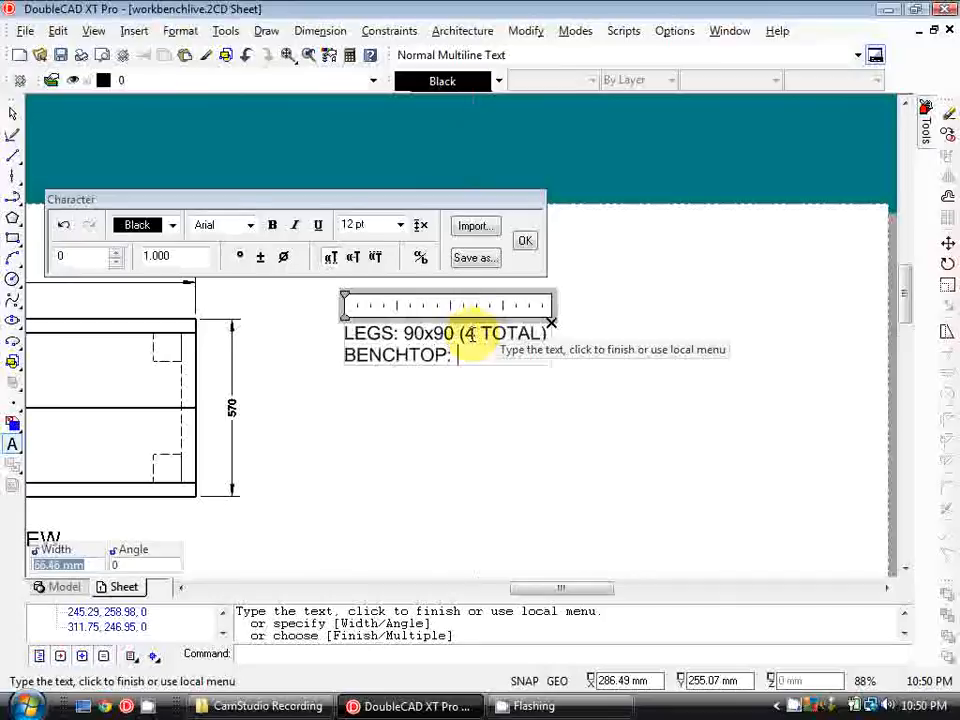
{"action": "type", "text": "240x"}
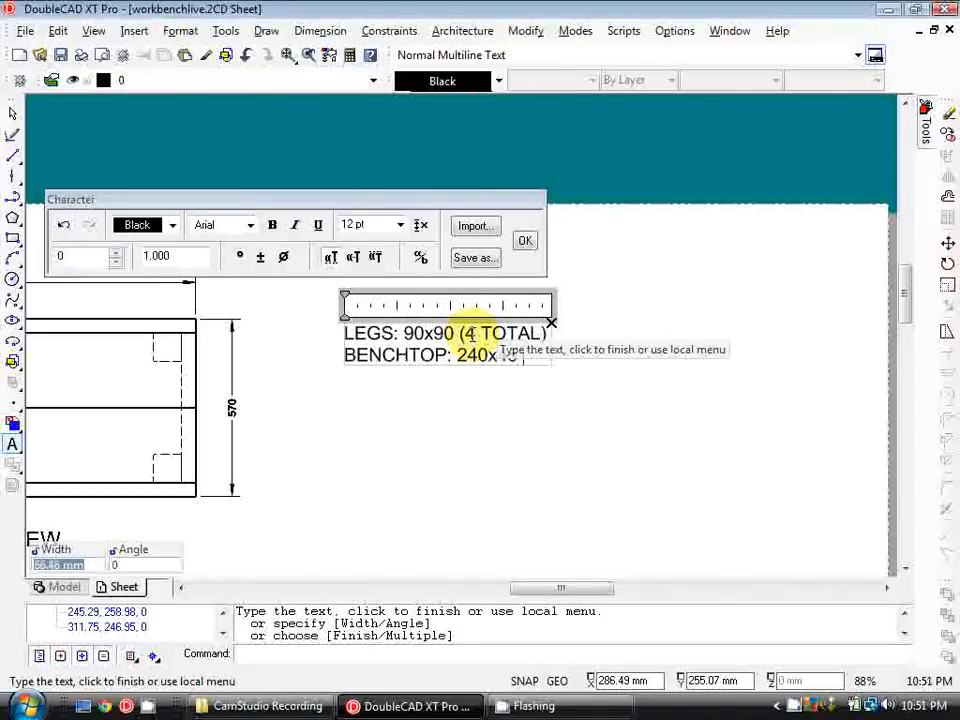
{"action": "type", "text": "TOTAL)"}
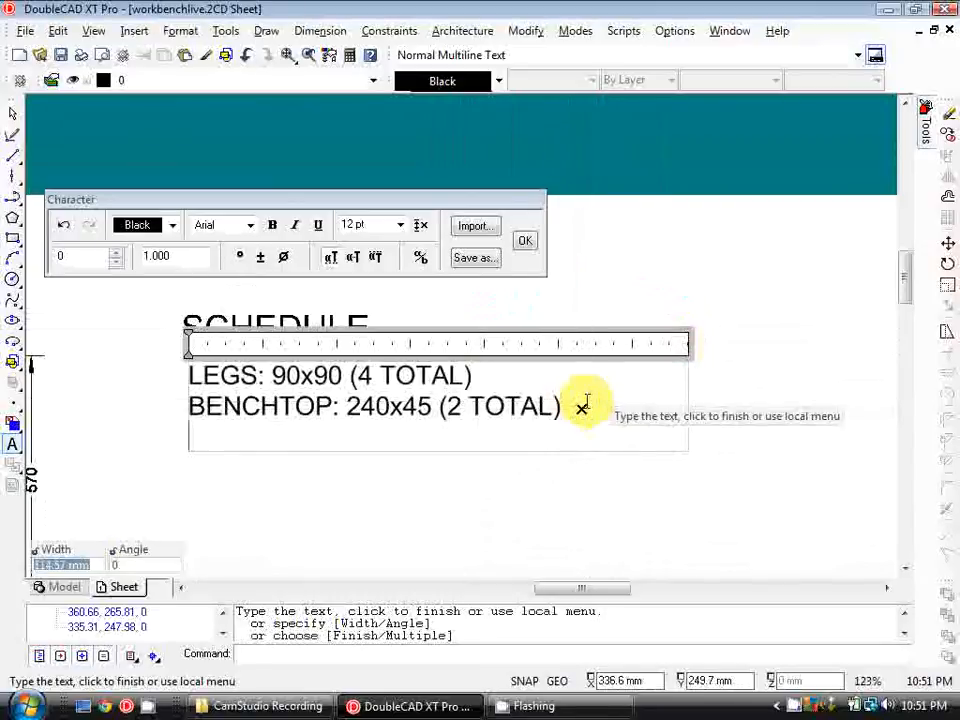
Add the line FRAMING TOP: 45x90 (4 TOTAL)
{"action": "type", "text": "FRAMING"}
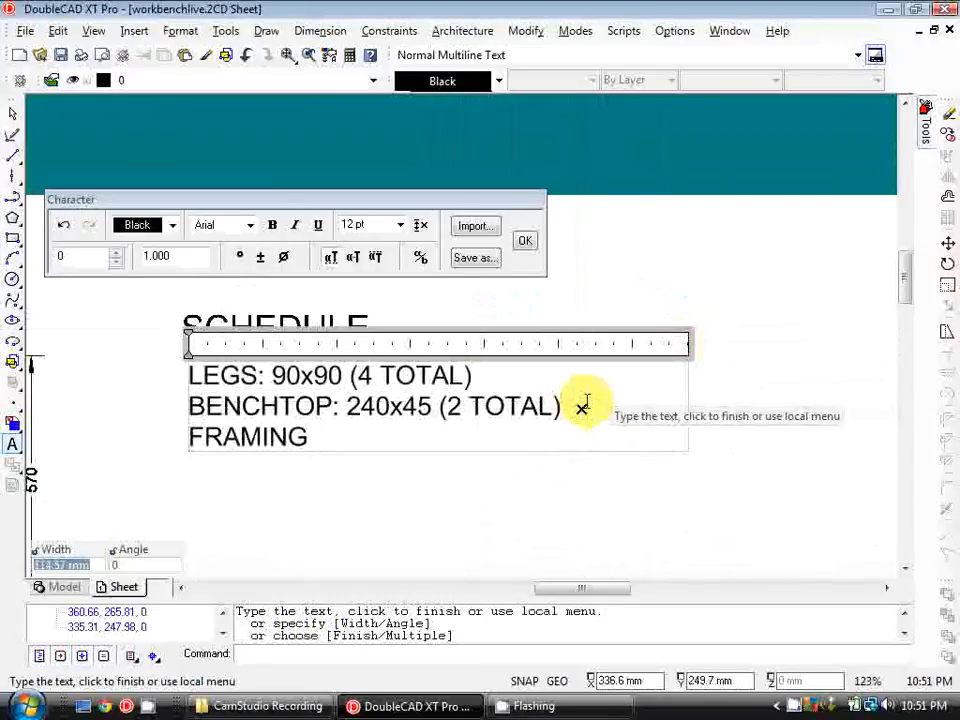
{"action": "type", "text": "TOP"}
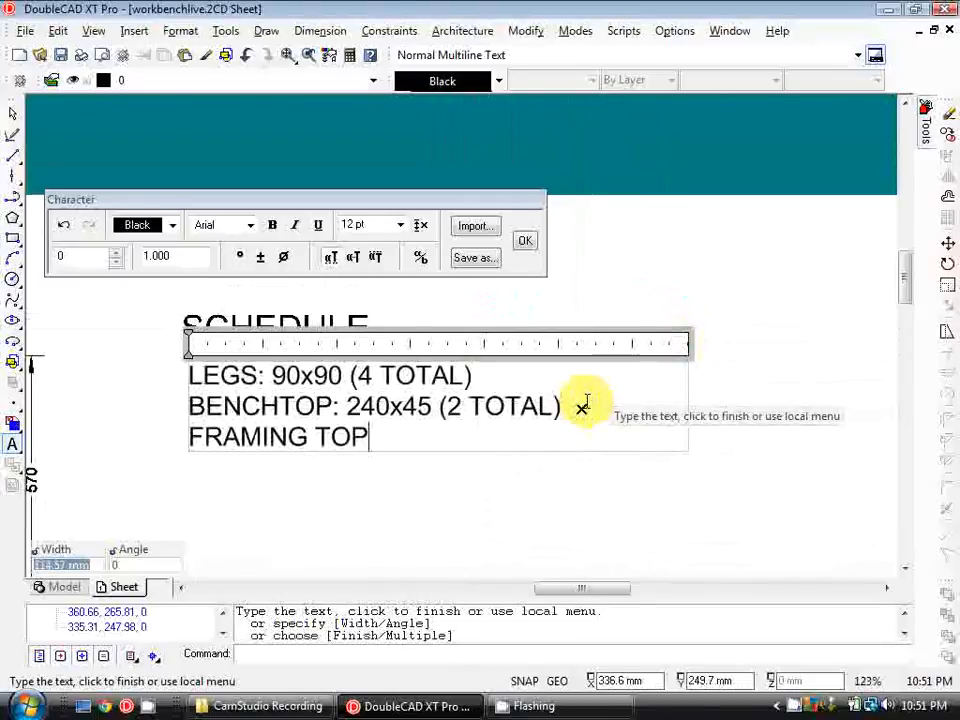
{"action": "type", "text": ":"}
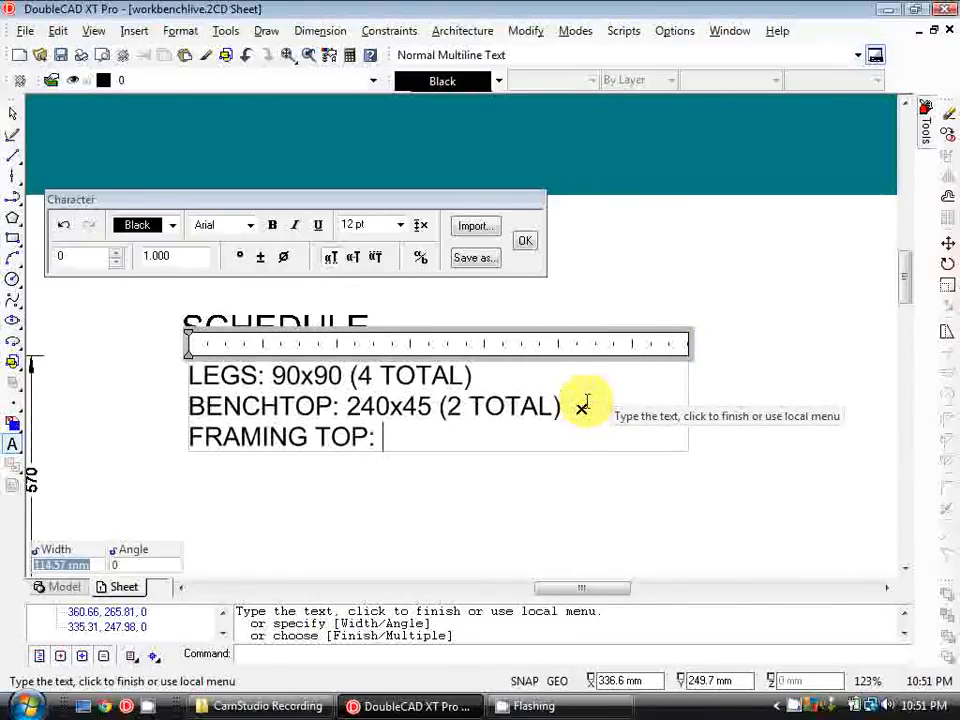
{"action": "type", "text": "45"}
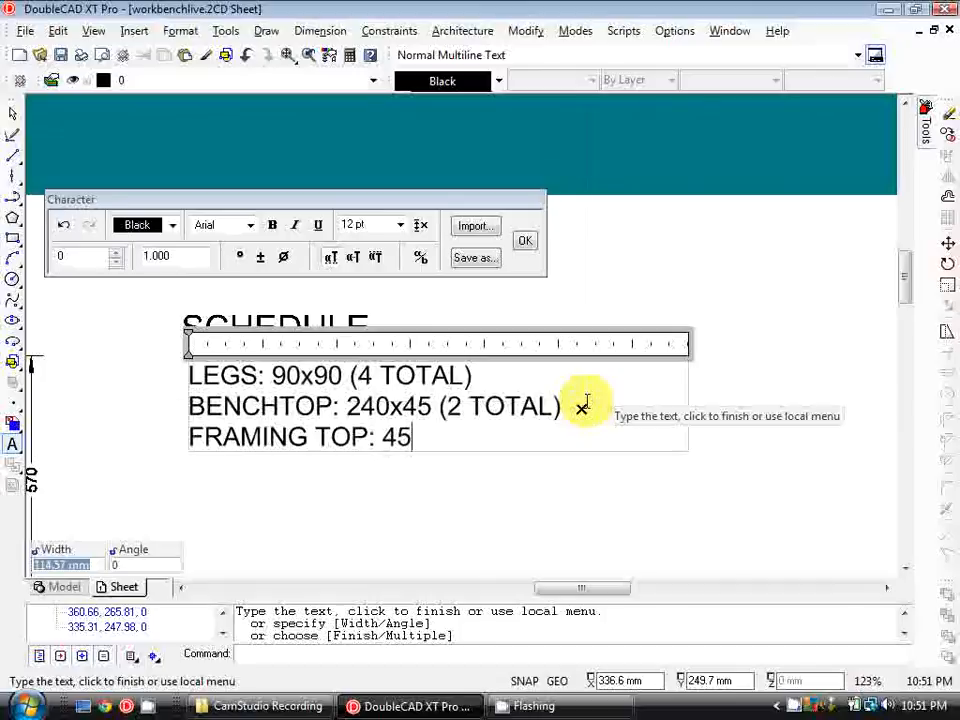
{"action": "type", "text": "x90"}
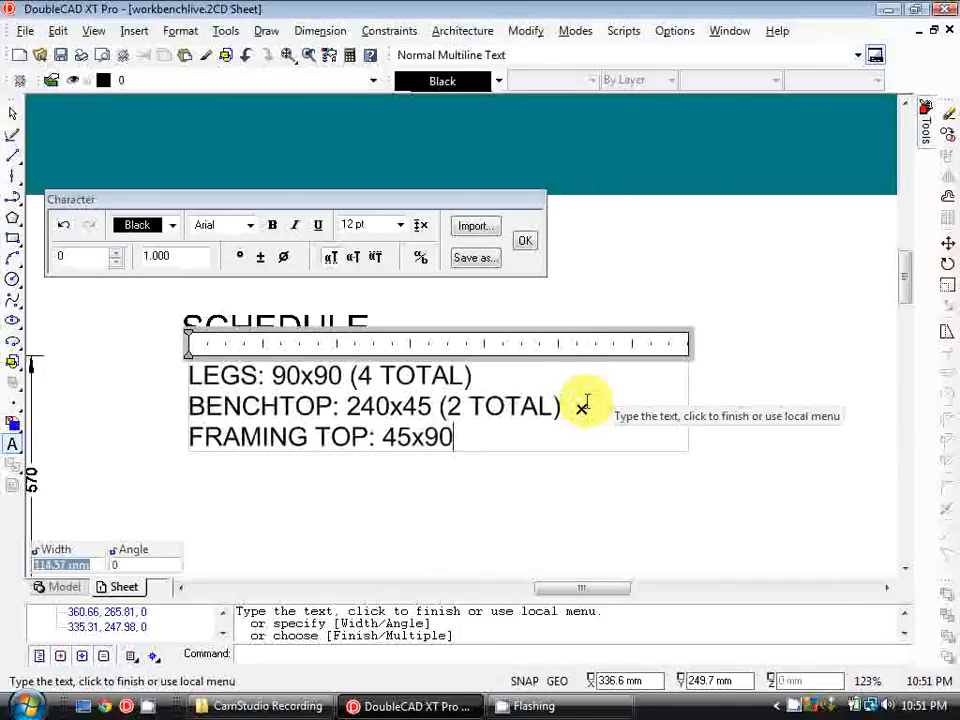
{"action": "type", "text": "("}
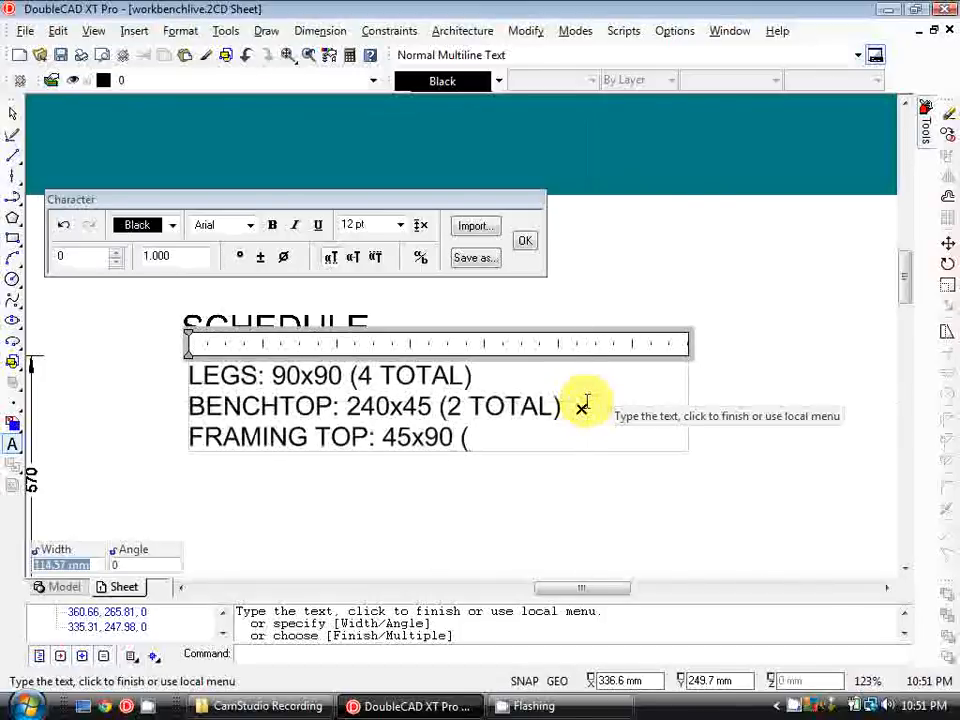
{"action": "type", "text": "4"}
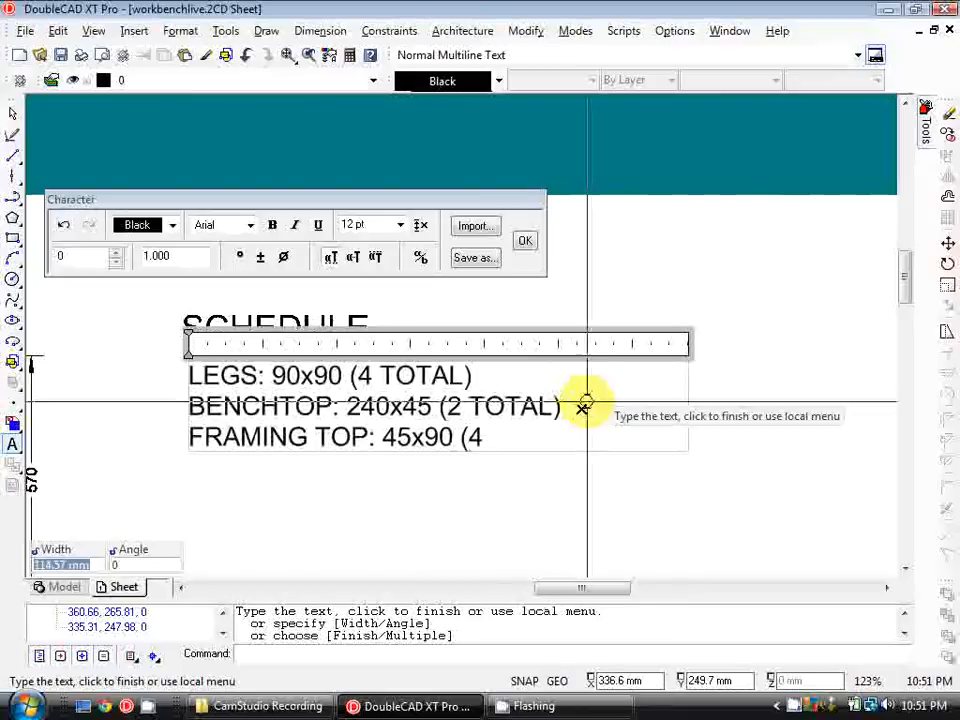
{"action": "type", "text": "TOTAL)"}
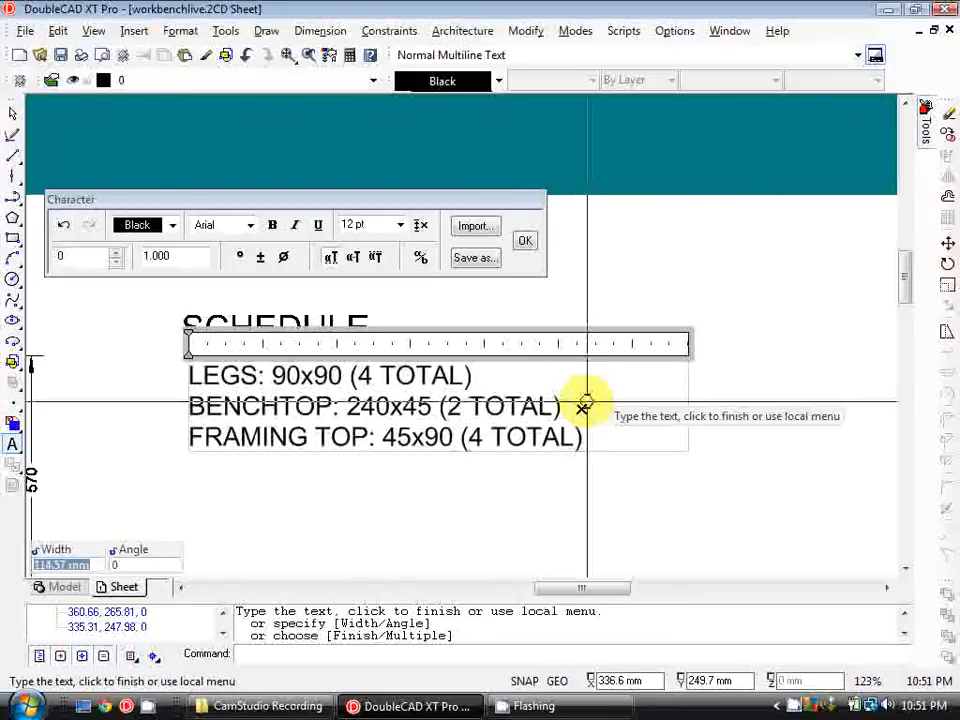
{"action": "mouse_move", "coordinate": [600, 425]}
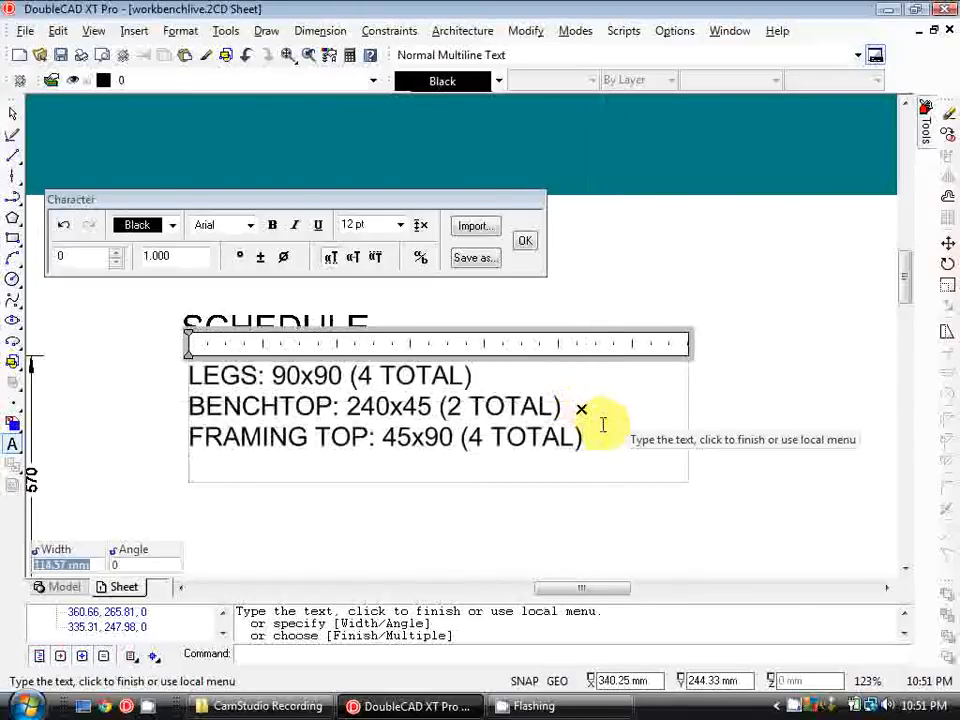
Start the FRAMING BOTTOM: 45x90 (2 TOTAL) line
{"action": "type", "text": "FRAMING BOT"}
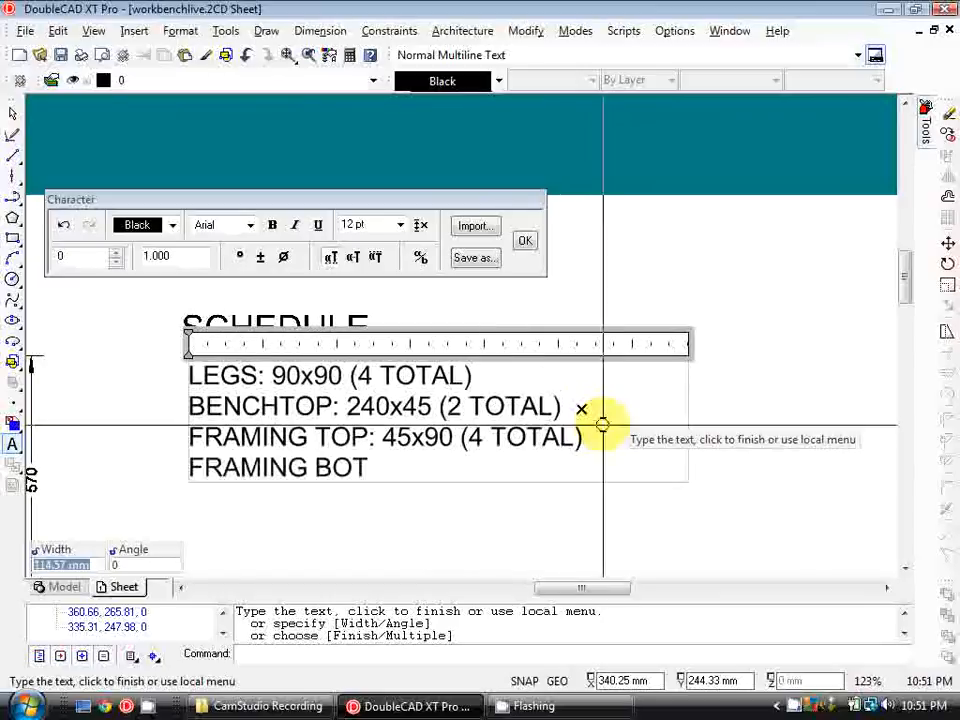
{"action": "type", "text": "TOM:"}
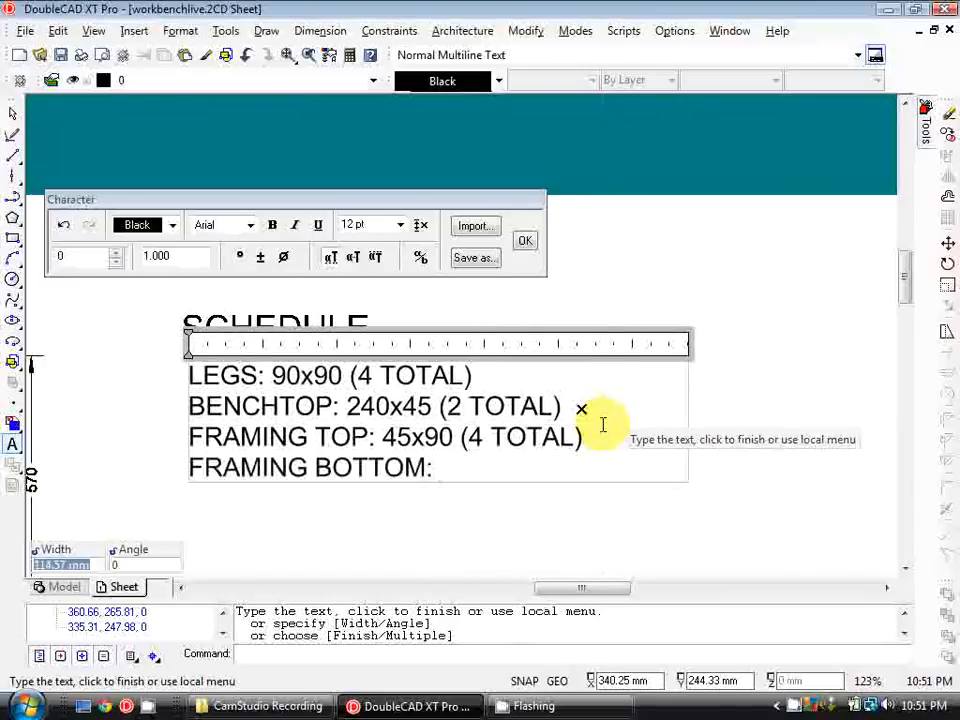
{"action": "type", "text": "45x"}
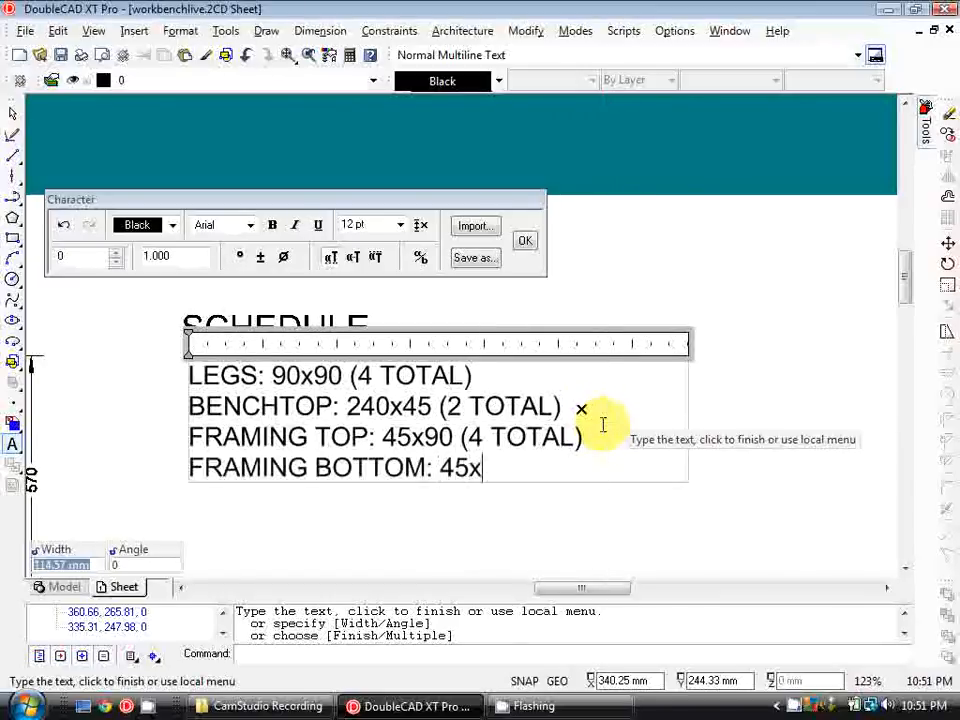
{"action": "type", "text": "90 (2"}
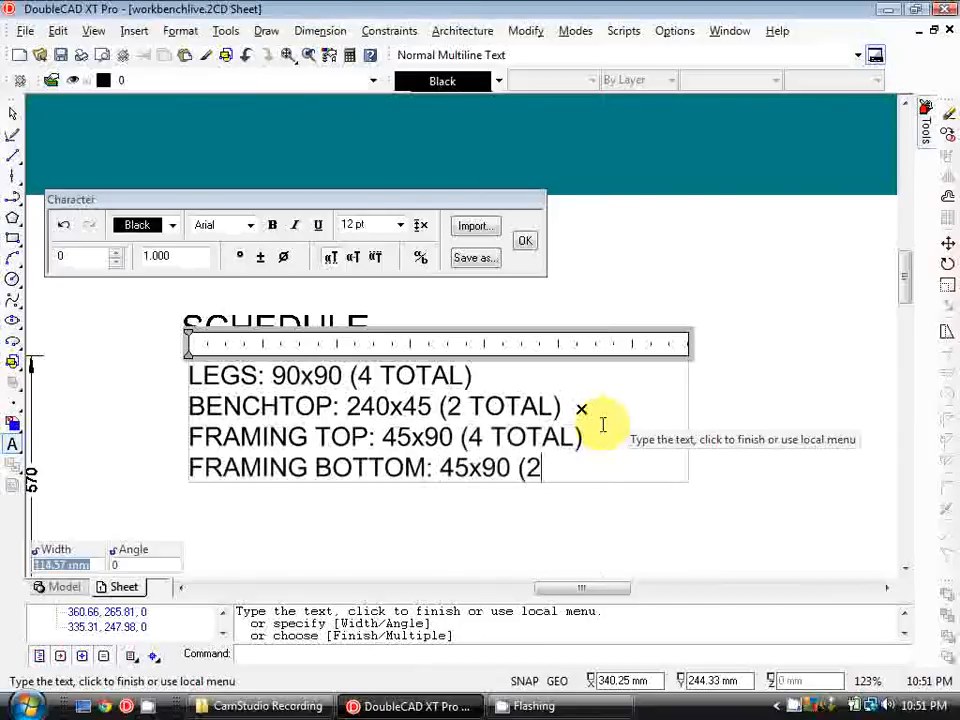
{"action": "type", "text": "TOA"}
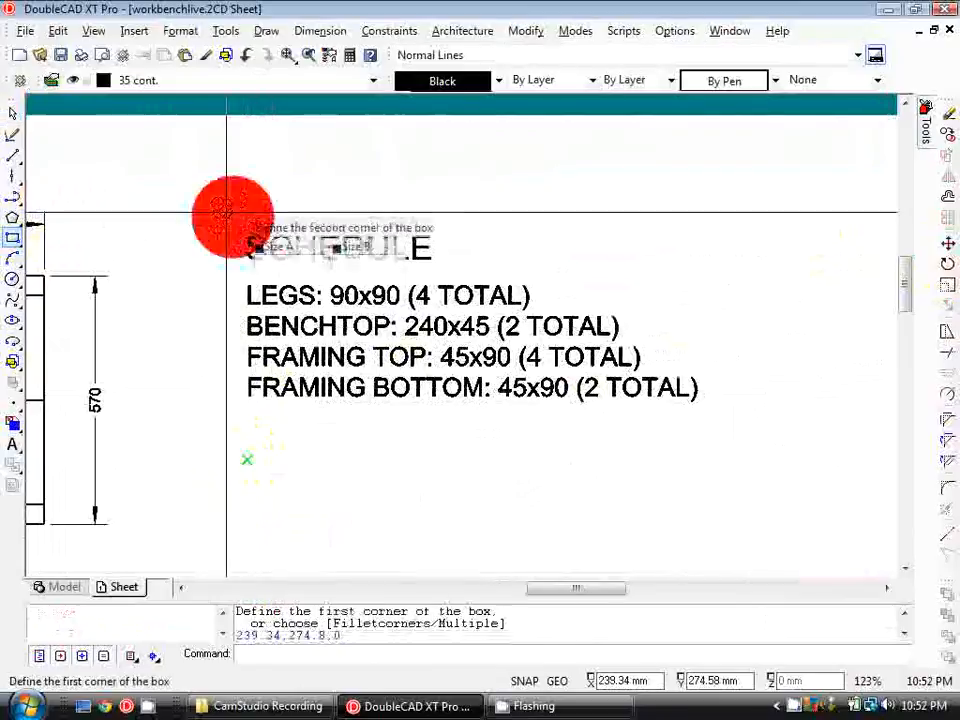
Draw a rectangle around the SCHEDULE heading and parts list, then zoom out
{"action": "left_click", "coordinate": [225, 213]}
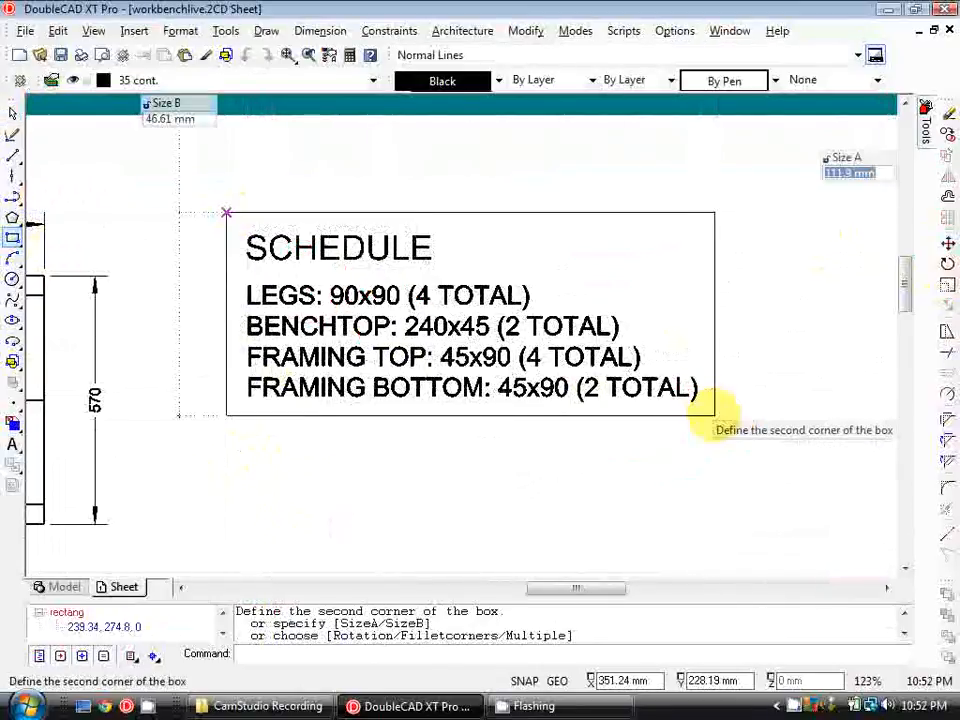
{"action": "scroll", "scroll_direction": "down", "scroll_amount": 3}
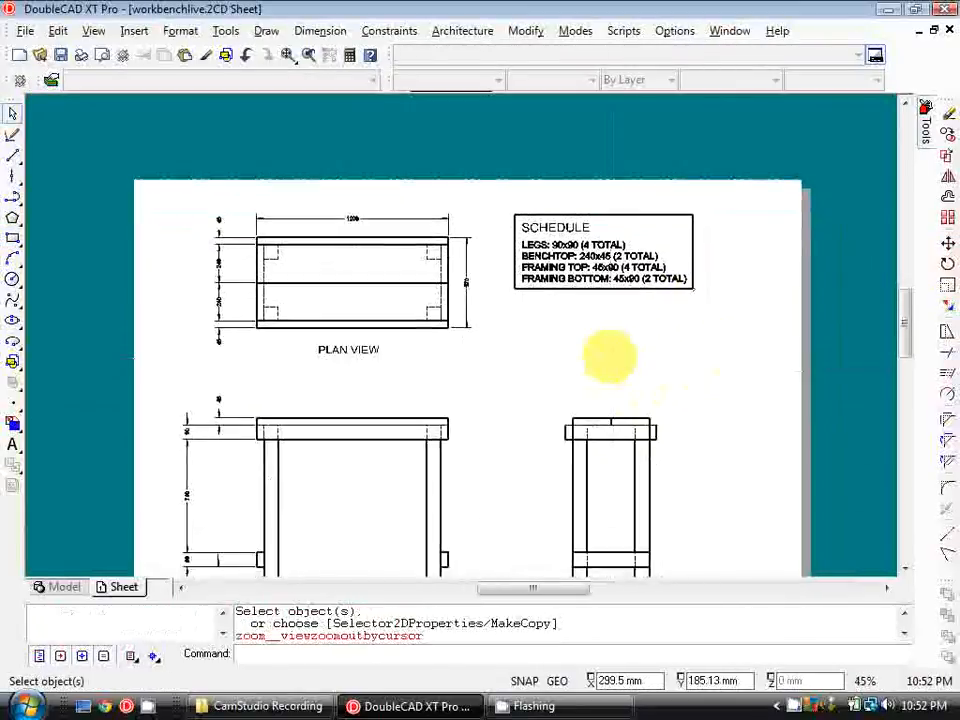
{"action": "scroll", "scroll_direction": "down", "scroll_amount": 3}
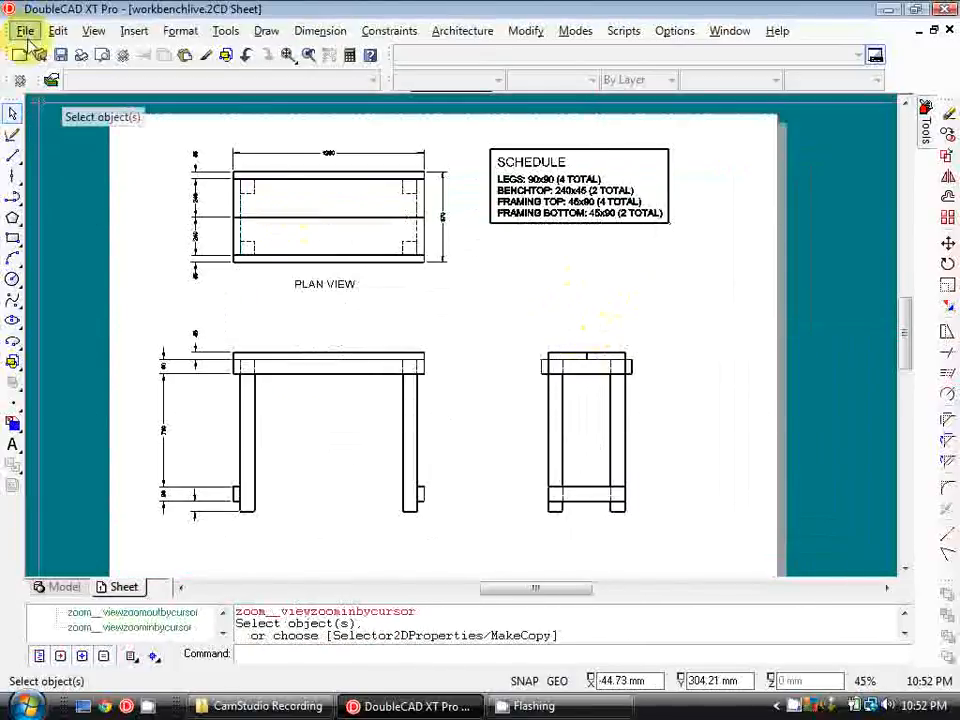
Print the workbench sheet to Bullzip PDF Printer, accepting automatic margin adjustment
{"action": "left_click", "coordinate": [25, 30]}
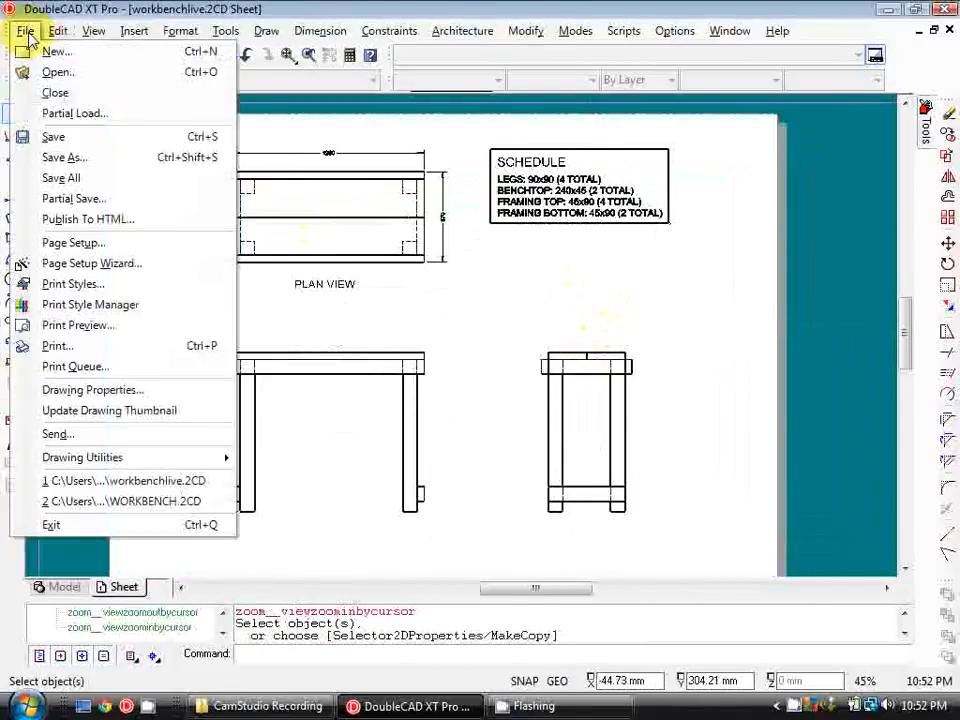
{"action": "mouse_move", "coordinate": [61, 177]}
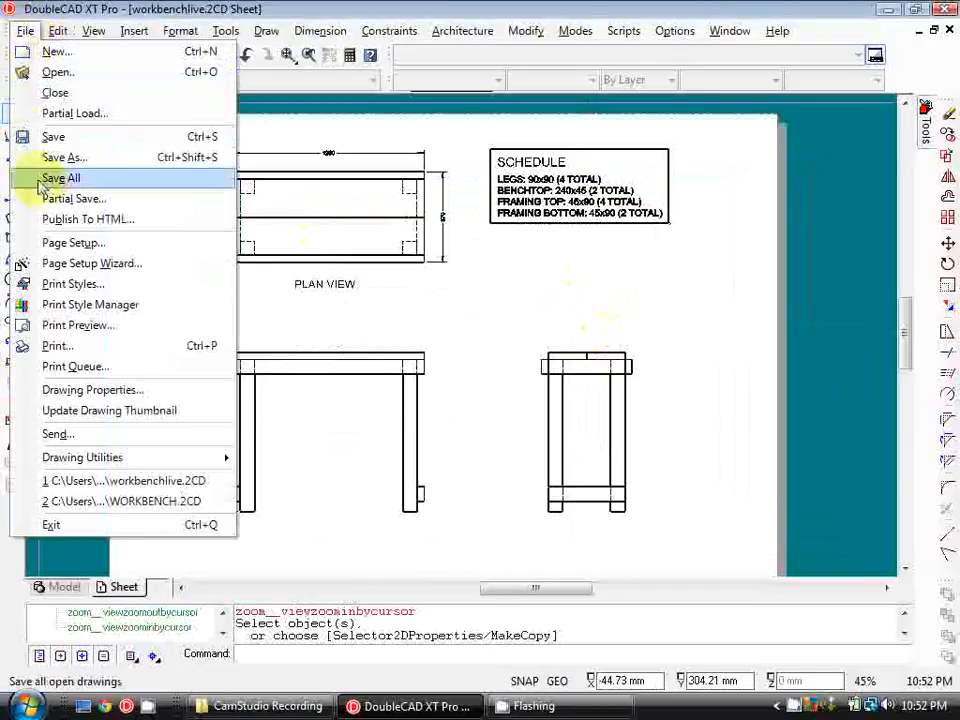
{"action": "mouse_move", "coordinate": [73, 198]}
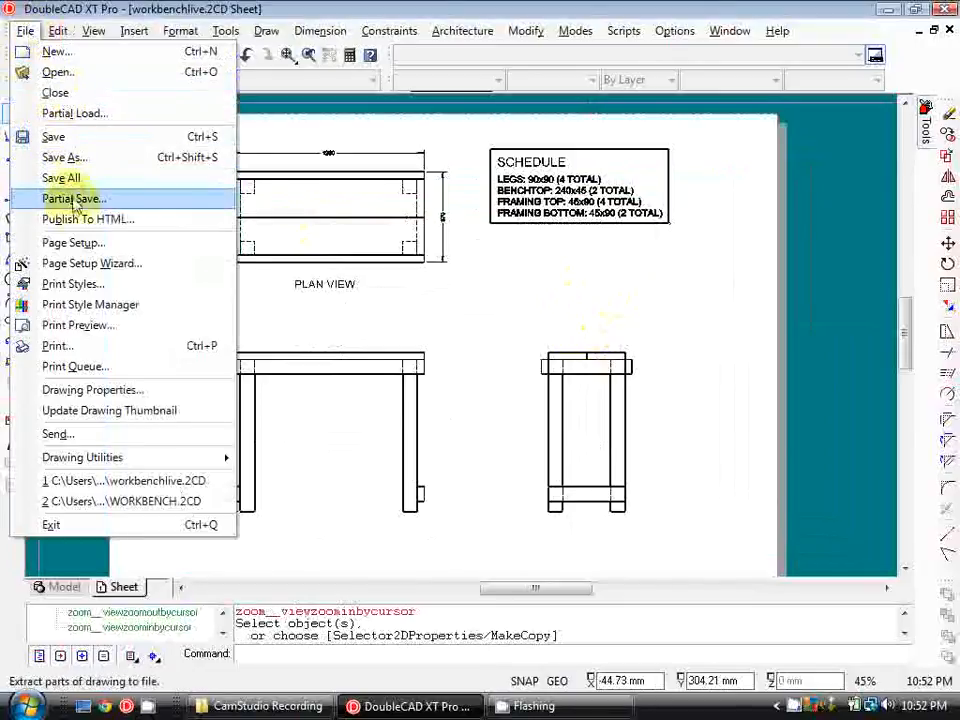
{"action": "left_click", "coordinate": [56, 345]}
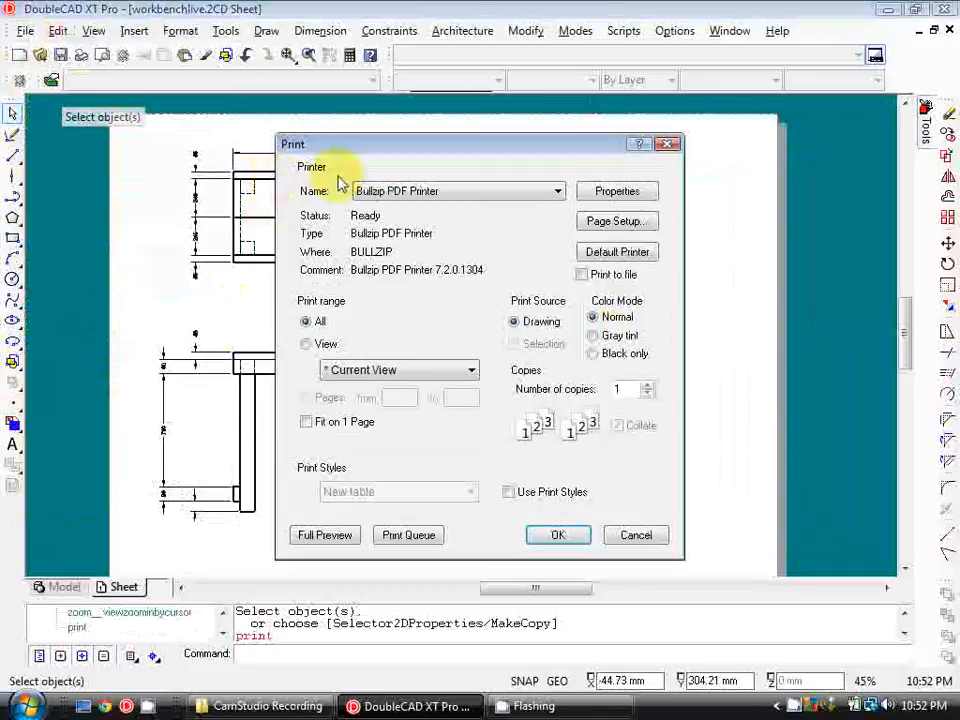
{"action": "mouse_move", "coordinate": [478, 288]}
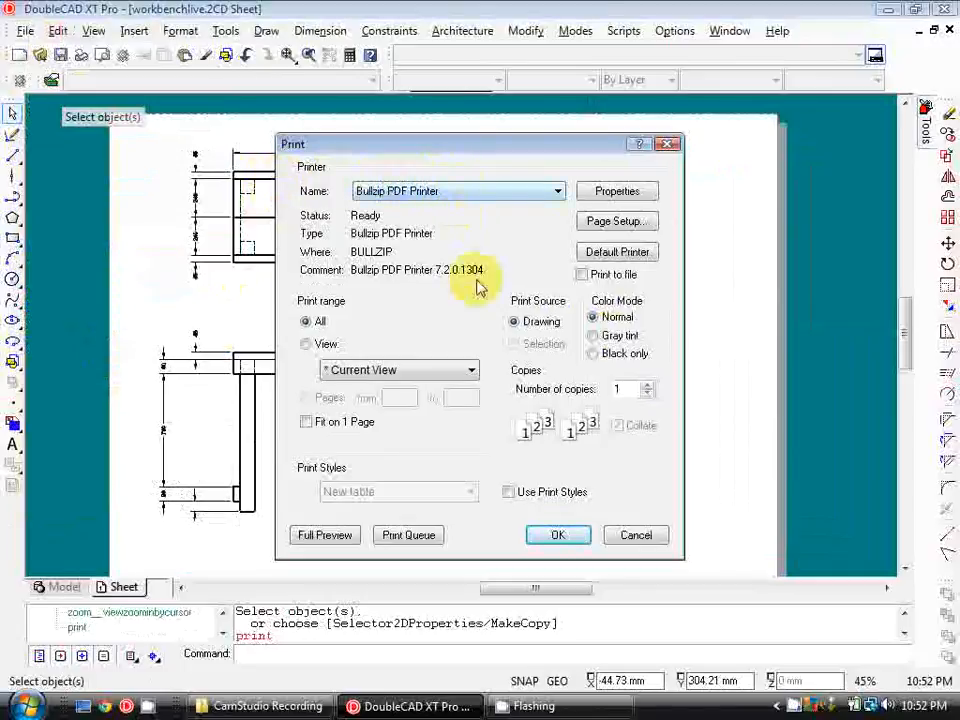
{"action": "mouse_move", "coordinate": [545, 198]}
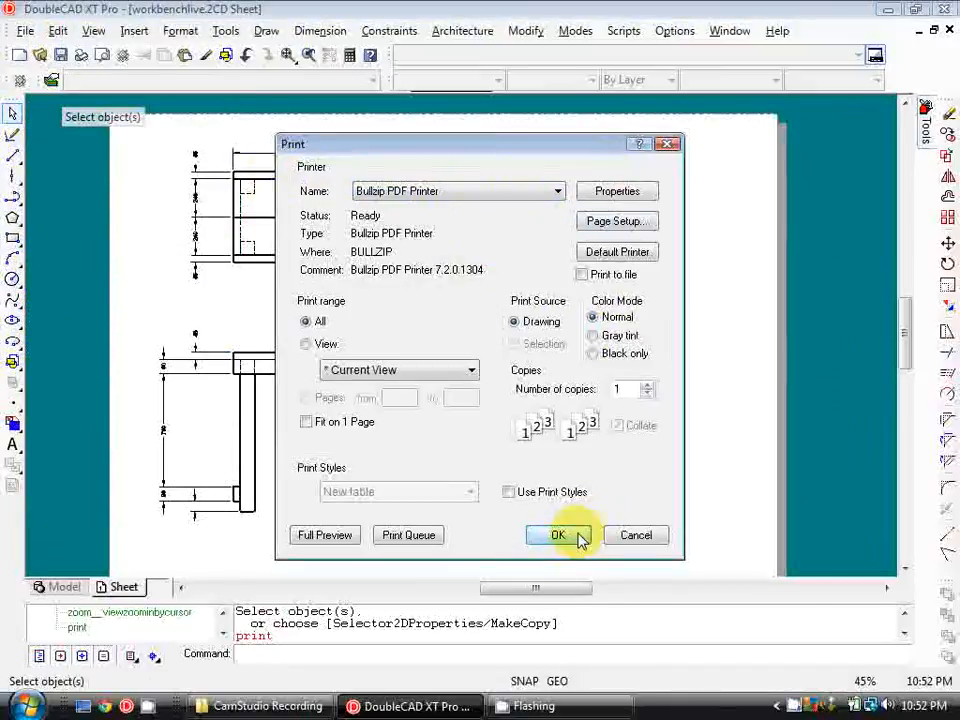
{"action": "left_click", "coordinate": [558, 535]}
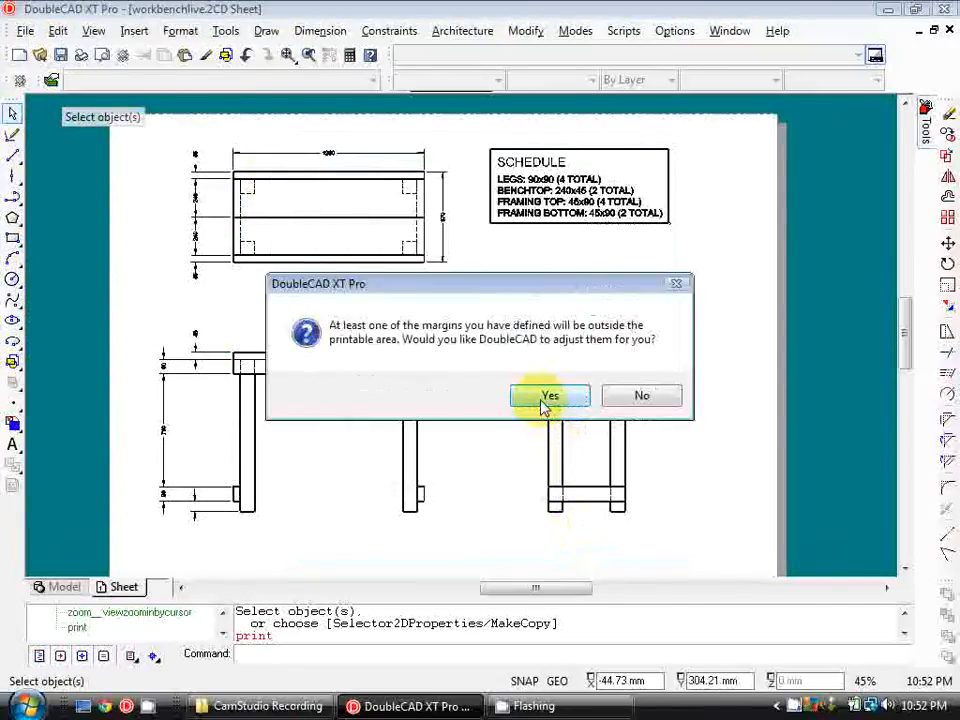
{"action": "left_click", "coordinate": [549, 395]}
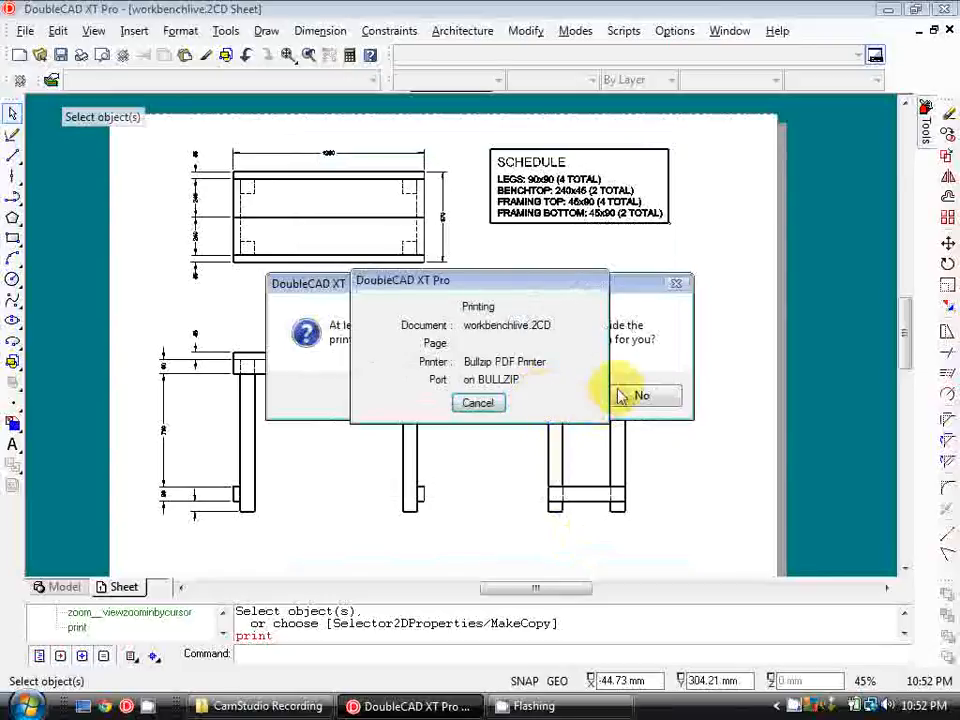
{"action": "left_click", "coordinate": [642, 395]}
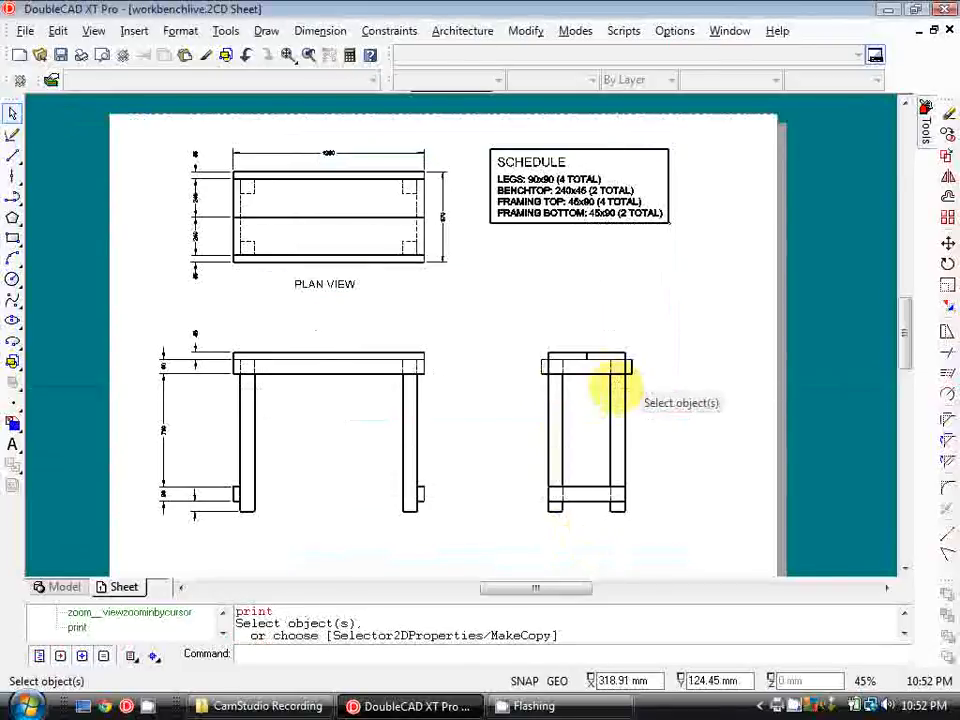
{"action": "mouse_move", "coordinate": [443, 260]}
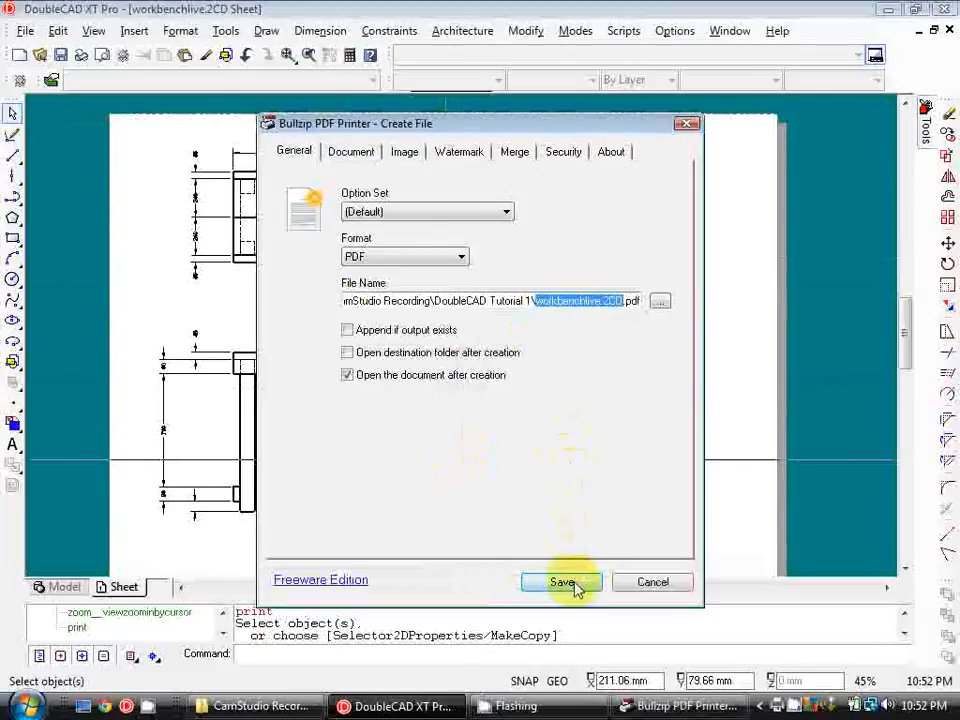
Save the Bullzip output as workbenchlive.2CD.pdf in PDF format
{"action": "left_click", "coordinate": [562, 582]}
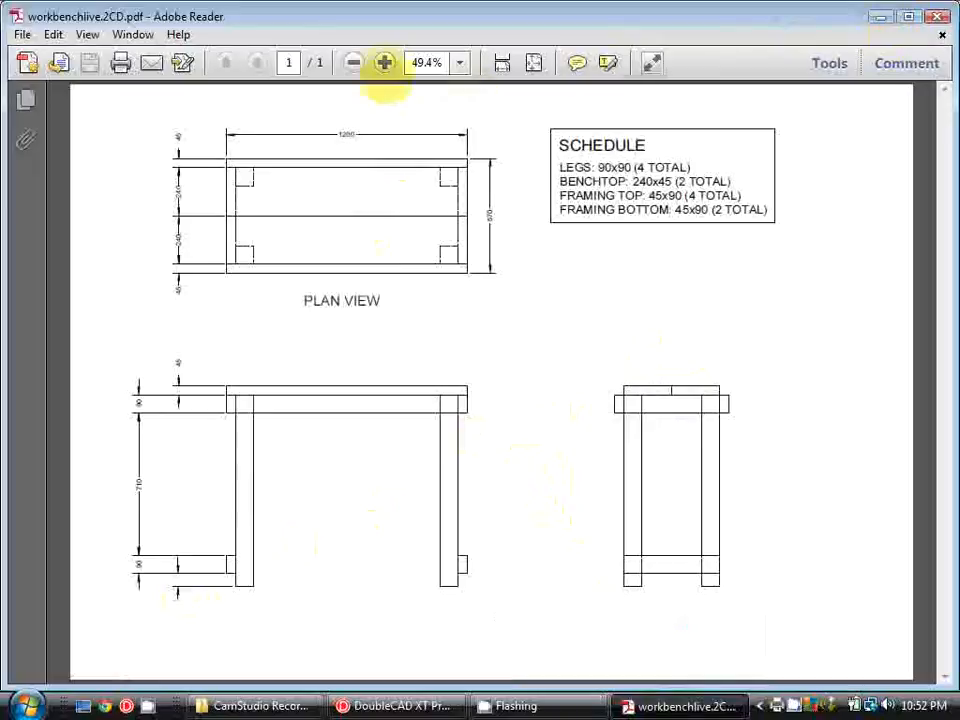
Zoom the PDF to 75%, scroll down through the views, then close it
{"action": "left_click", "coordinate": [384, 63]}
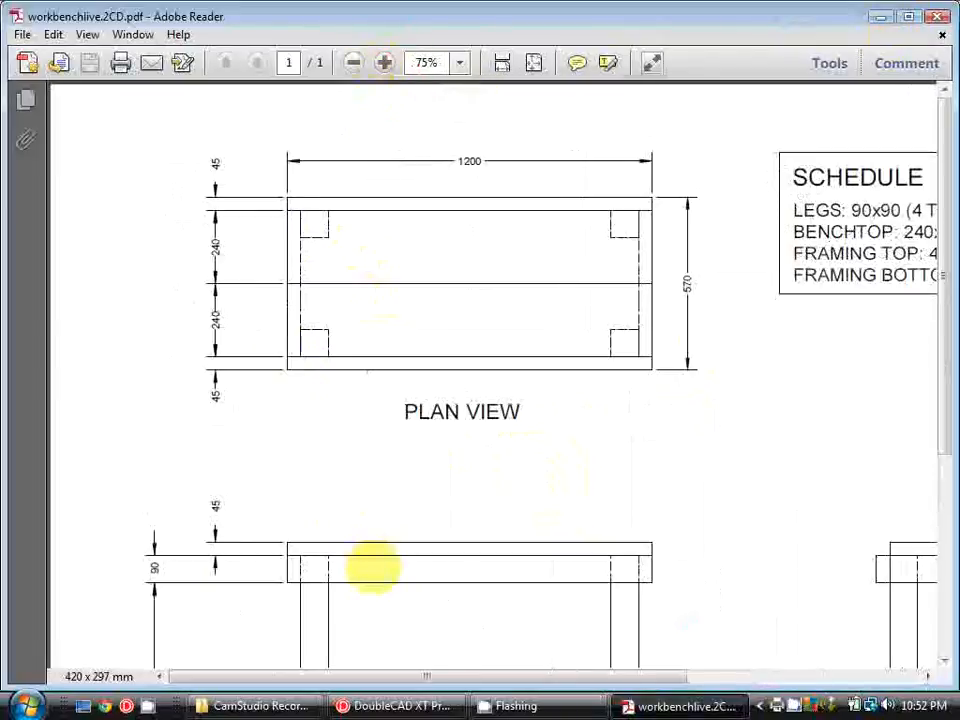
{"action": "scroll", "scroll_direction": "down", "scroll_amount": 3}
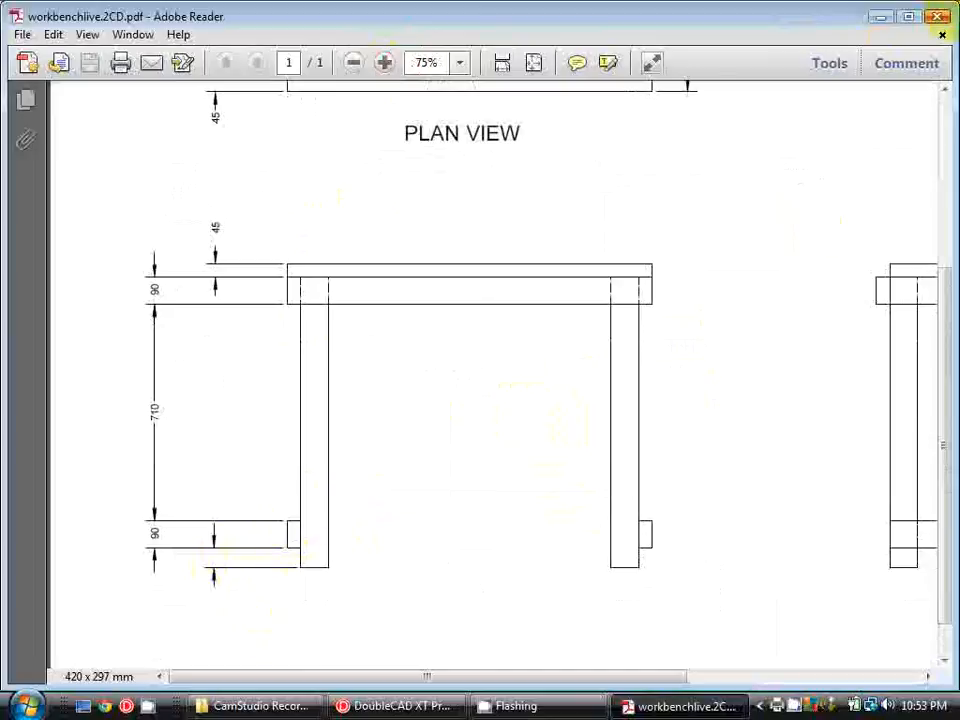
{"action": "left_click", "coordinate": [408, 706]}
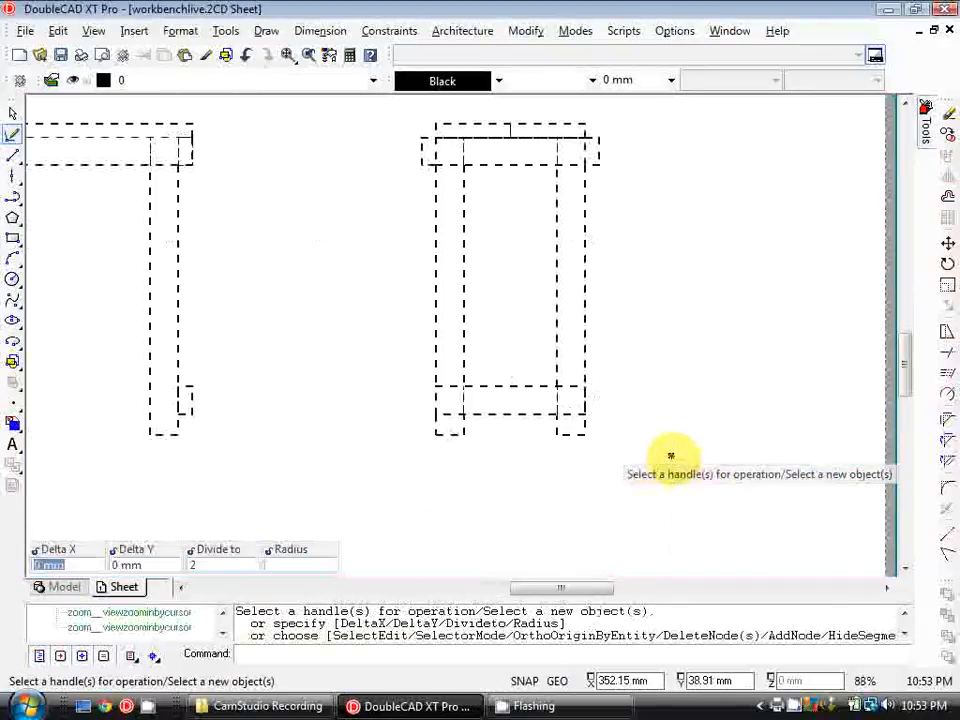
{"action": "left_click", "coordinate": [671, 456]}
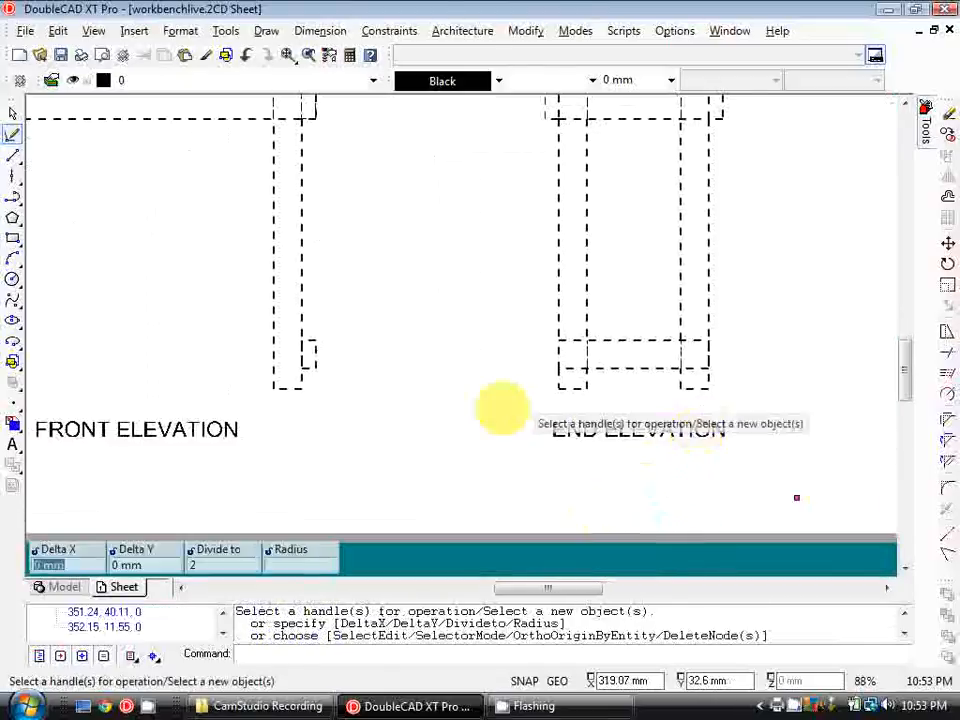
{"action": "scroll", "scroll_direction": "up", "scroll_amount": 3}
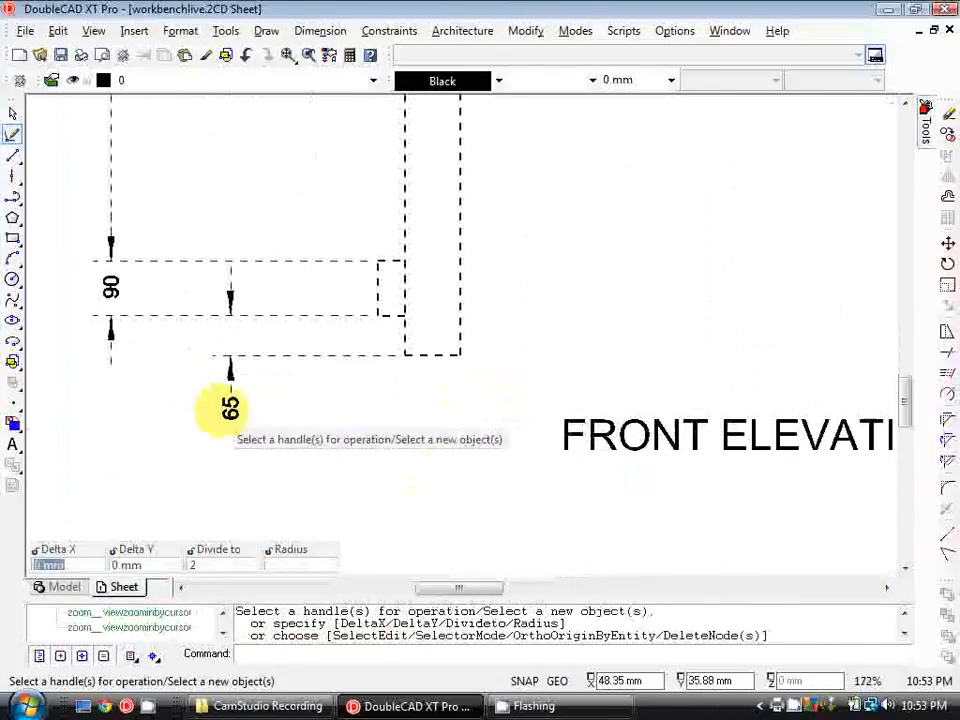
{"action": "scroll", "scroll_direction": "down", "scroll_amount": 3}
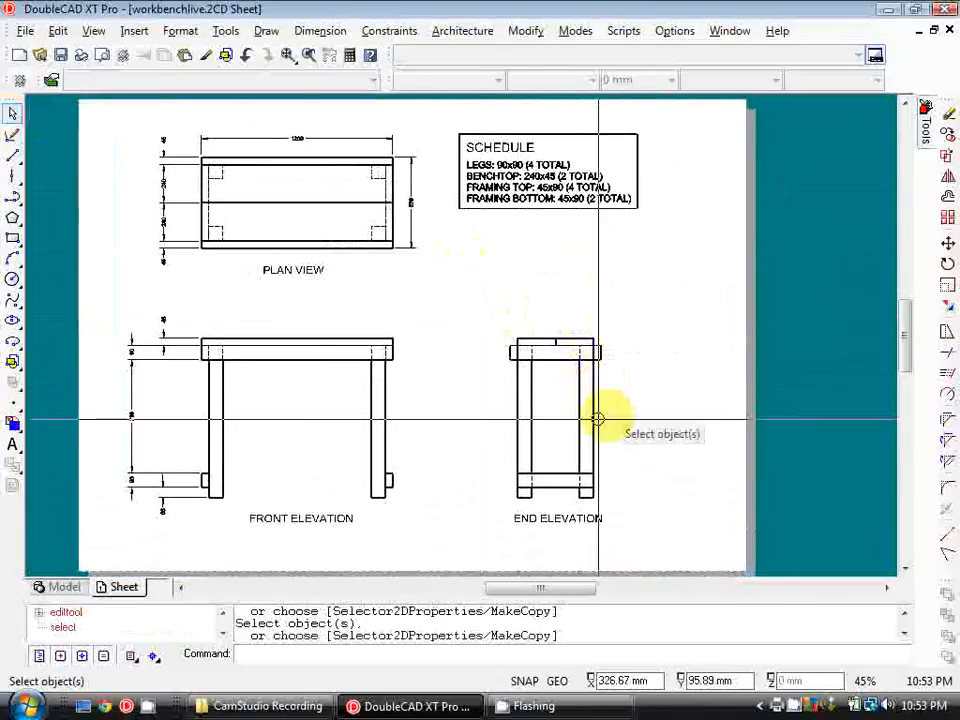
{"action": "mouse_move", "coordinate": [643, 412]}
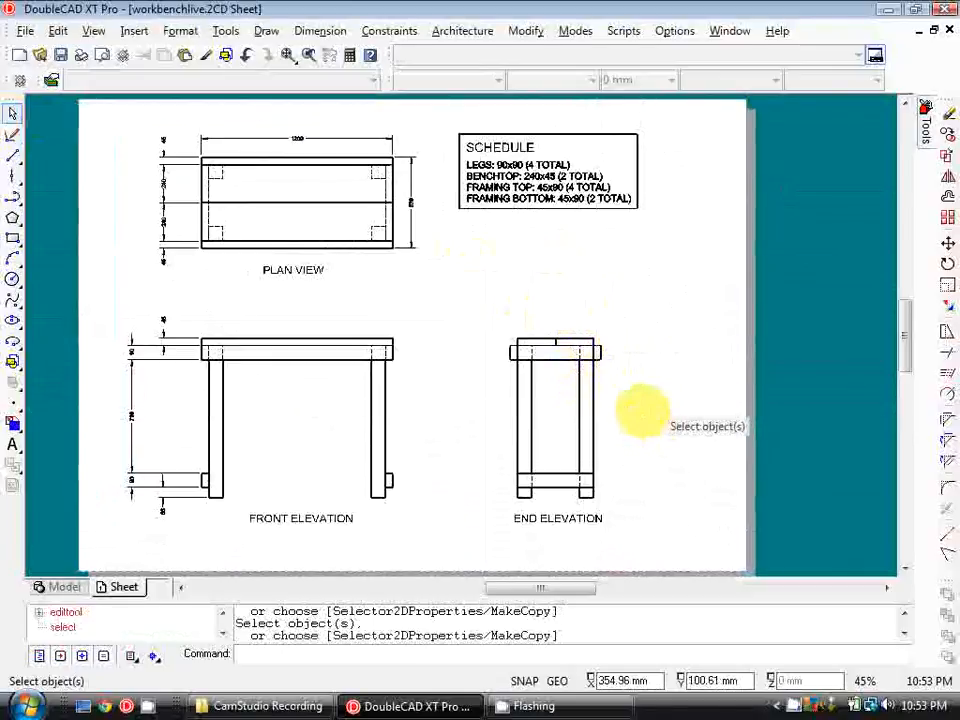
{"action": "mouse_move", "coordinate": [643, 412]}
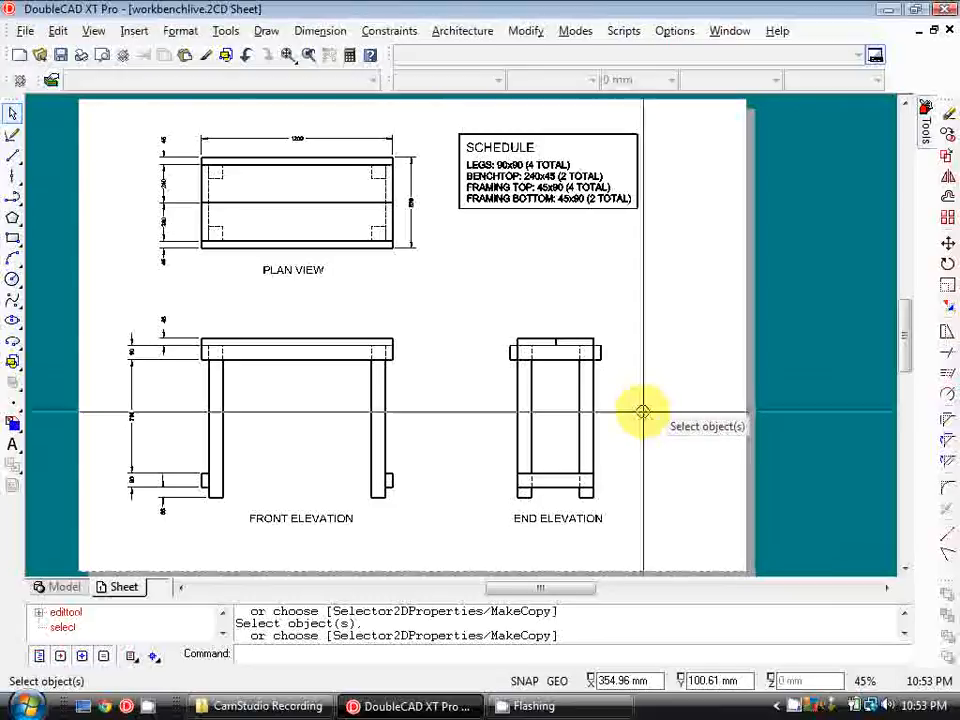
{"action": "mouse_move", "coordinate": [643, 413]}
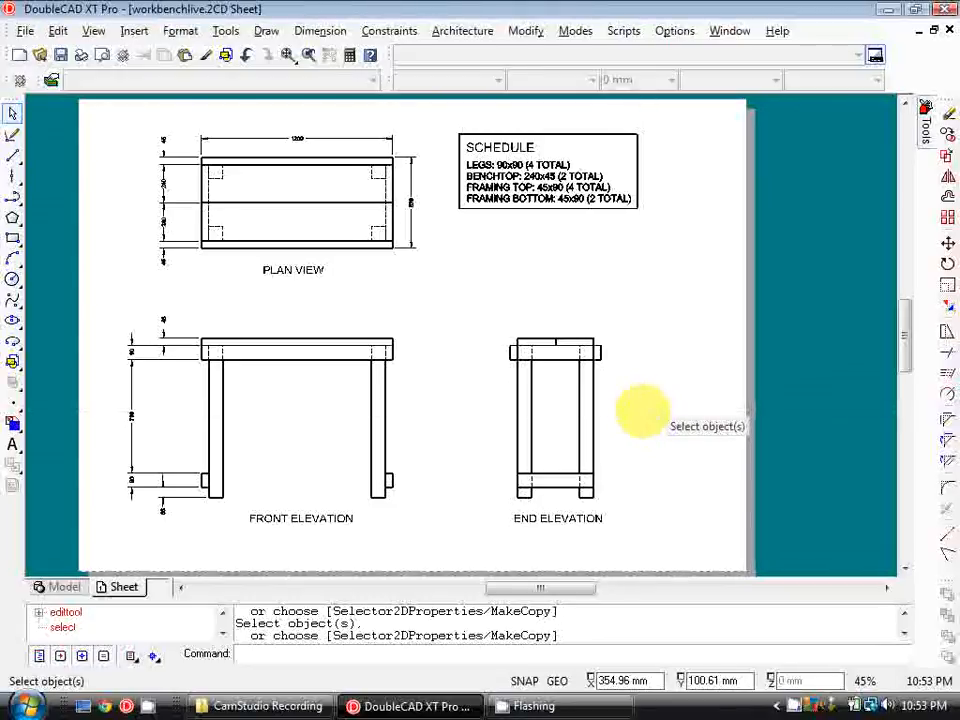
{"action": "mouse_move", "coordinate": [465, 290]}
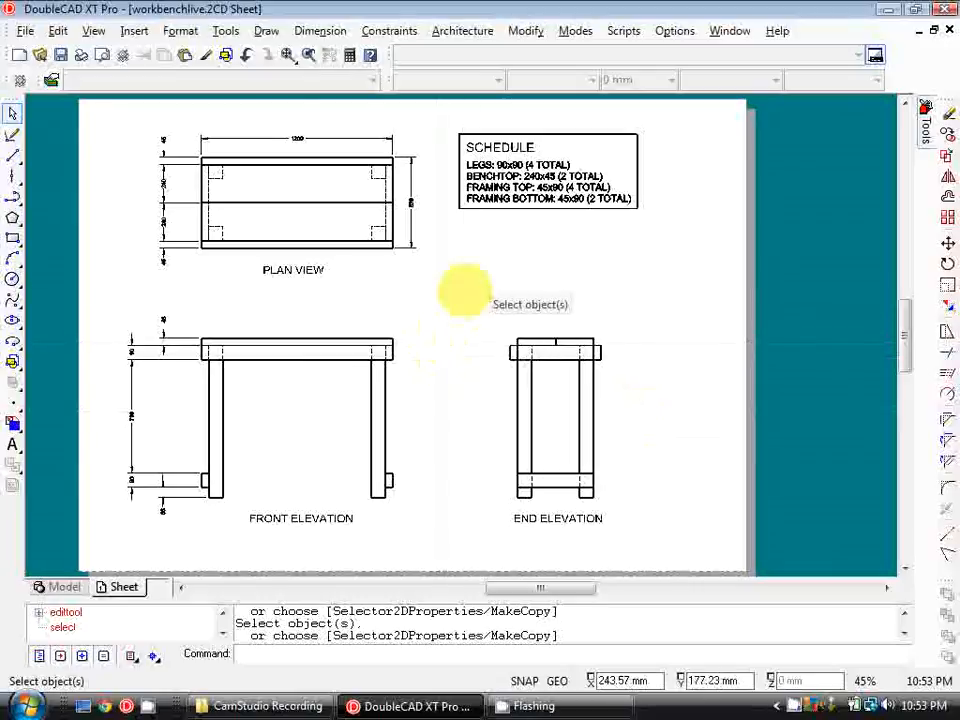
{"action": "mouse_move", "coordinate": [530, 355]}
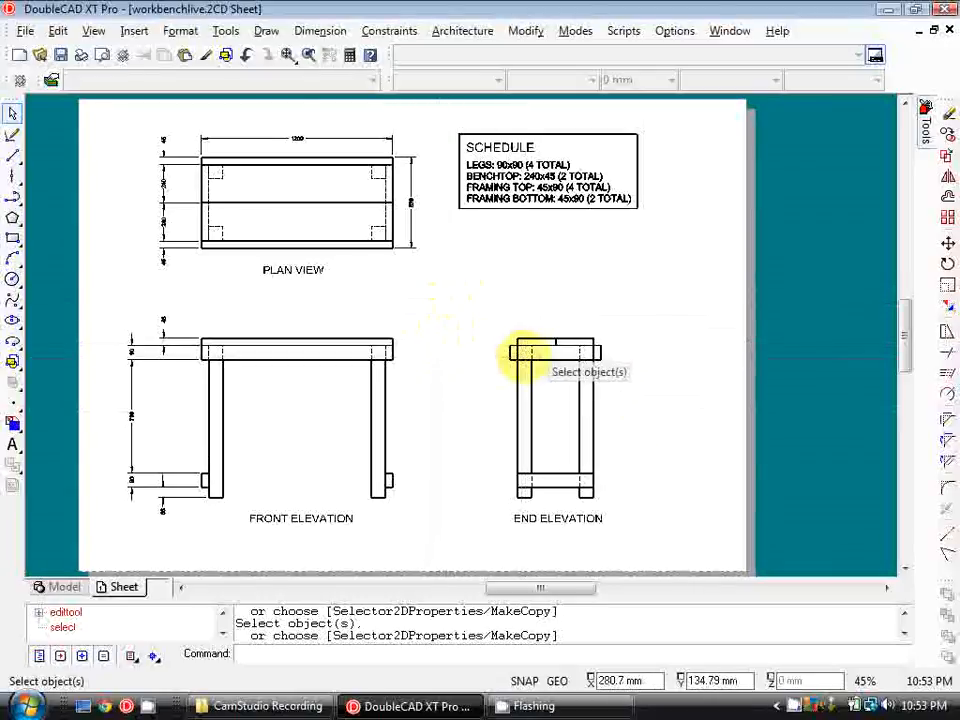
{"action": "mouse_move", "coordinate": [548, 567]}
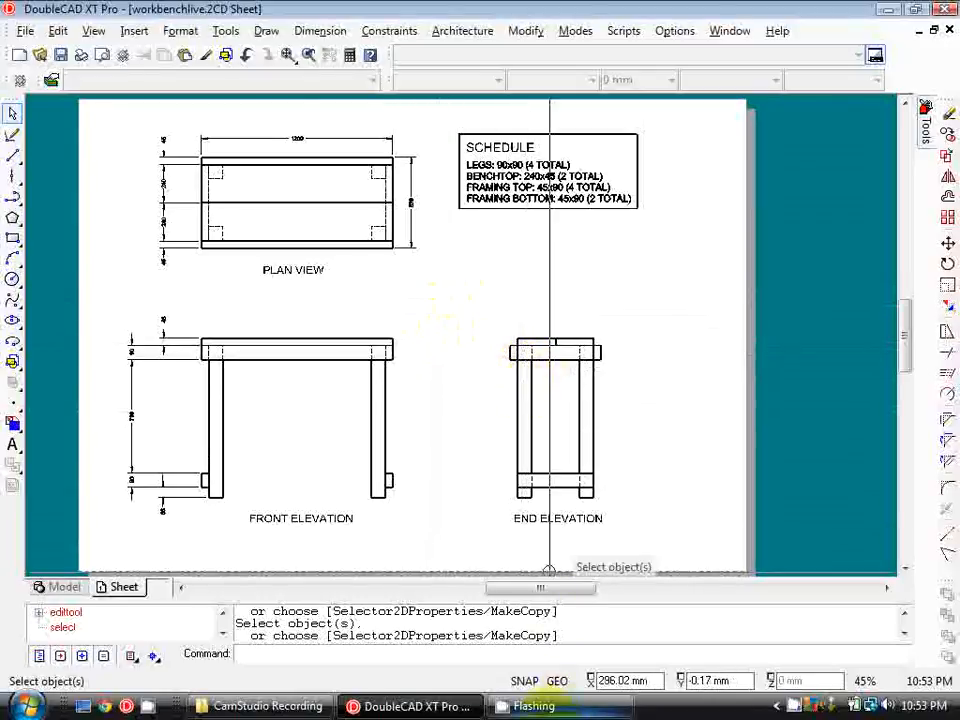